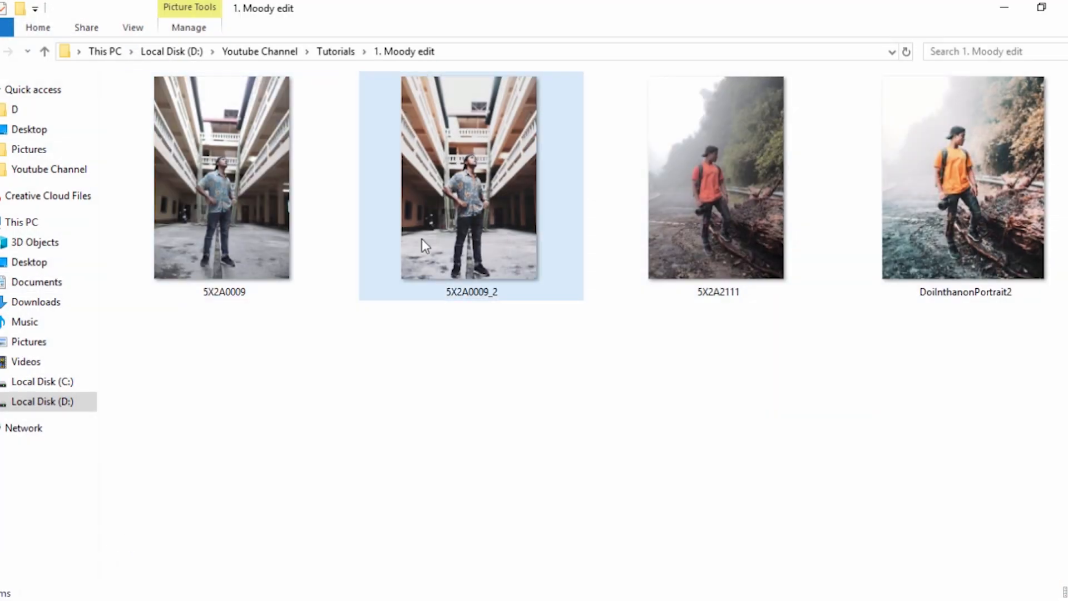
Step: Select photo 5X2A2111 in the Moody edit folder and choose Open with Photoshop CC 2015
left_click(716, 176)
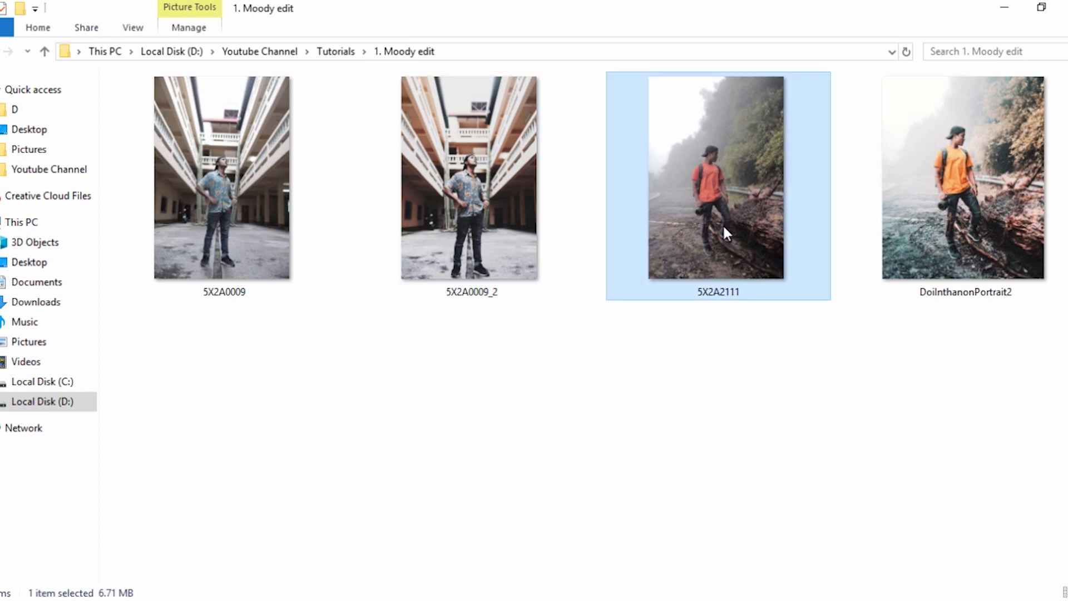
double_click(716, 177)
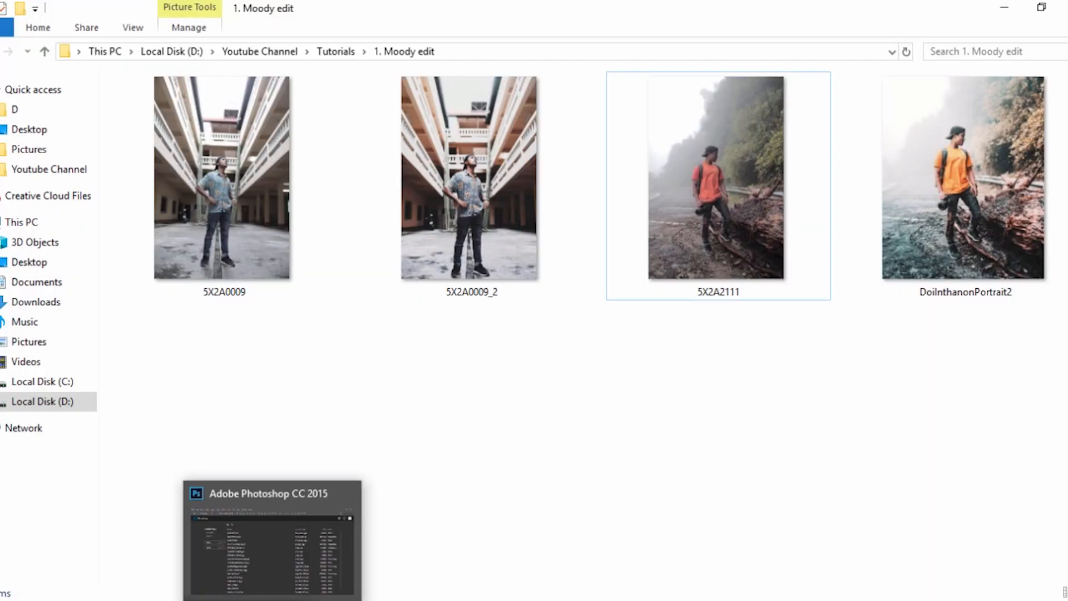
mouse_move(438, 335)
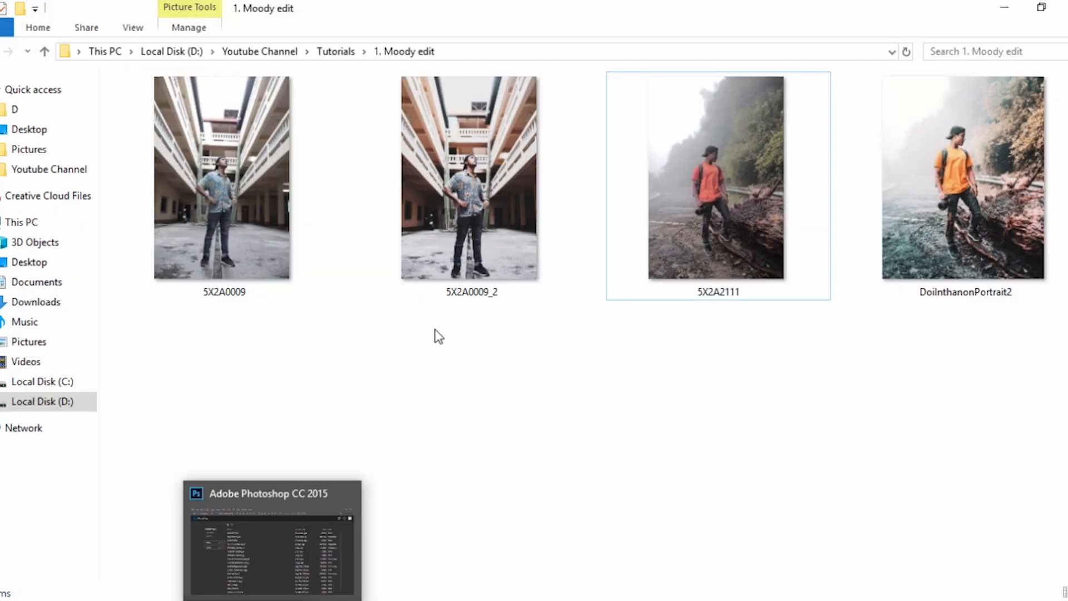
left_click(716, 176)
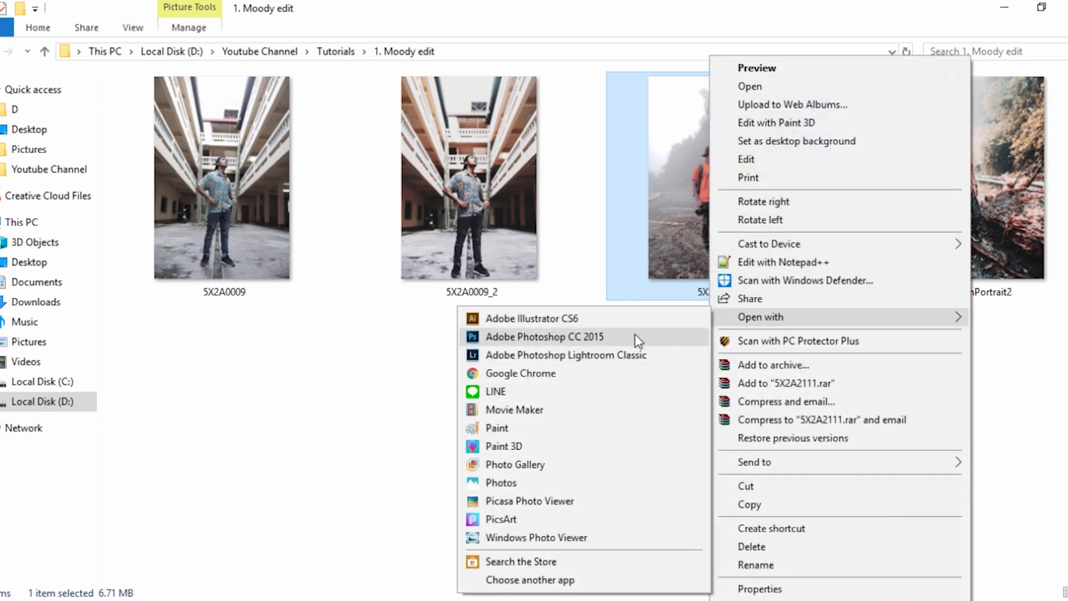
Step: Open 5X2A2111 in Photoshop and convert its Background into an editable Layer 0
left_click(543, 337)
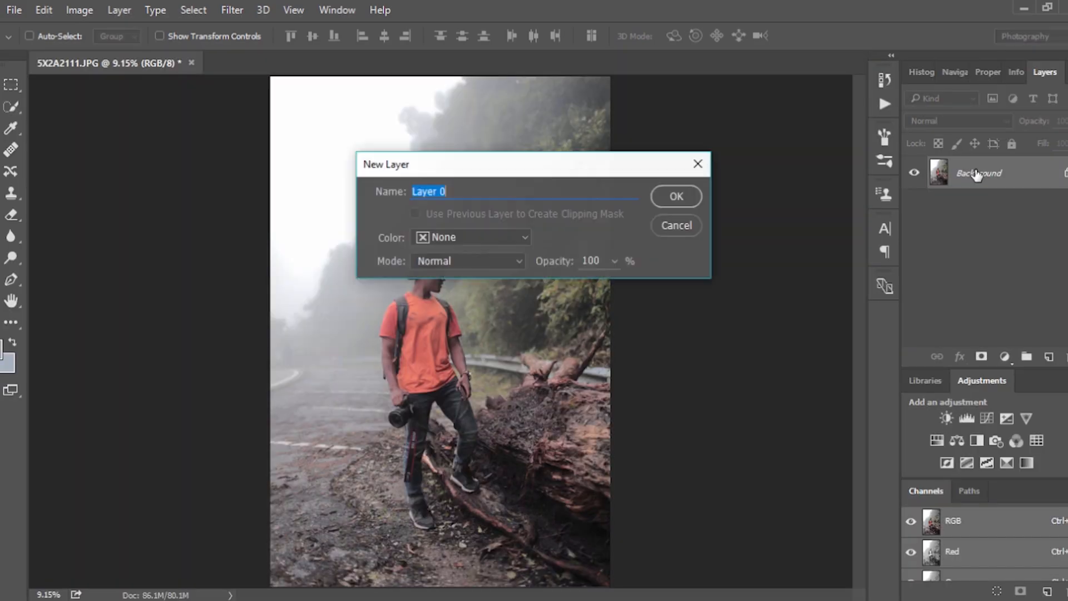
left_click(674, 197)
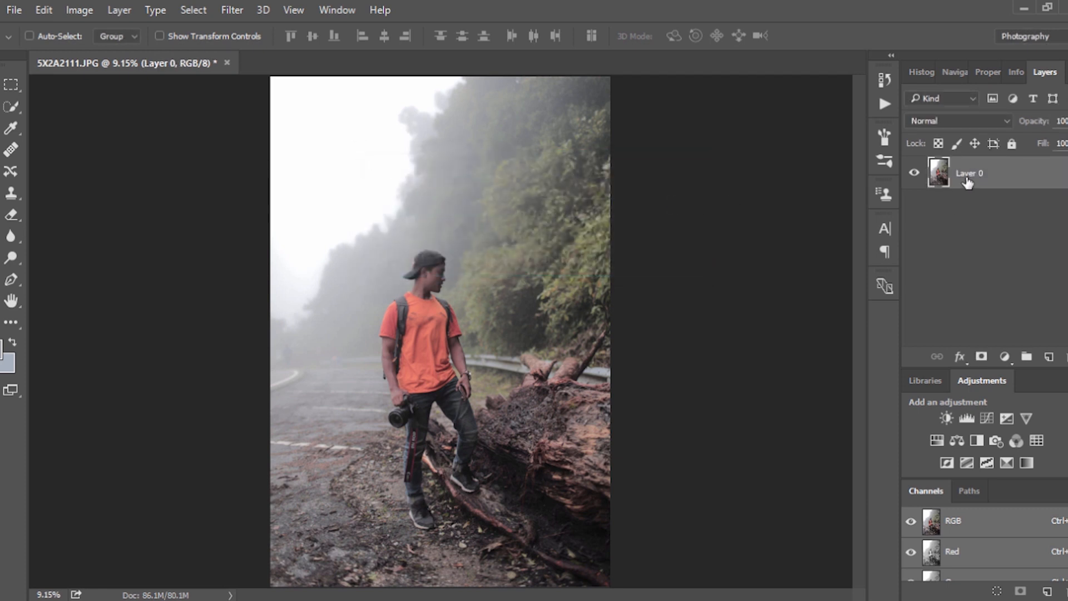
left_click(231, 10)
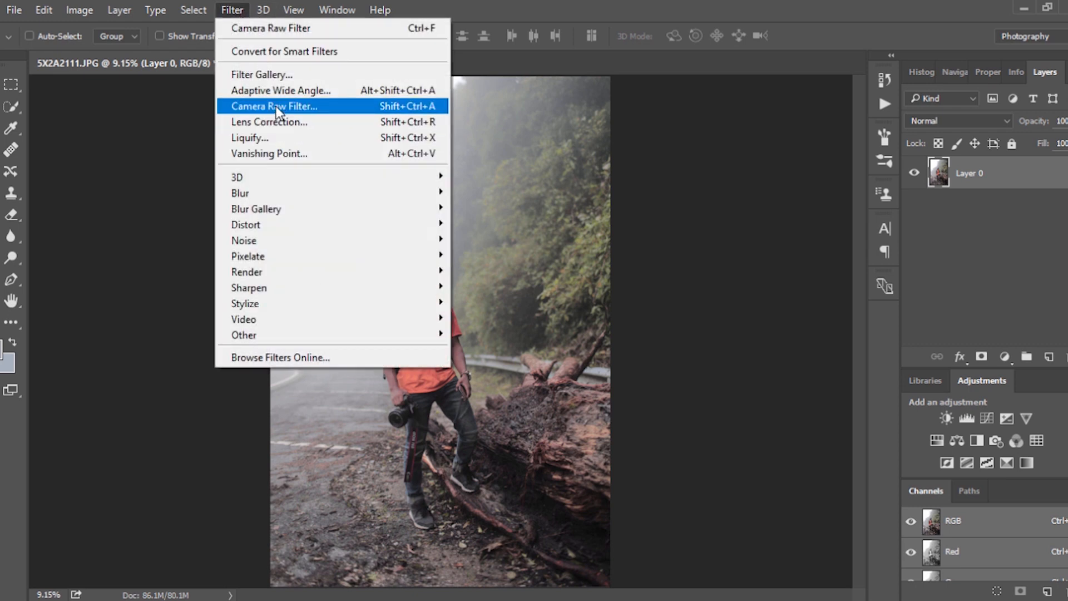
left_click(274, 106)
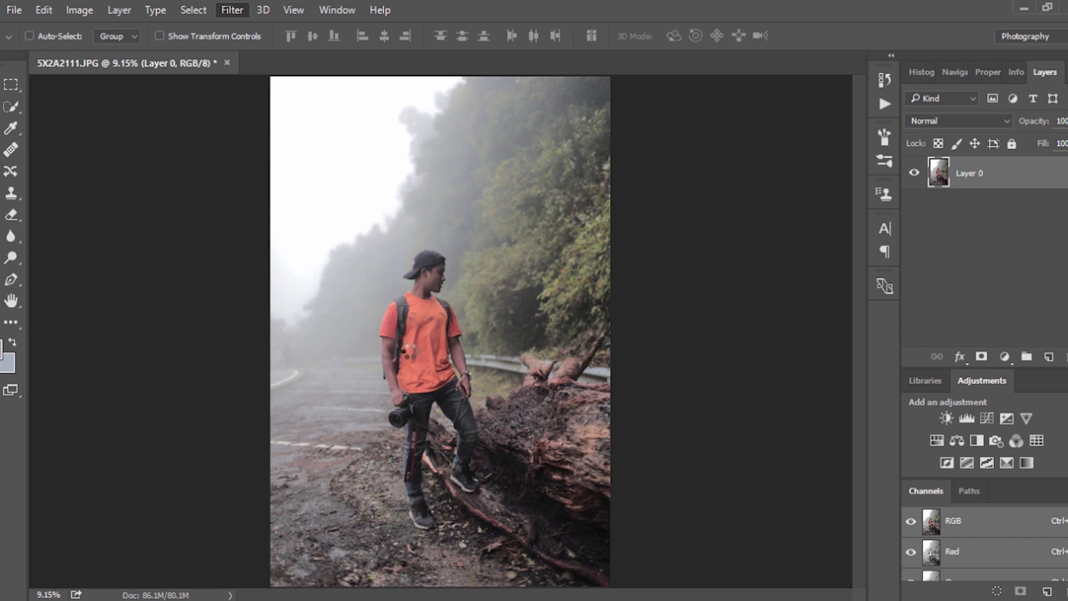
Step: In Camera Raw, set exposure to +0.35, contrast to -20 and highlights to -13
left_click(231, 10)
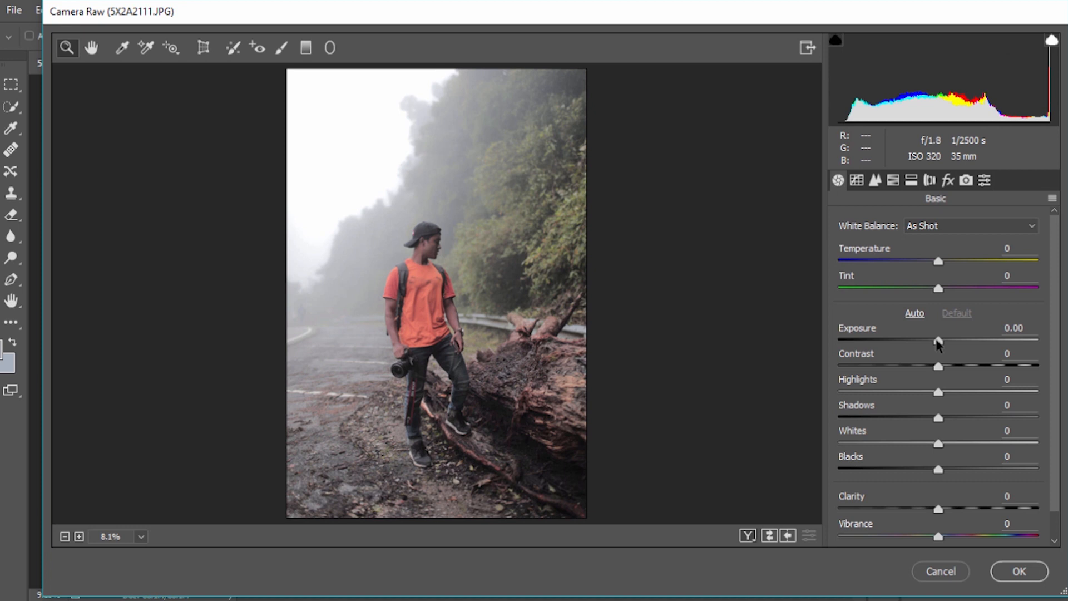
mouse_move(946, 419)
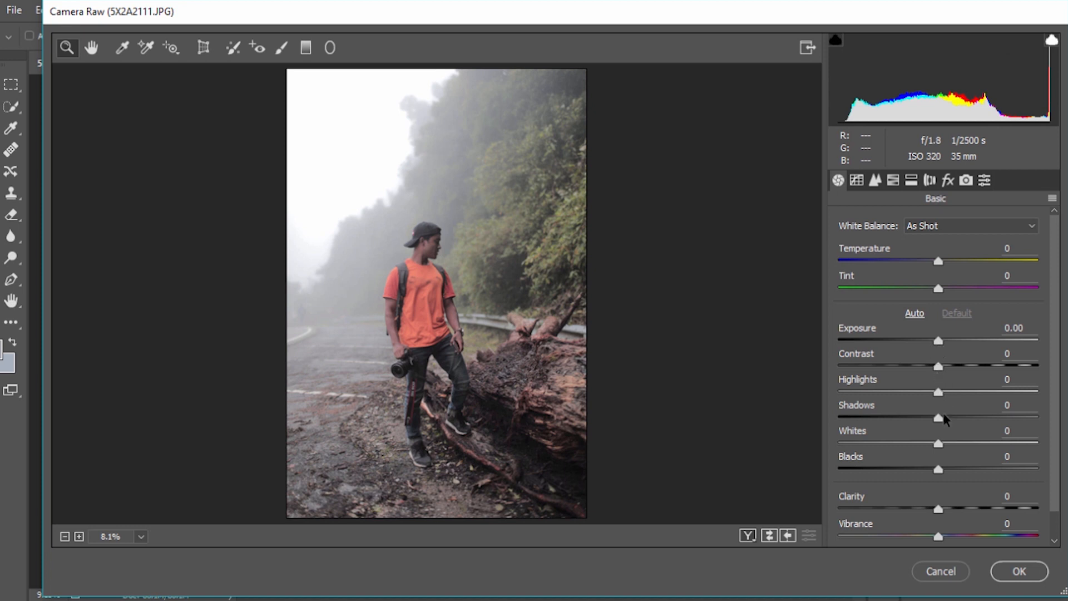
mouse_move(948, 446)
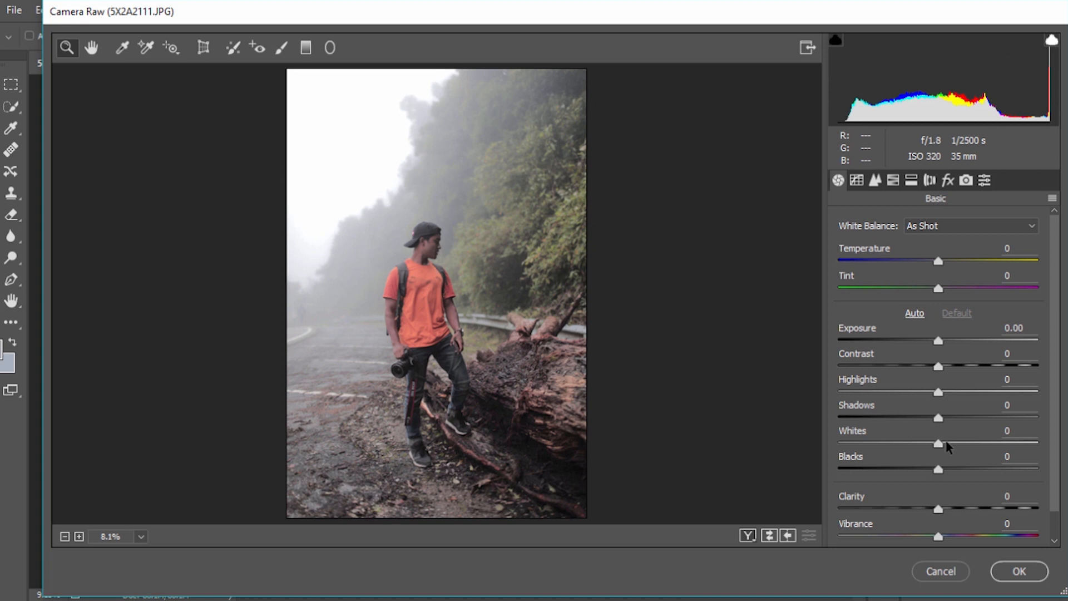
mouse_move(940, 346)
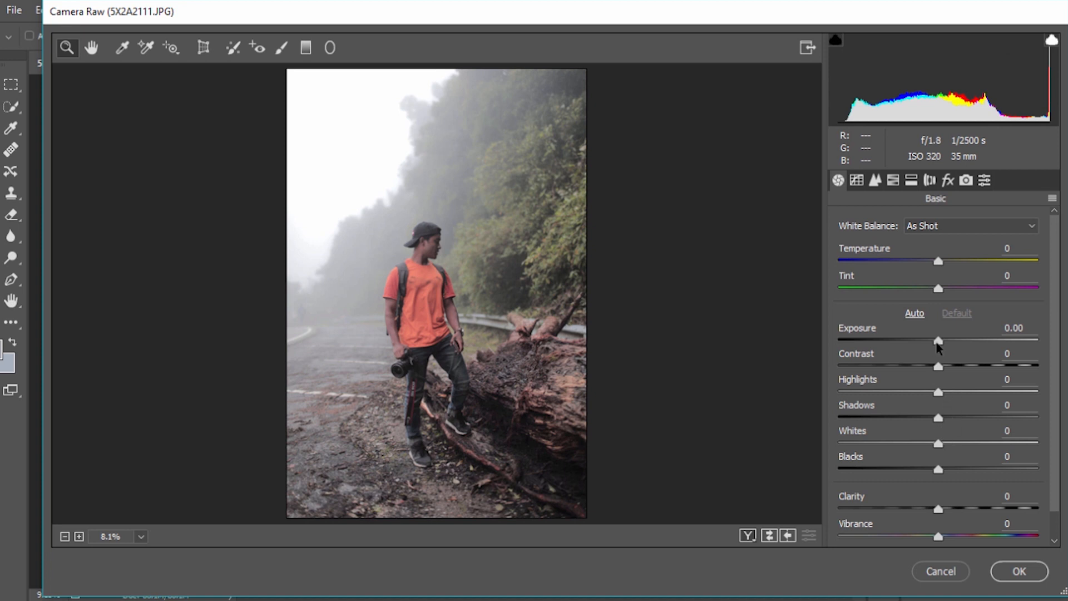
left_click_drag(937, 340, 943, 340)
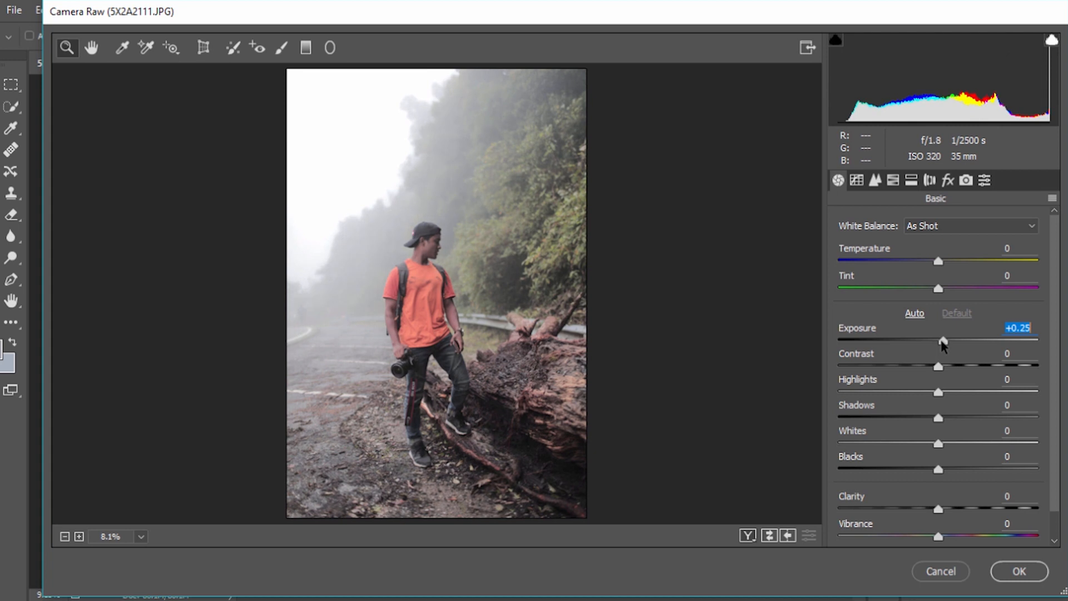
left_click_drag(938, 340, 945, 340)
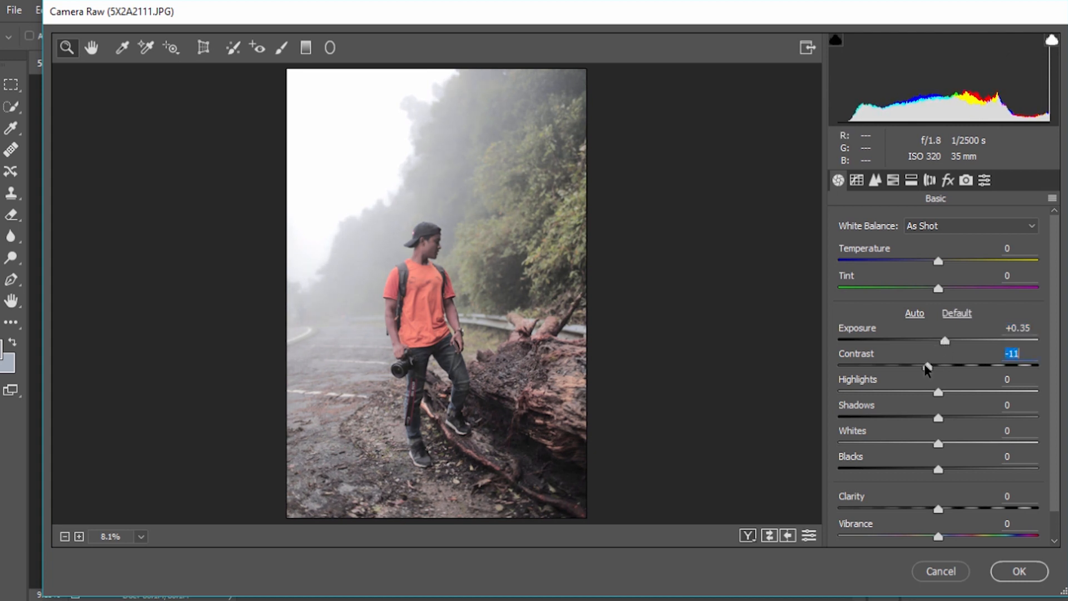
left_click_drag(929, 367, 919, 367)
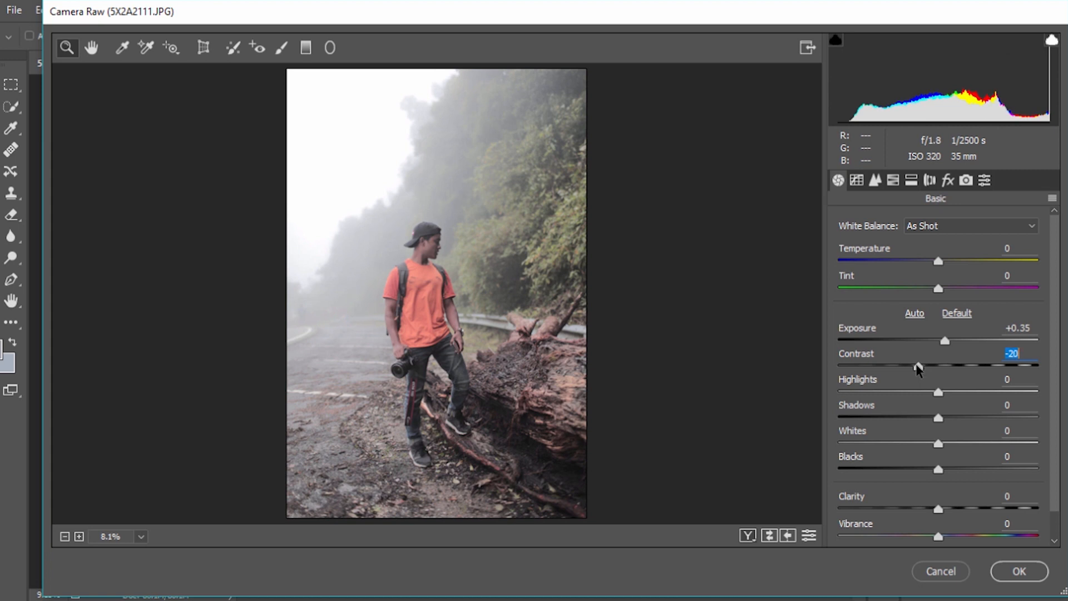
left_click_drag(920, 366, 917, 366)
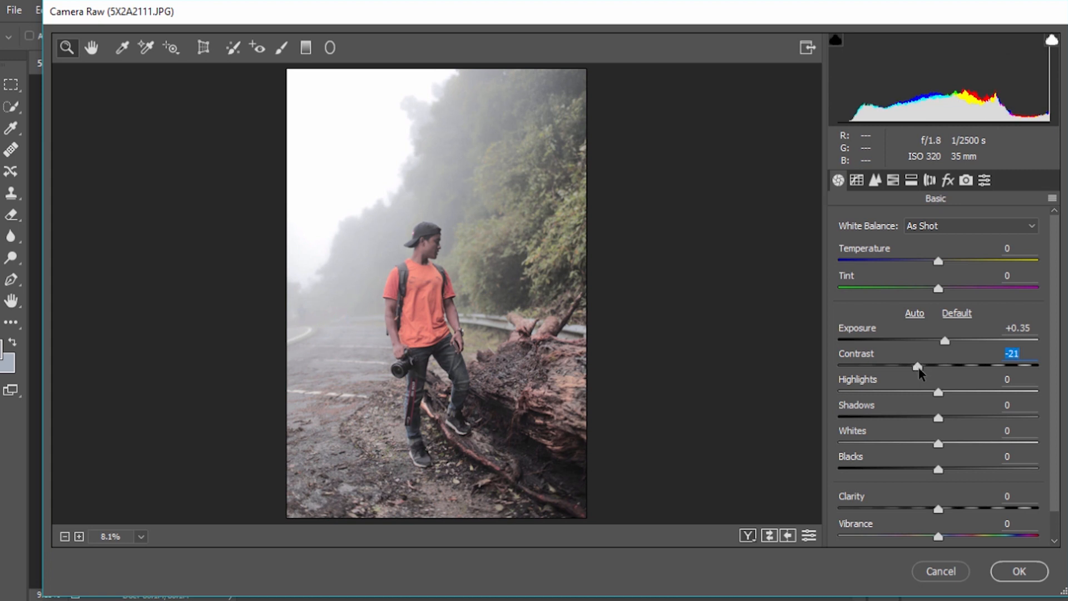
left_click_drag(916, 367, 917, 367)
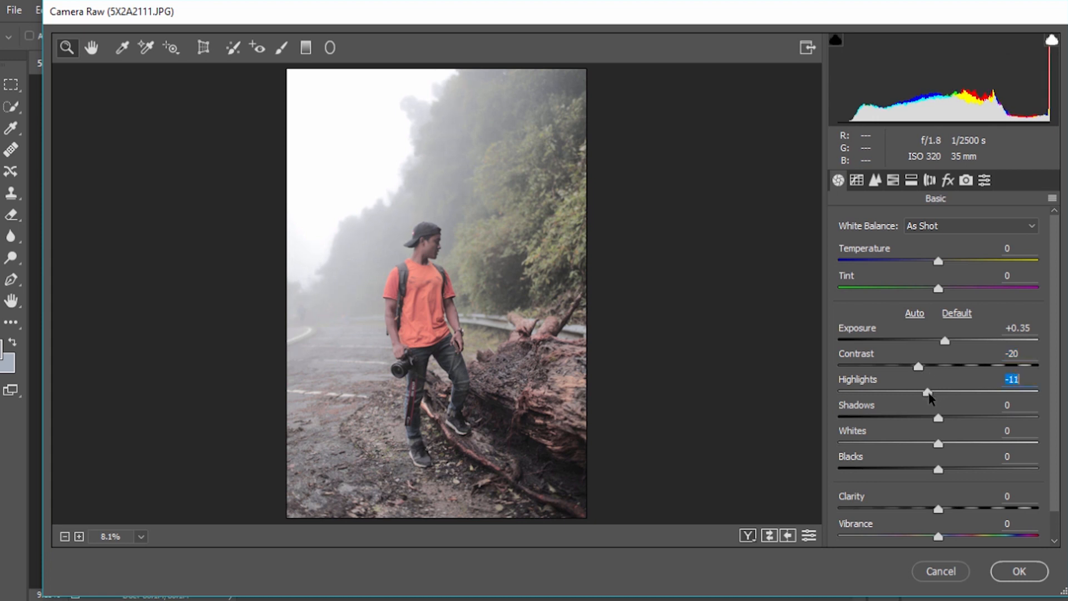
left_click_drag(927, 392, 924, 391)
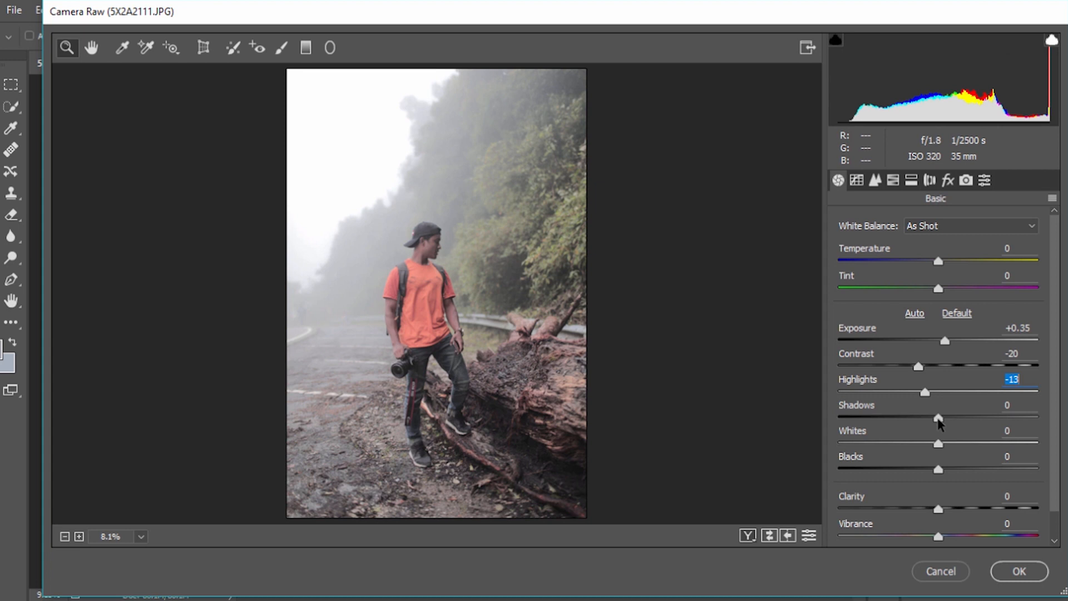
Step: Lift shadows to +29, set whites -4 and blacks +8, and apply the grade
left_click_drag(939, 418, 958, 417)
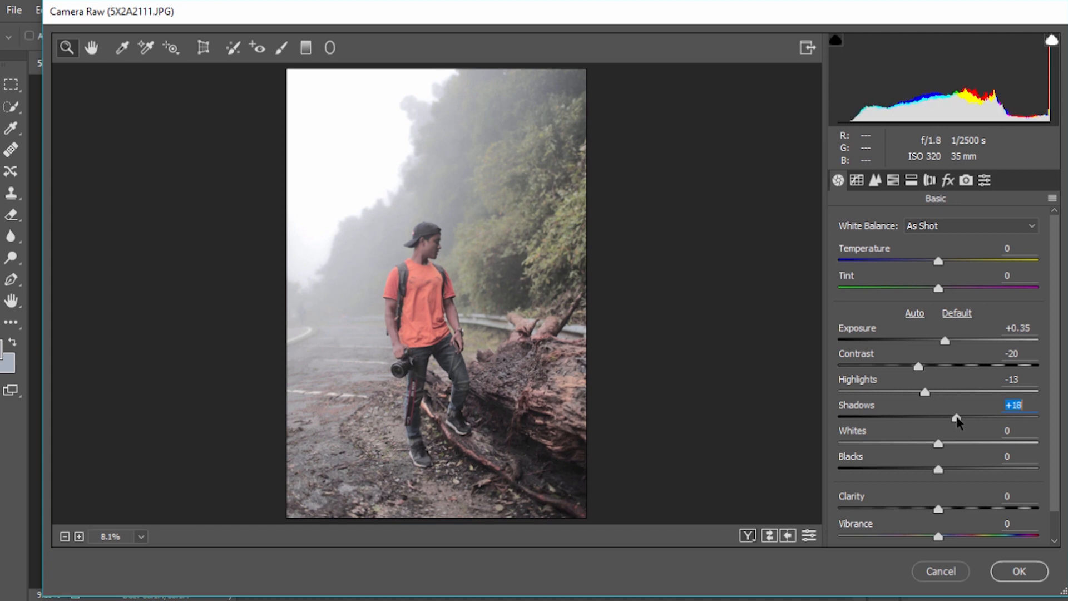
left_click_drag(955, 418, 967, 418)
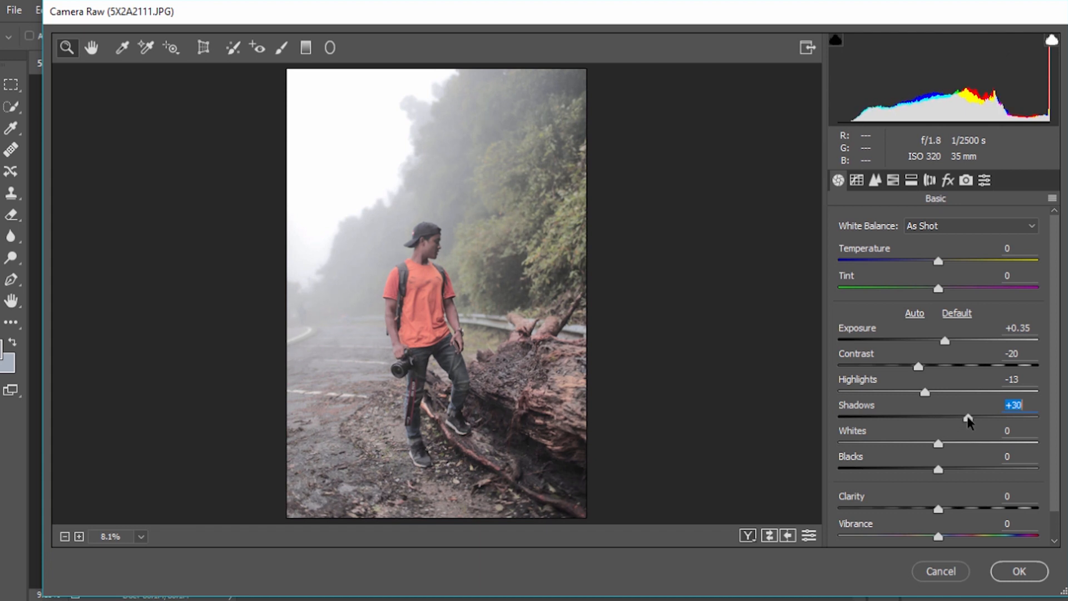
left_click_drag(966, 418, 973, 418)
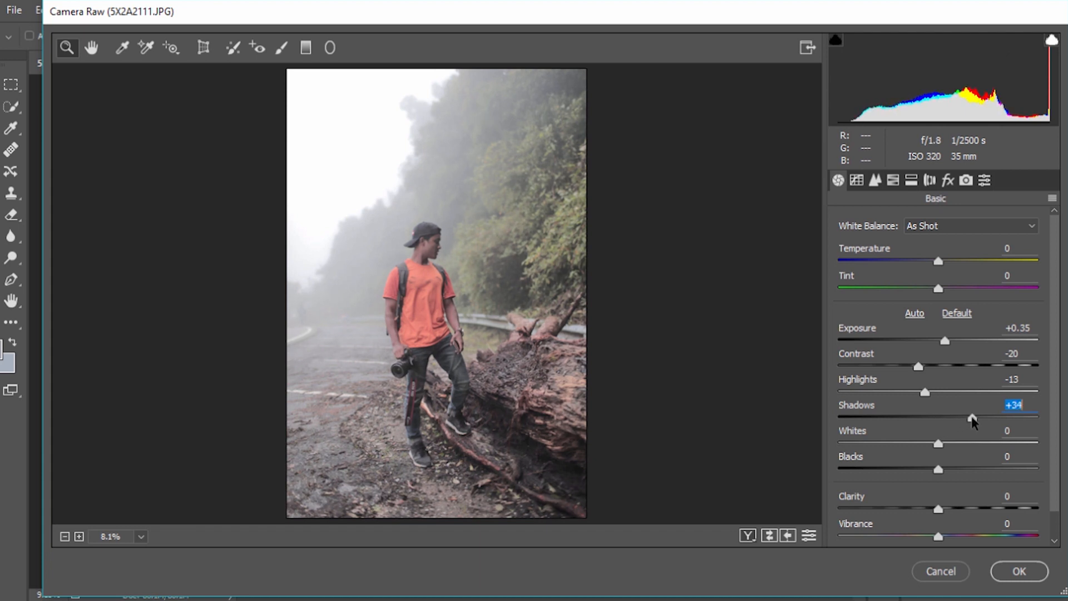
left_click_drag(973, 416, 967, 417)
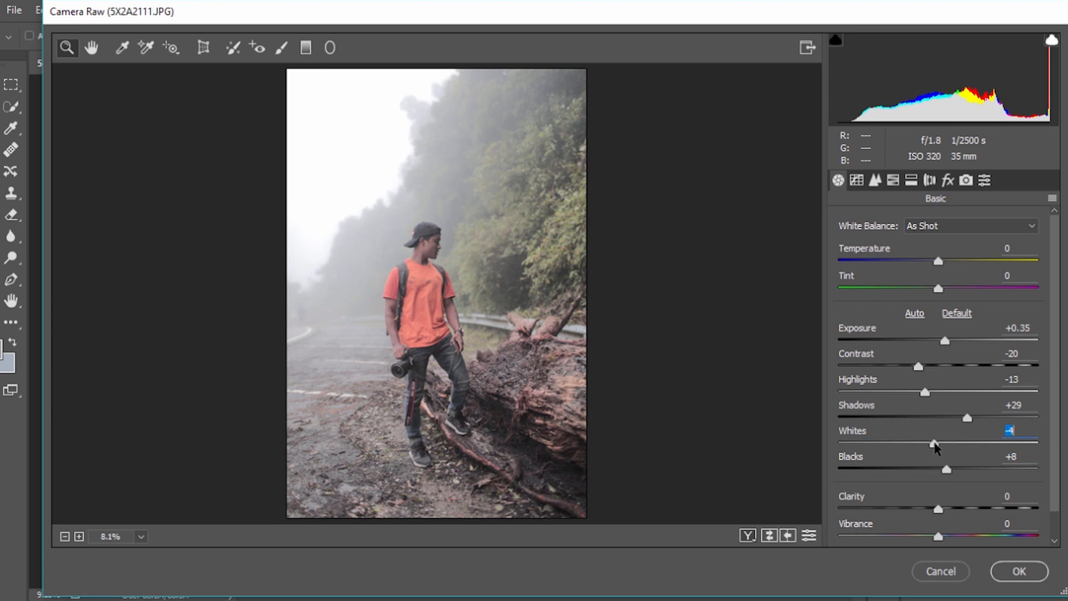
left_click(1019, 571)
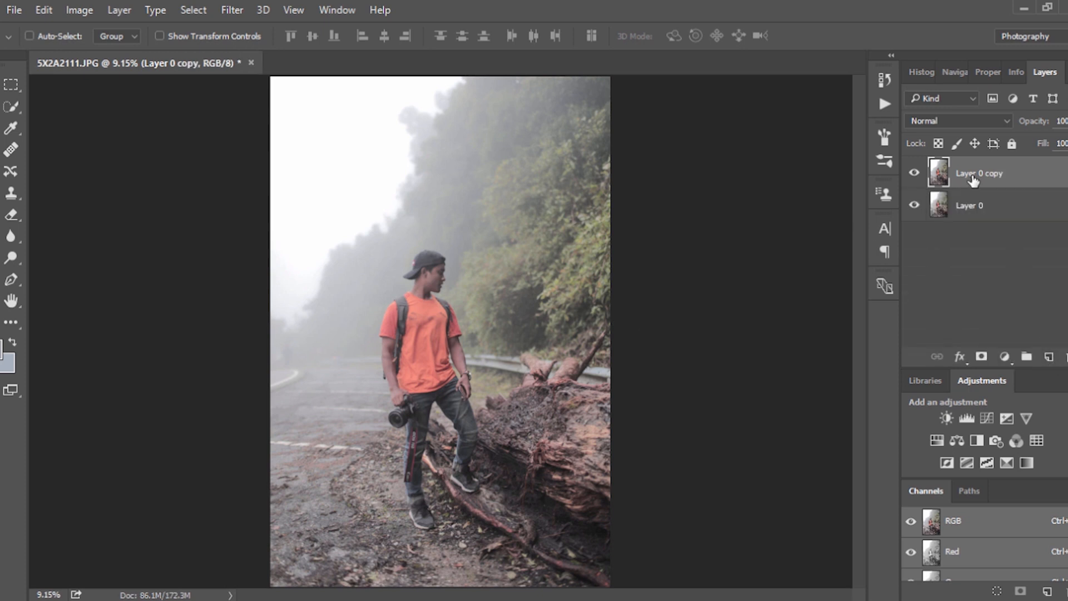
mouse_move(974, 172)
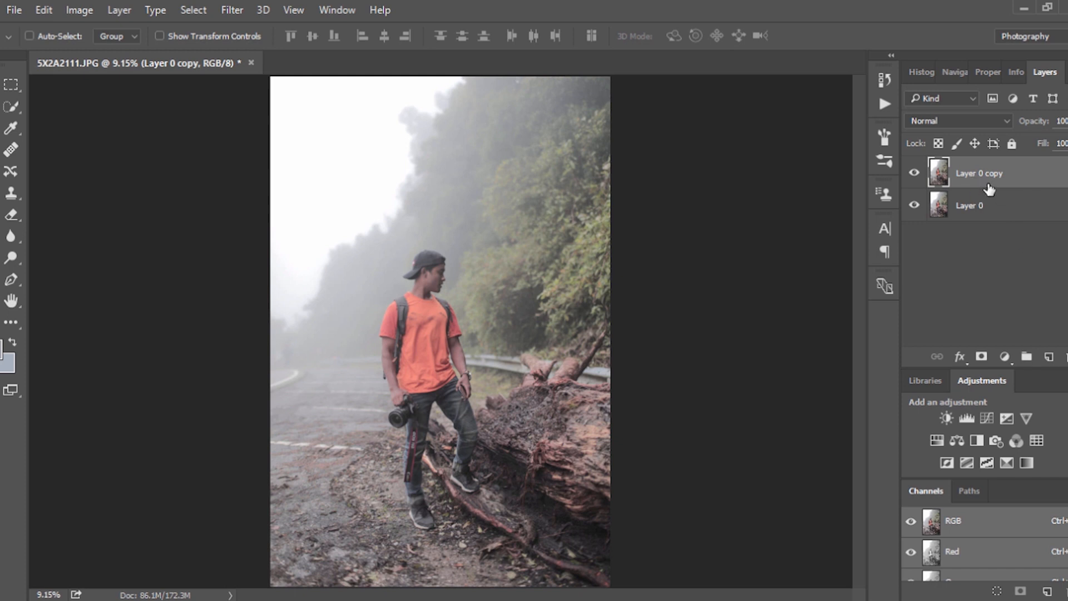
double_click(979, 173)
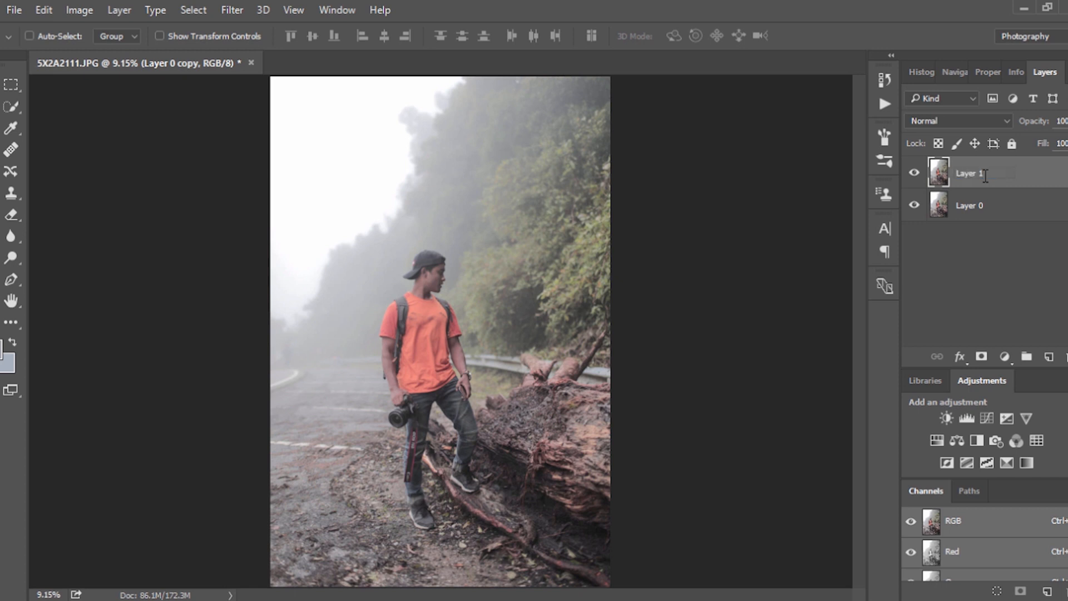
left_click(968, 172)
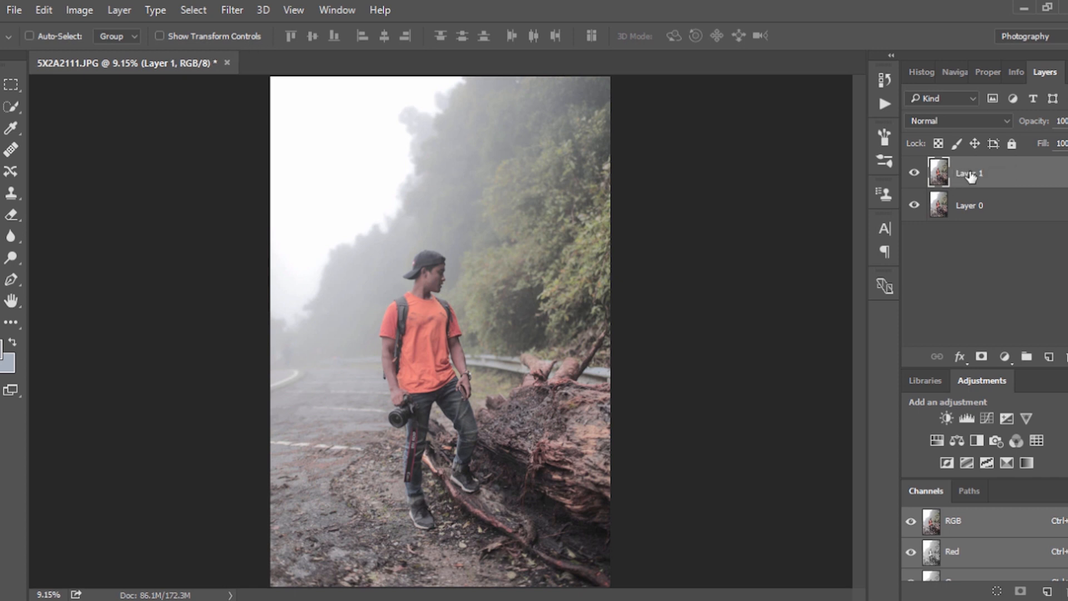
mouse_move(938, 173)
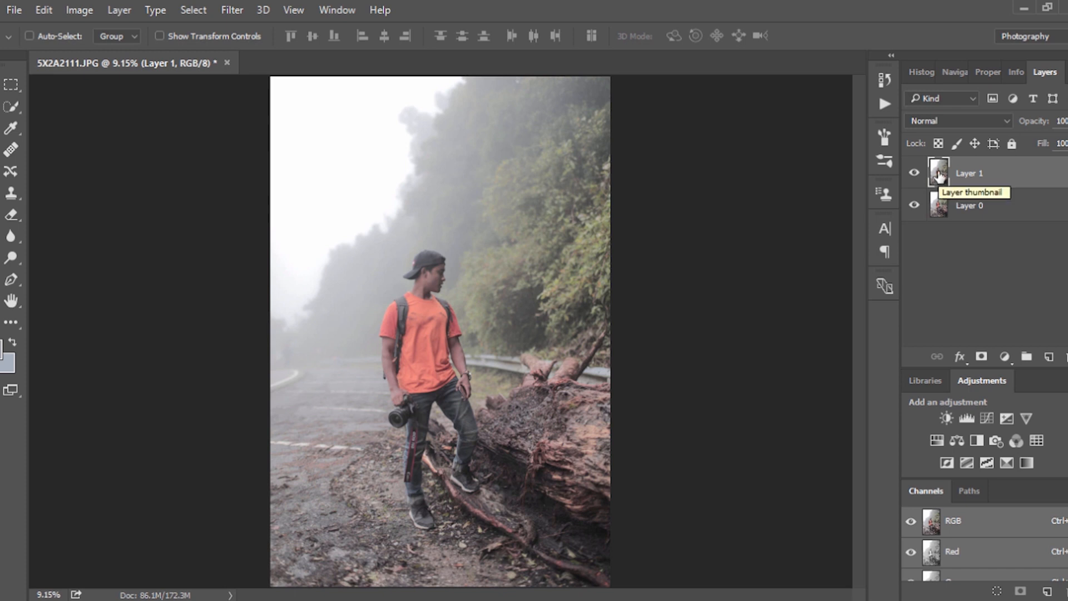
mouse_move(961, 179)
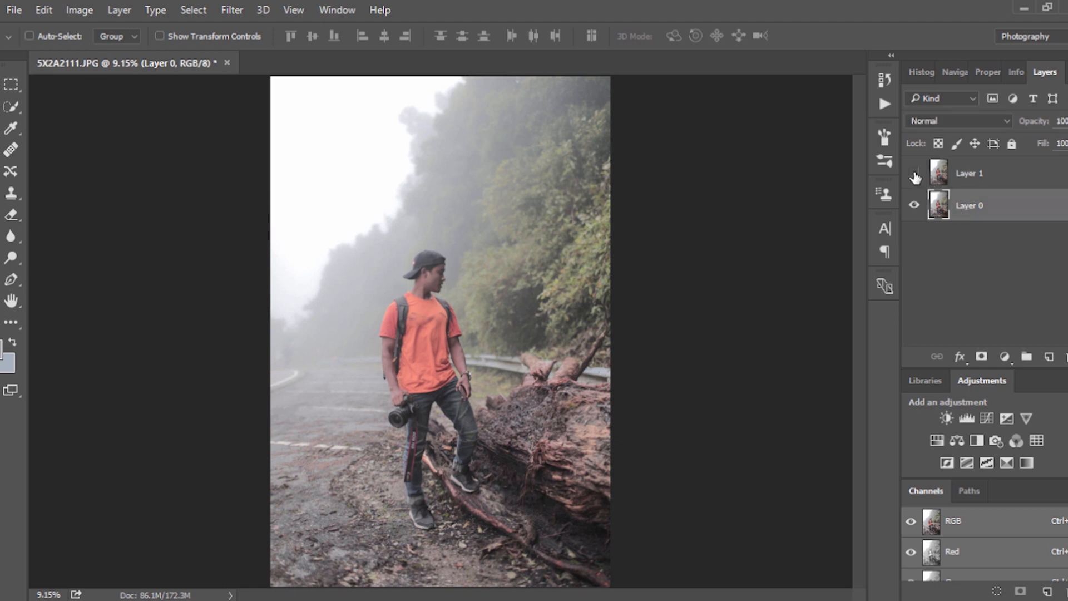
left_click(968, 172)
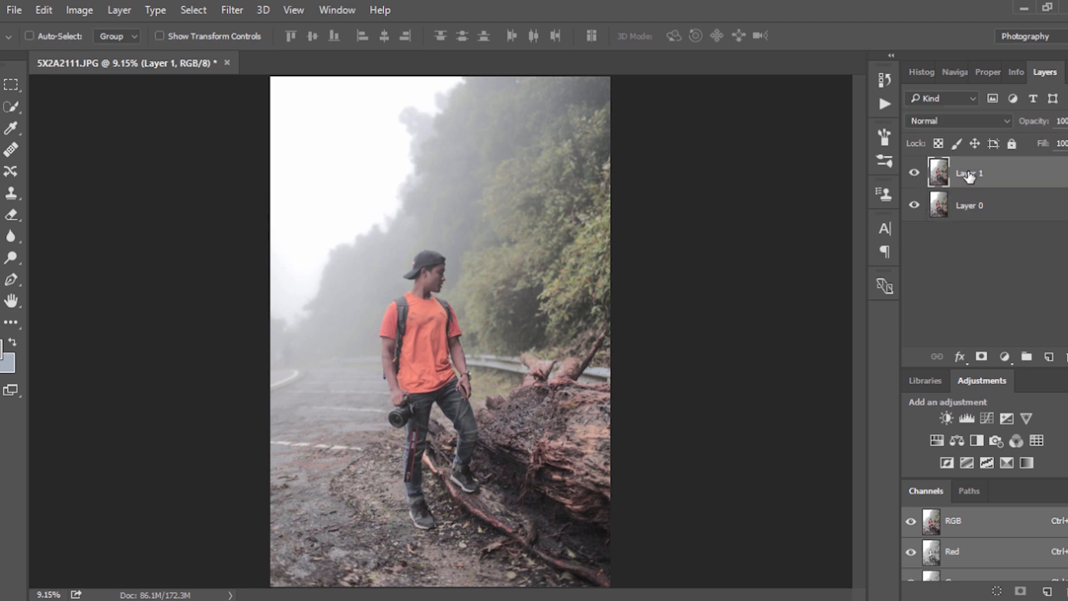
mouse_move(967, 207)
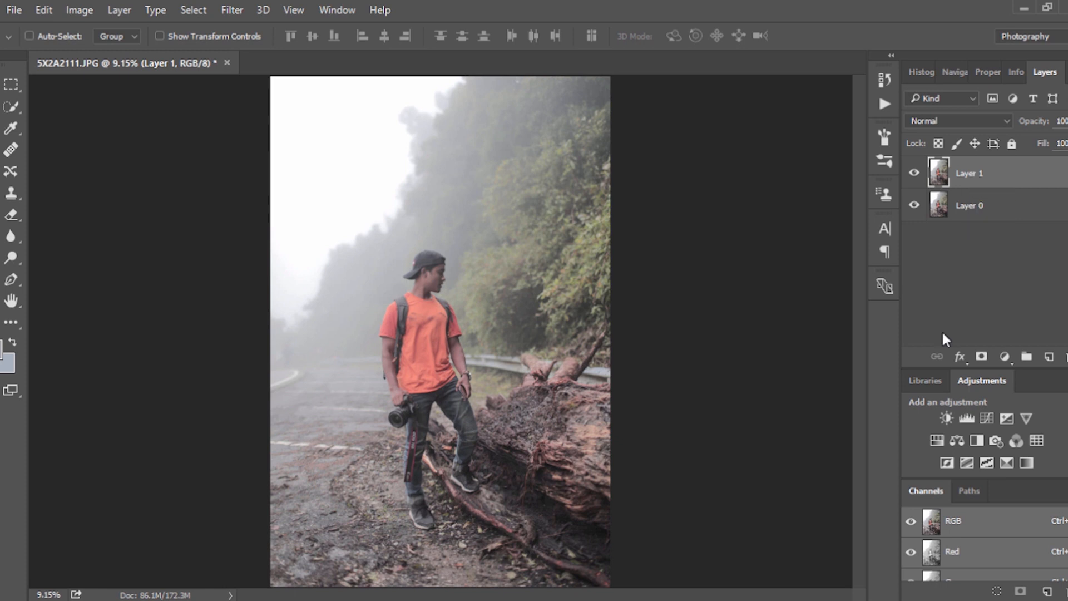
mouse_move(958, 321)
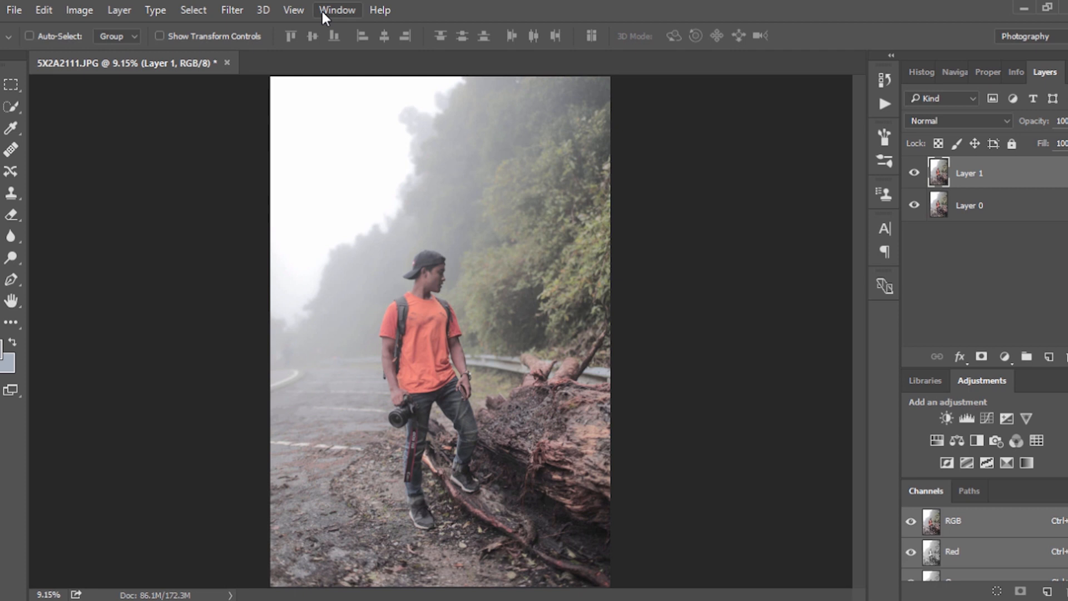
left_click(337, 10)
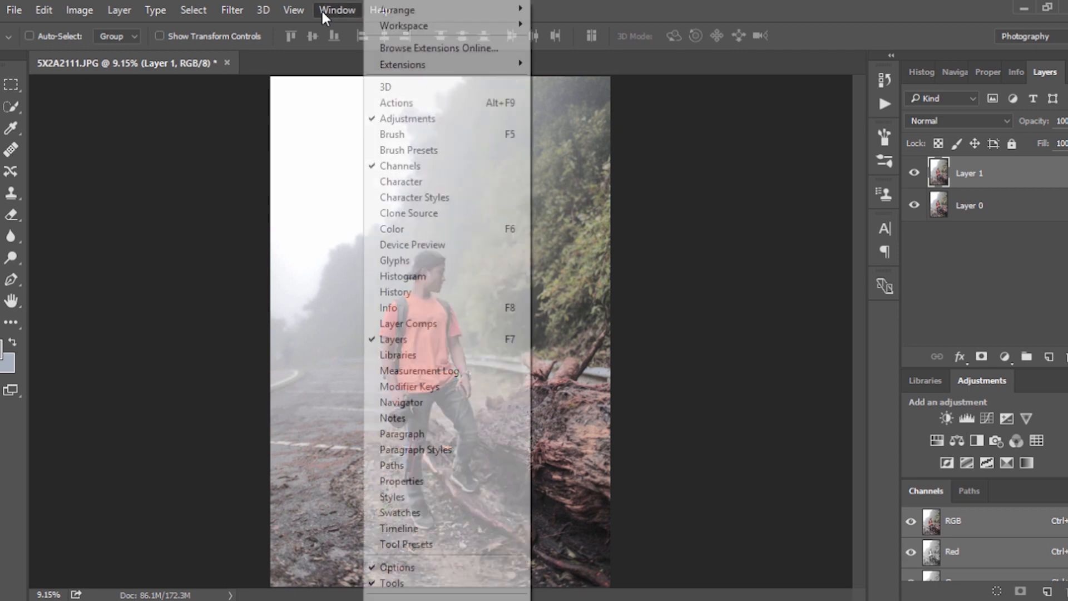
mouse_move(404, 25)
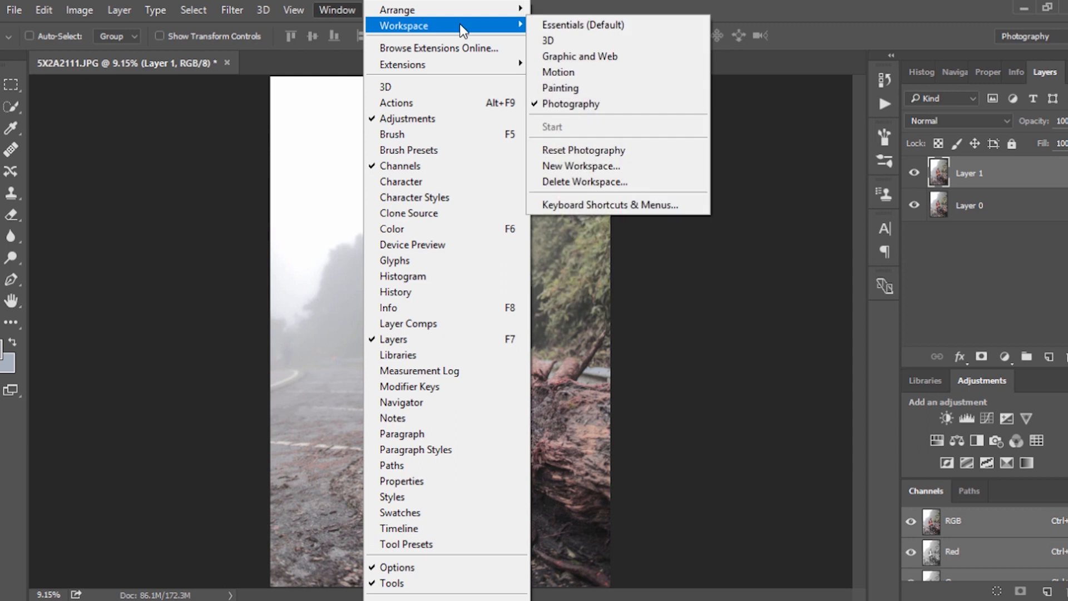
mouse_move(558, 122)
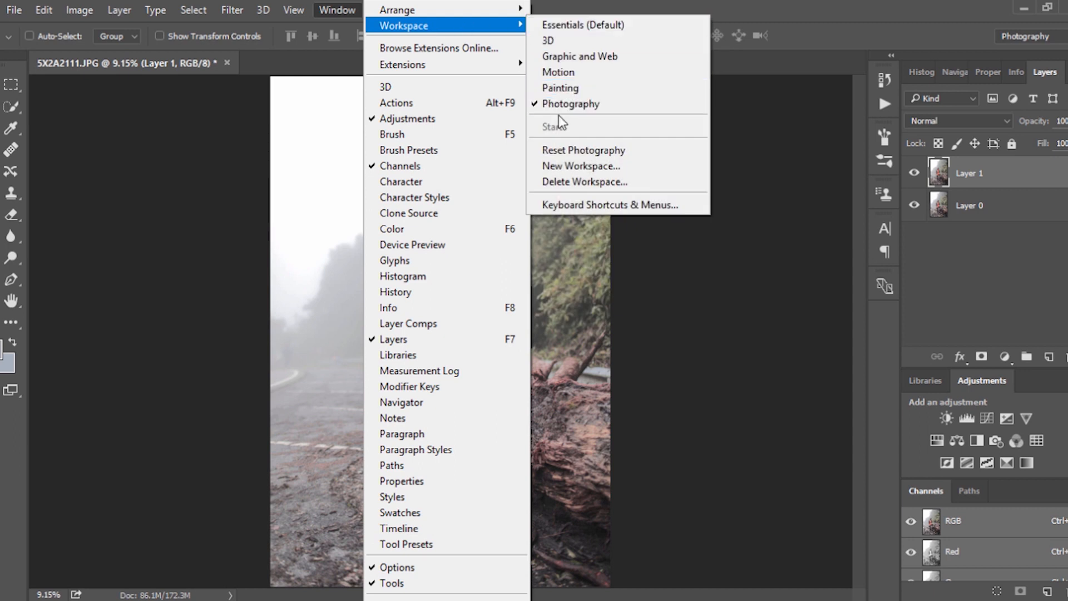
left_click(570, 104)
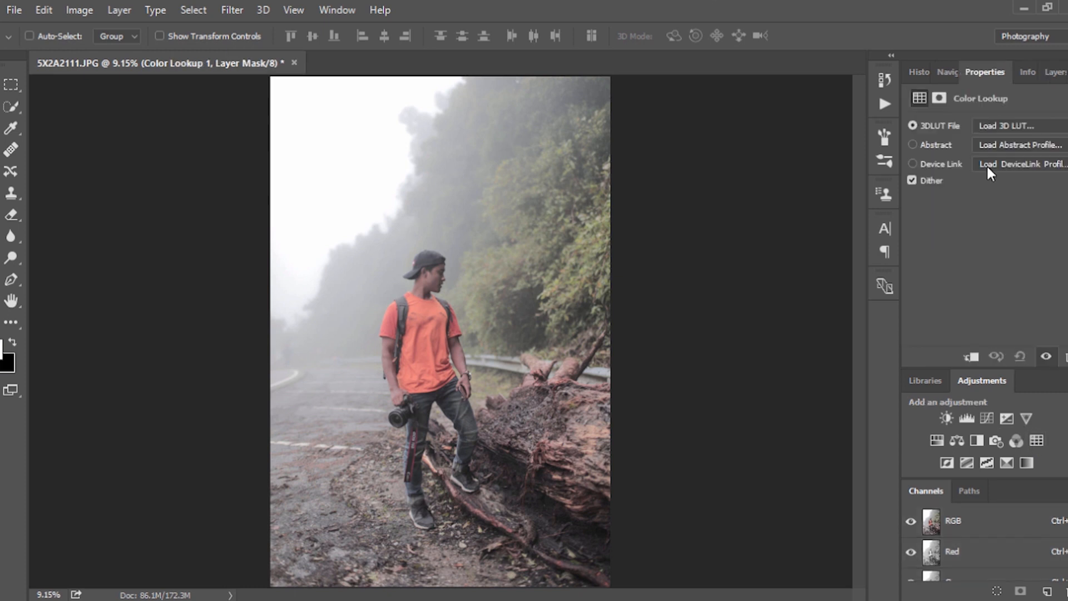
mouse_move(992, 133)
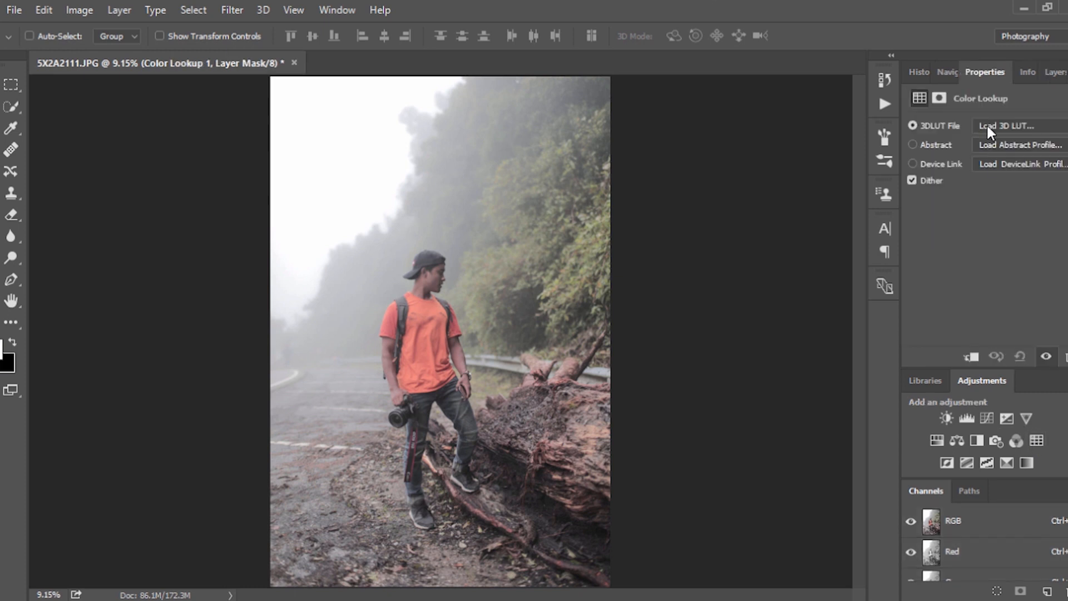
Step: Load the M31 - LOG.cube 3D LUT into the Color Lookup layer and return to Layers
left_click(1015, 125)
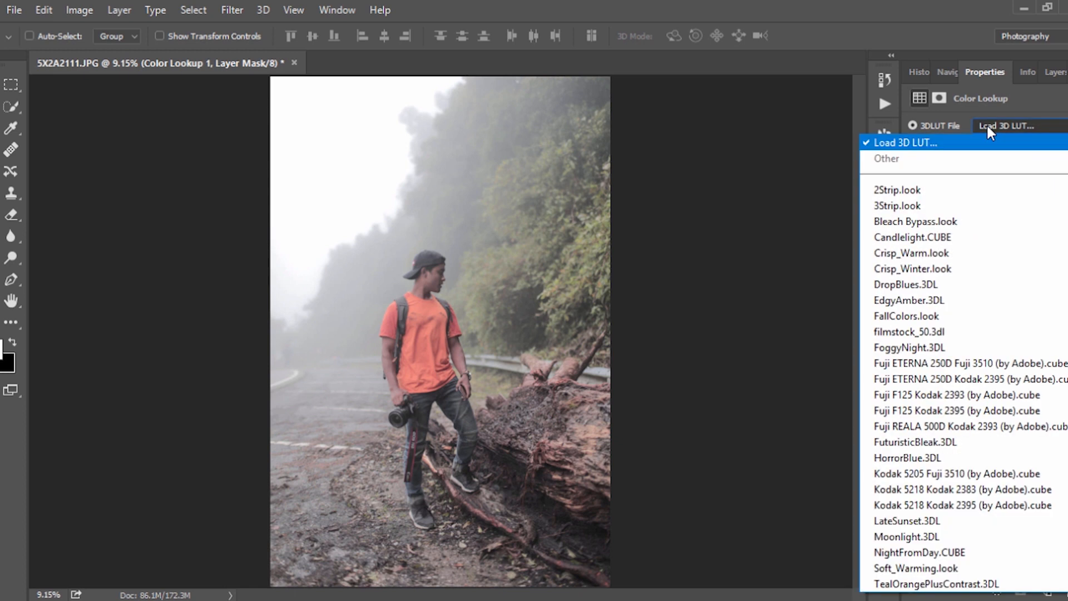
left_click(904, 142)
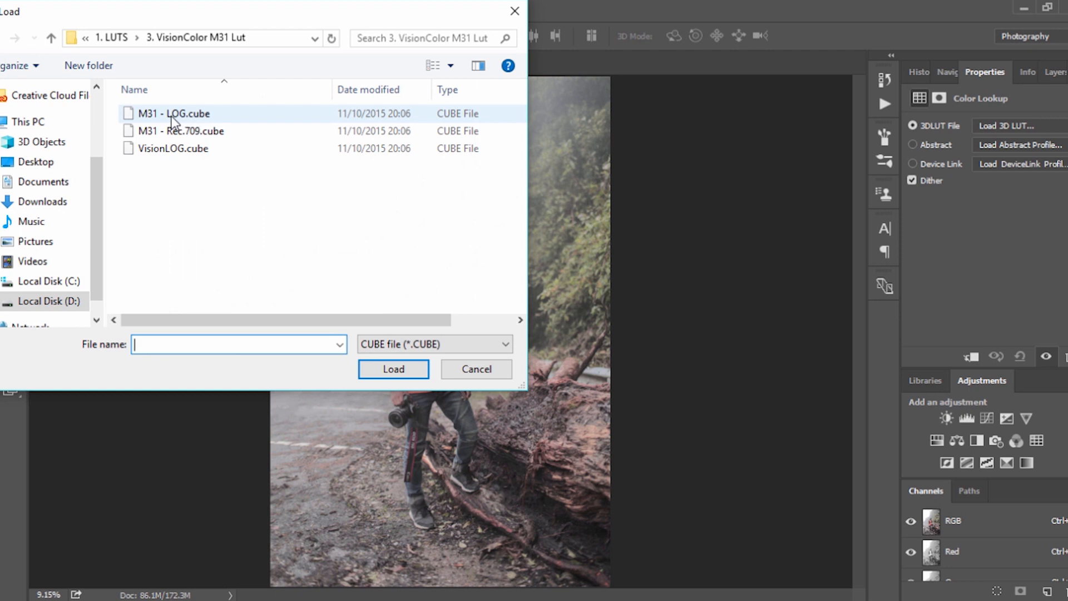
left_click(174, 113)
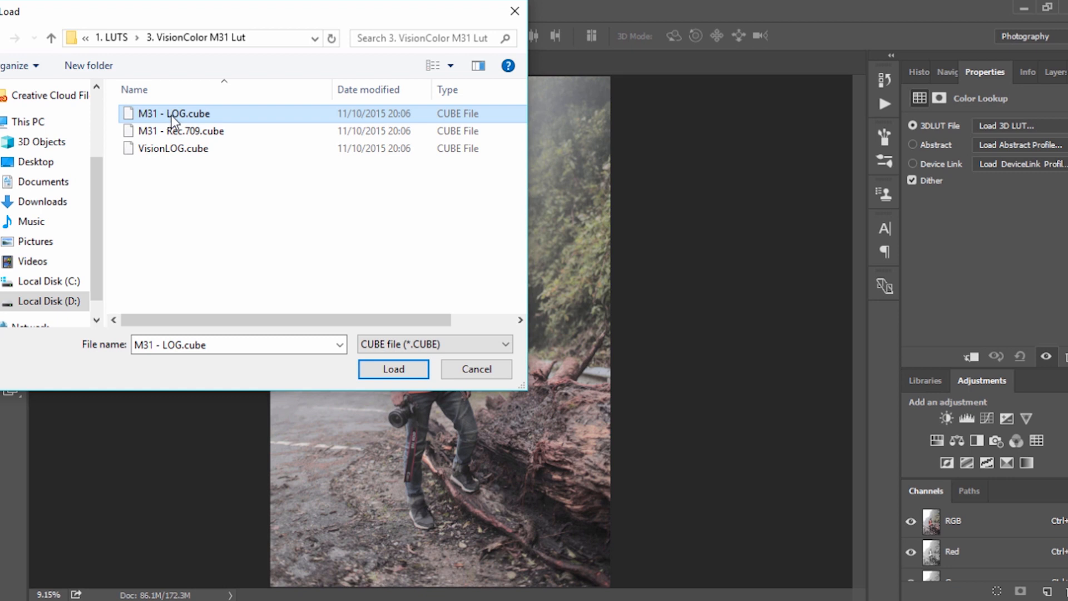
left_click(393, 368)
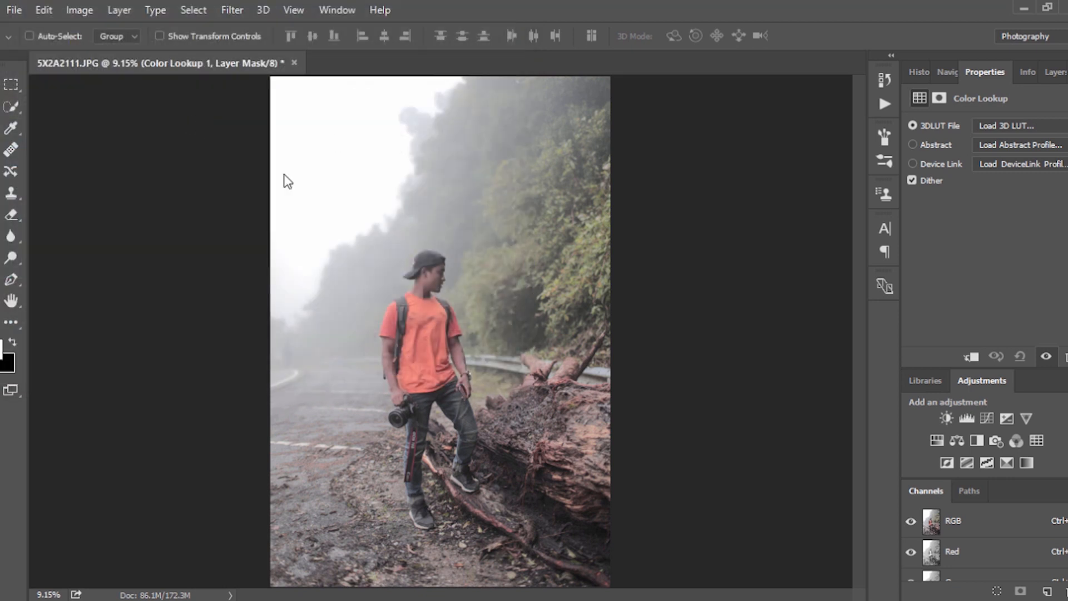
mouse_move(333, 228)
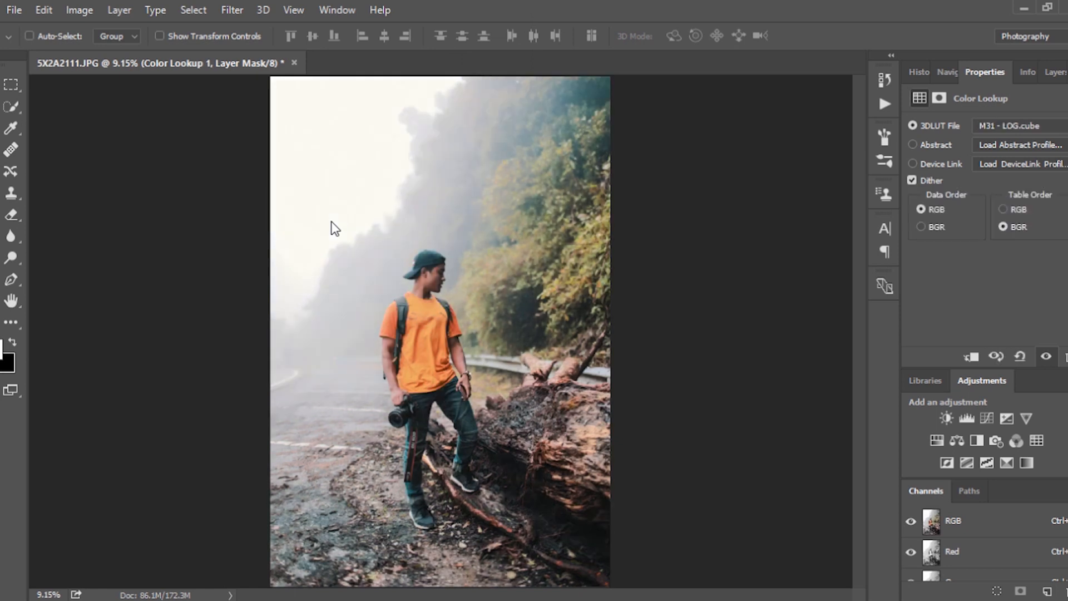
left_click(1043, 73)
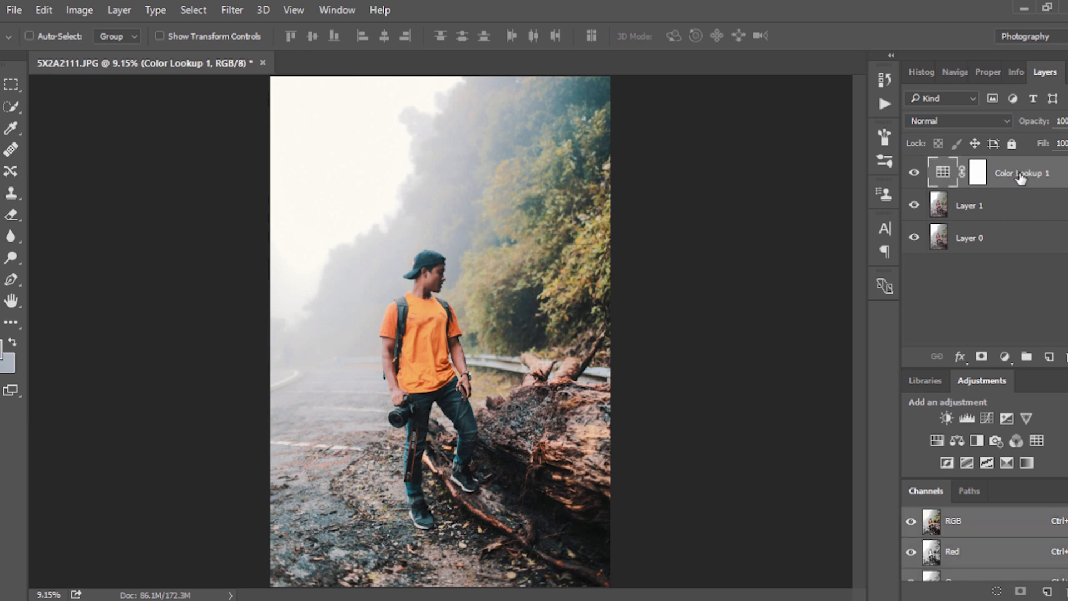
left_click(913, 173)
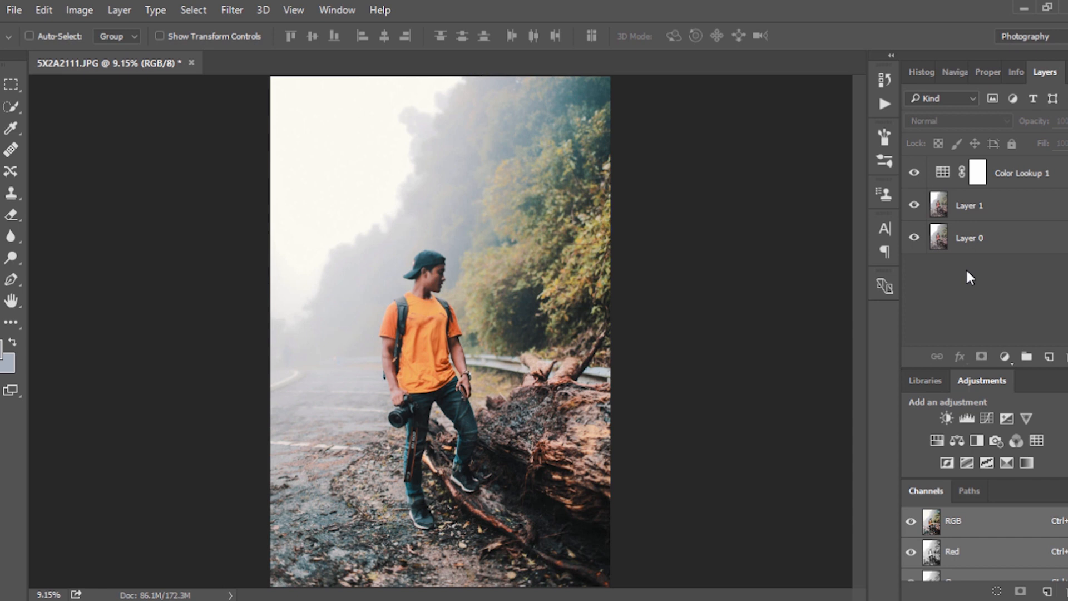
mouse_move(897, 247)
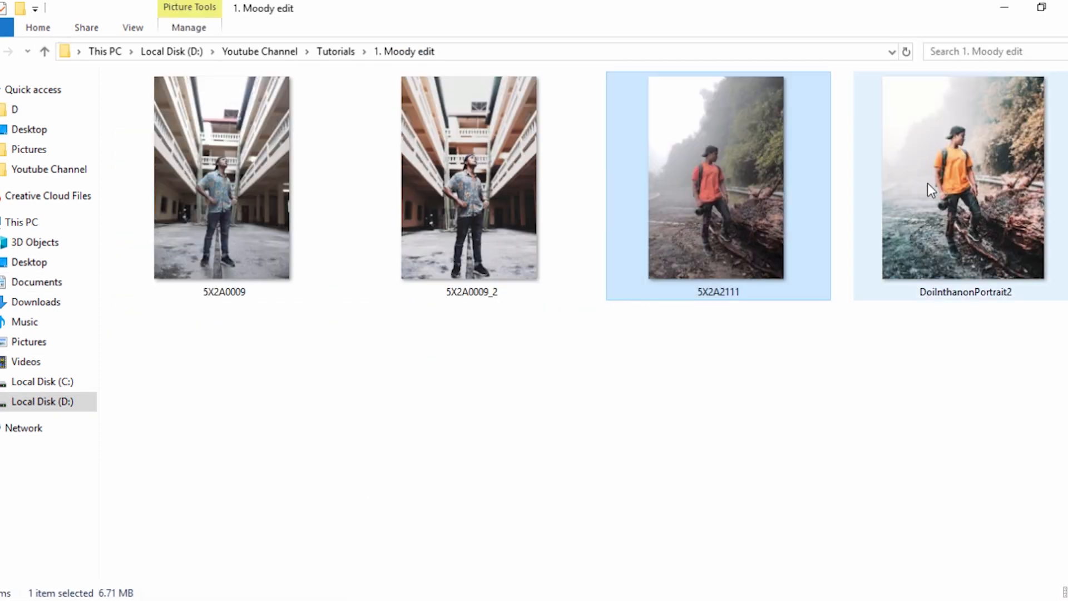
double_click(965, 177)
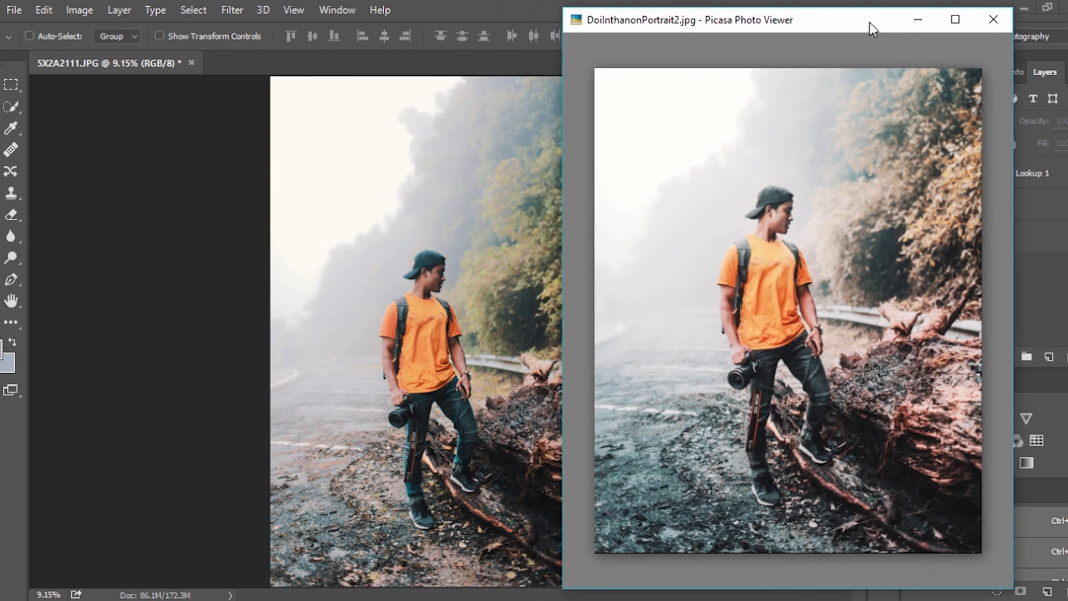
mouse_move(805, 398)
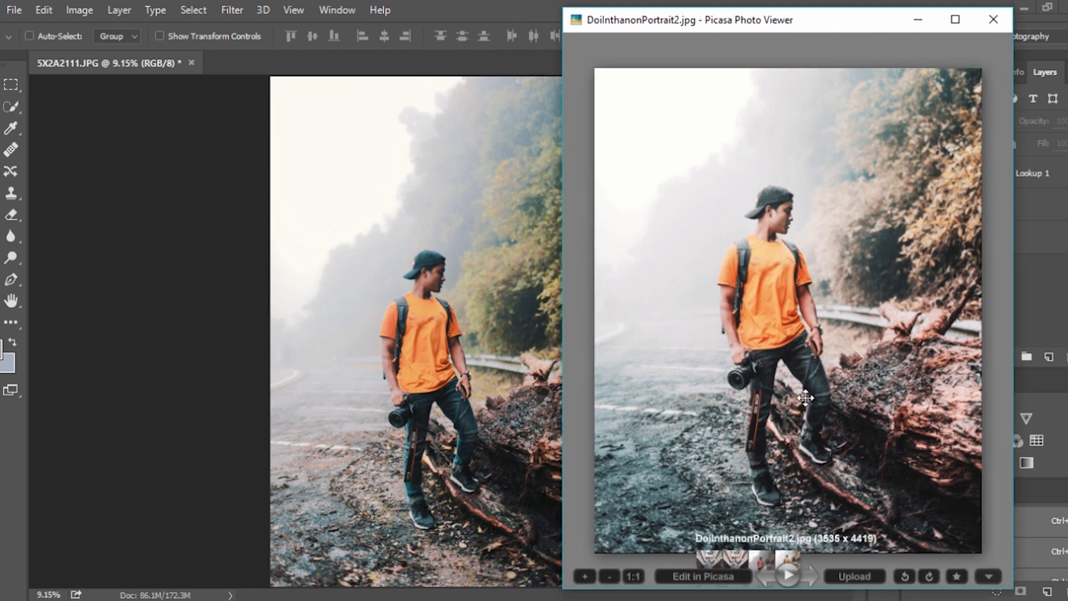
mouse_move(460, 458)
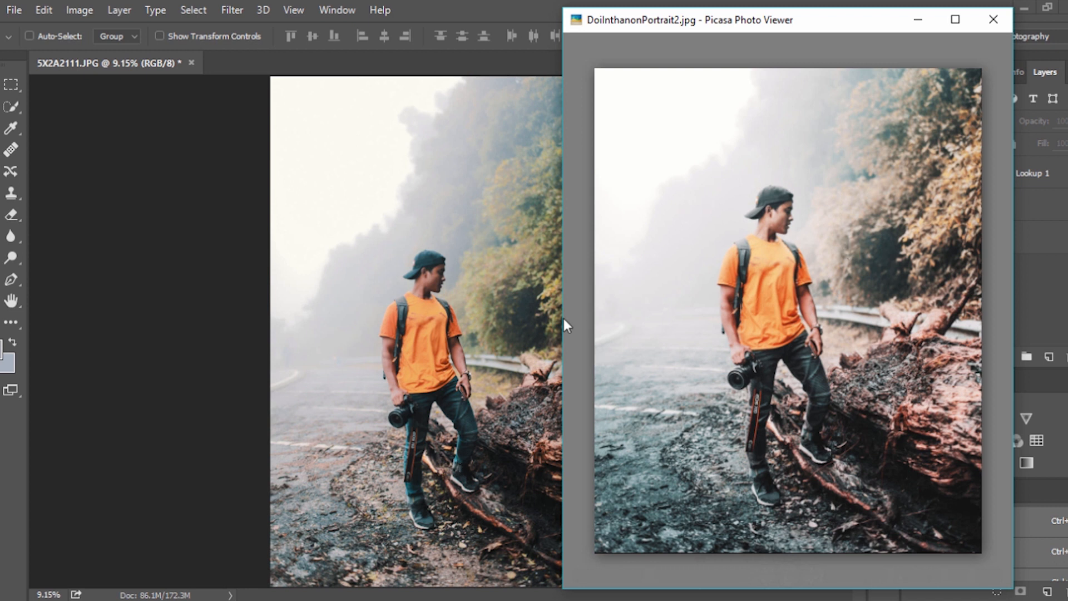
left_click(993, 18)
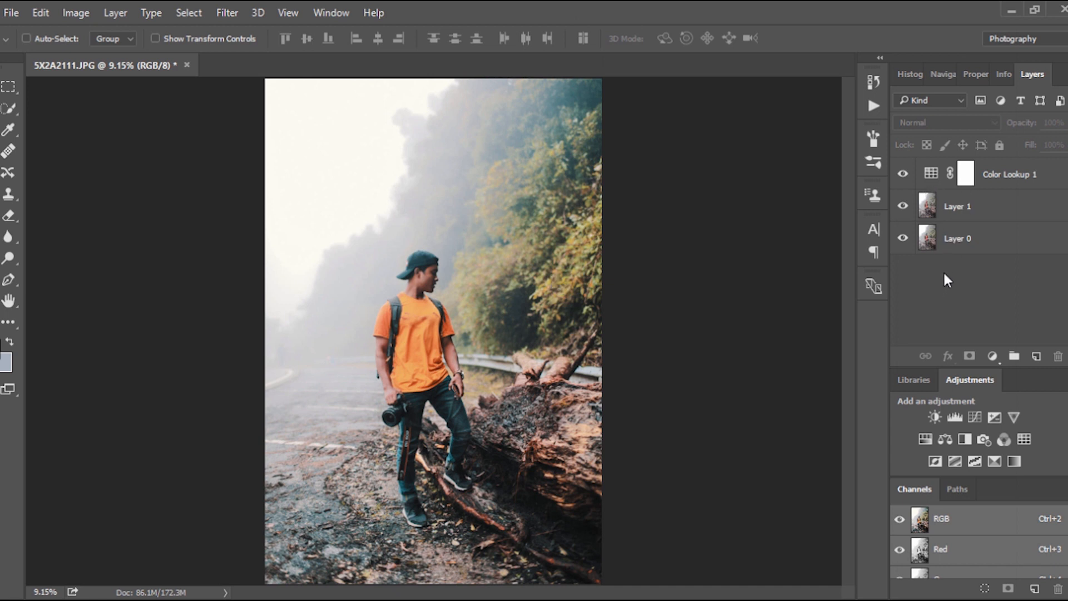
Step: Add a Gradient Fill layer using the Blue, Red, Yellow preset at 250% scale
left_click(992, 356)
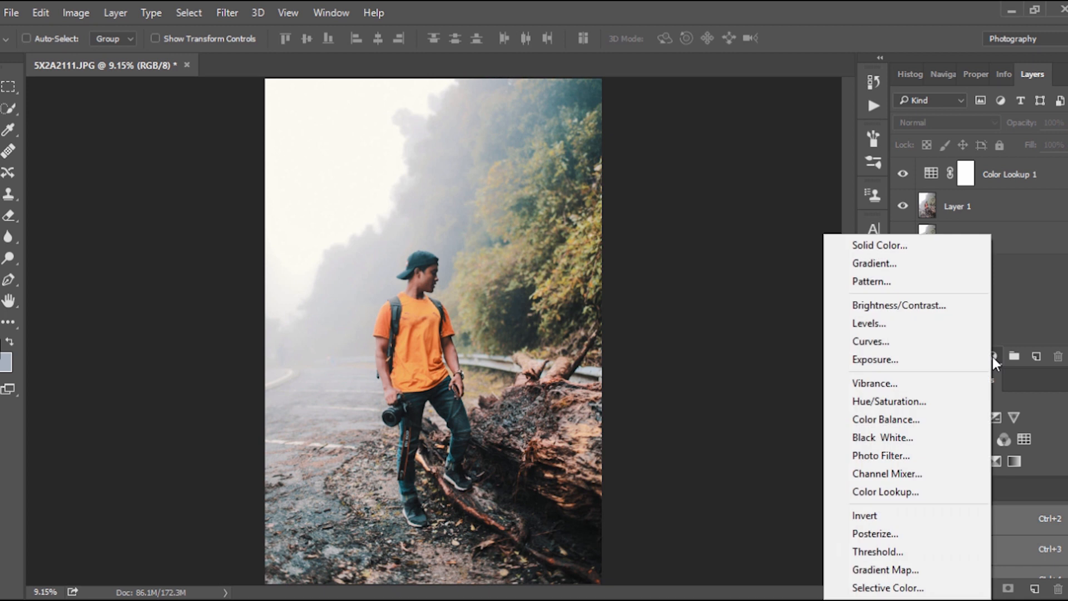
mouse_move(902, 263)
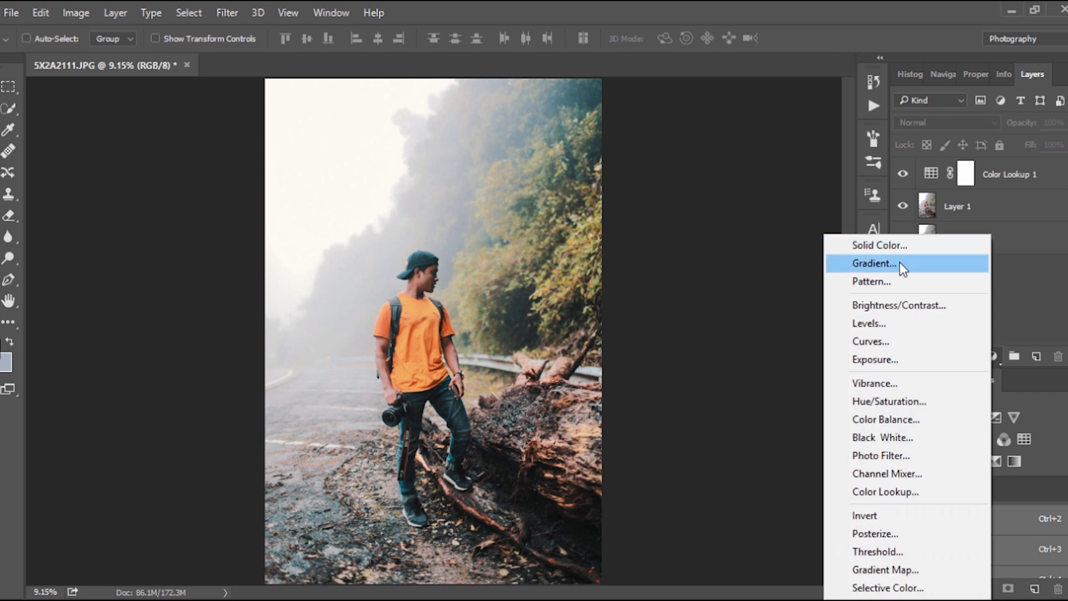
left_click(876, 263)
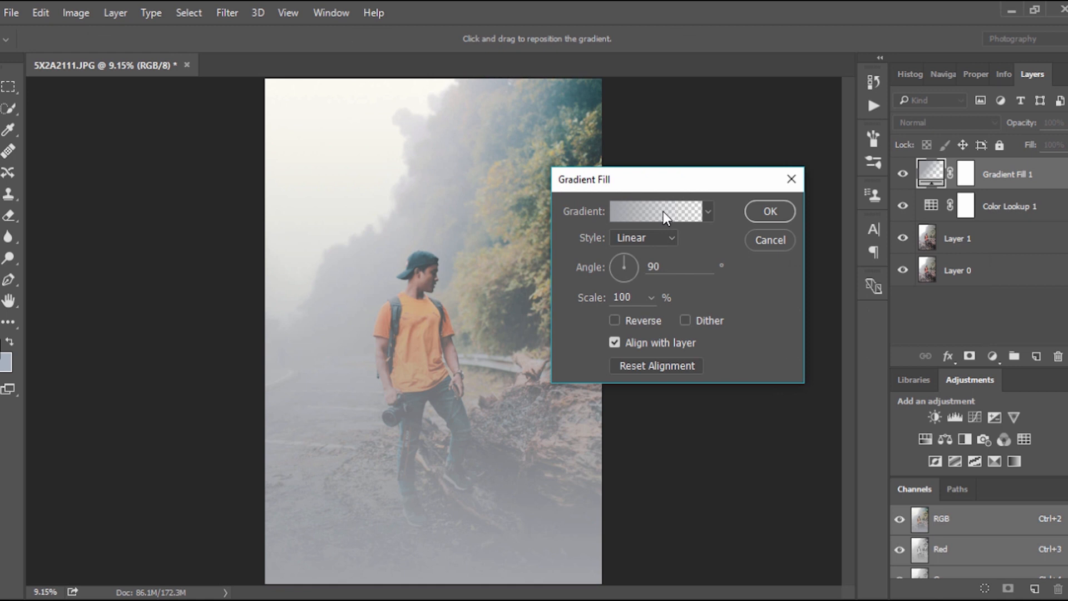
left_click(656, 212)
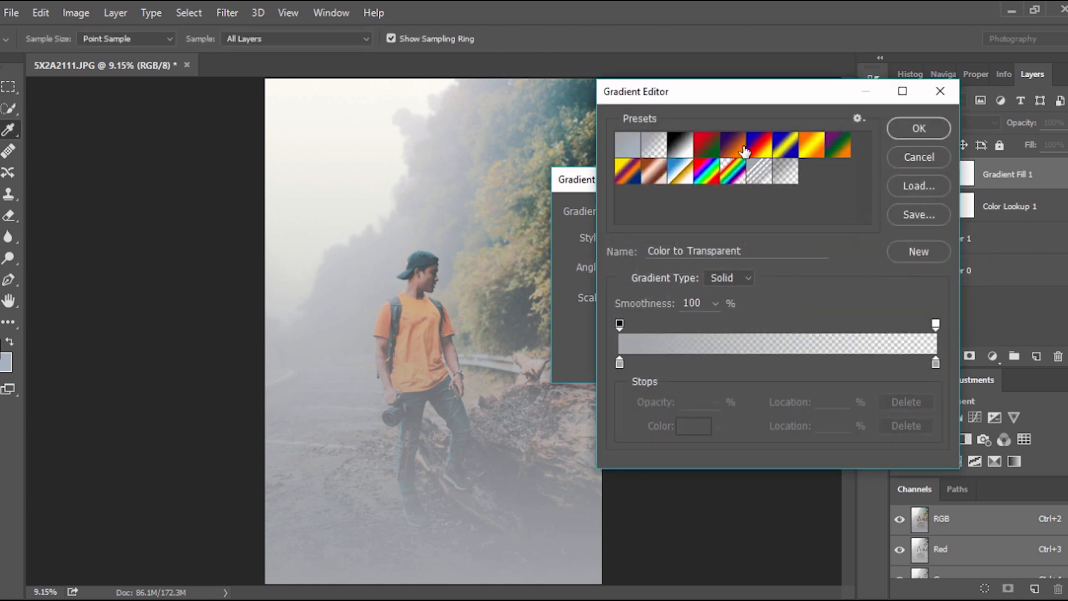
left_click(764, 143)
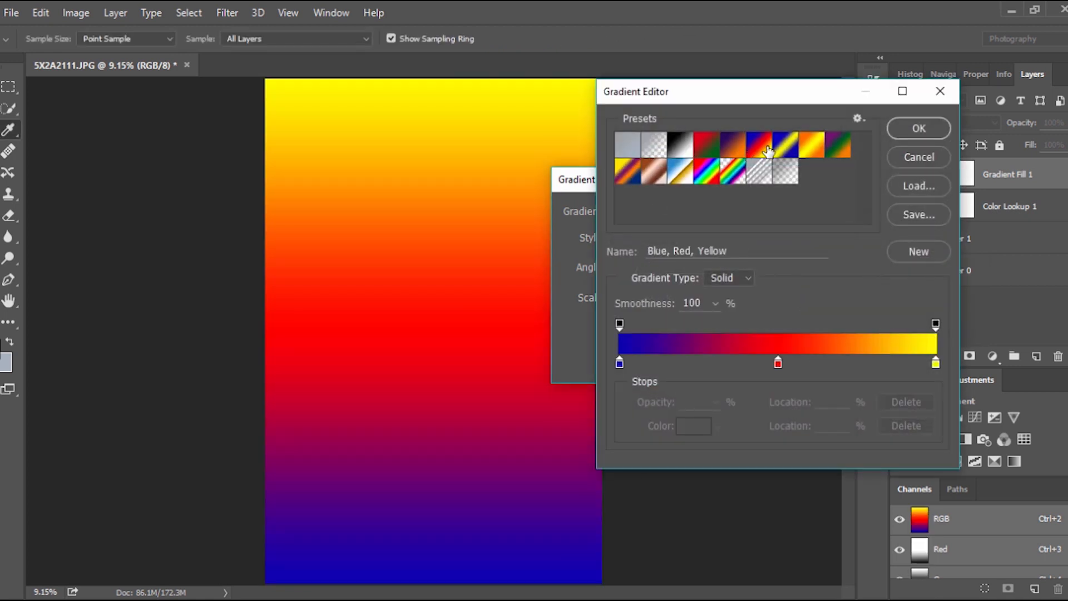
left_click(917, 128)
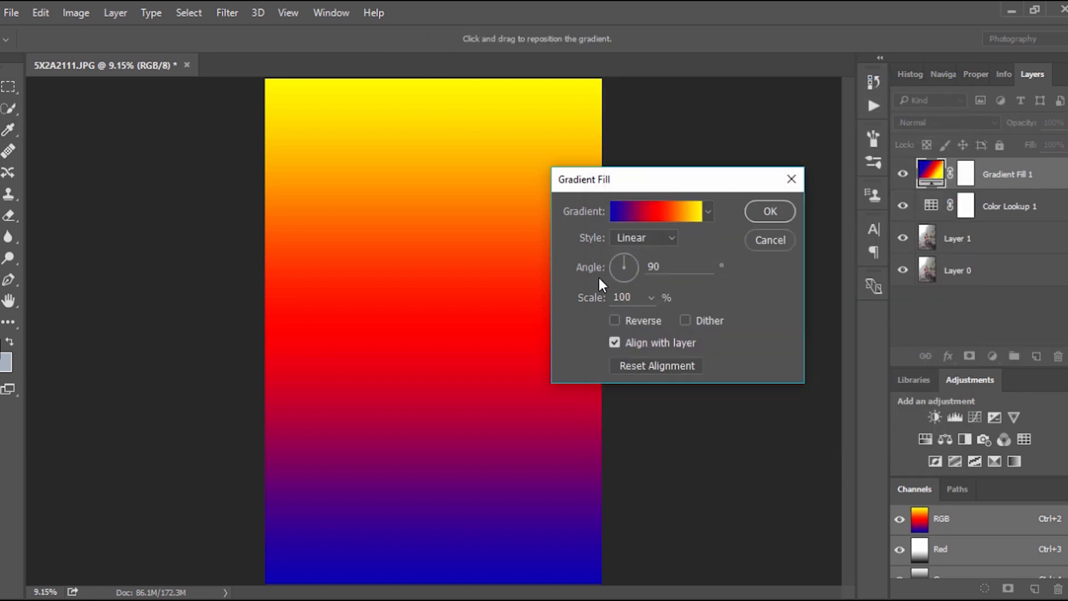
mouse_move(601, 302)
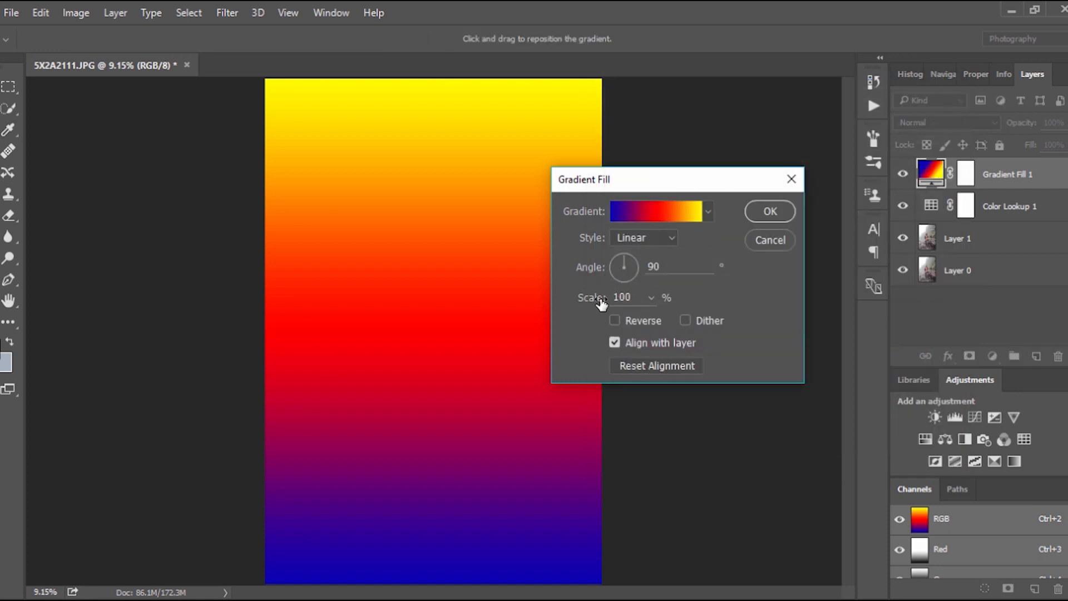
triple_click(621, 297)
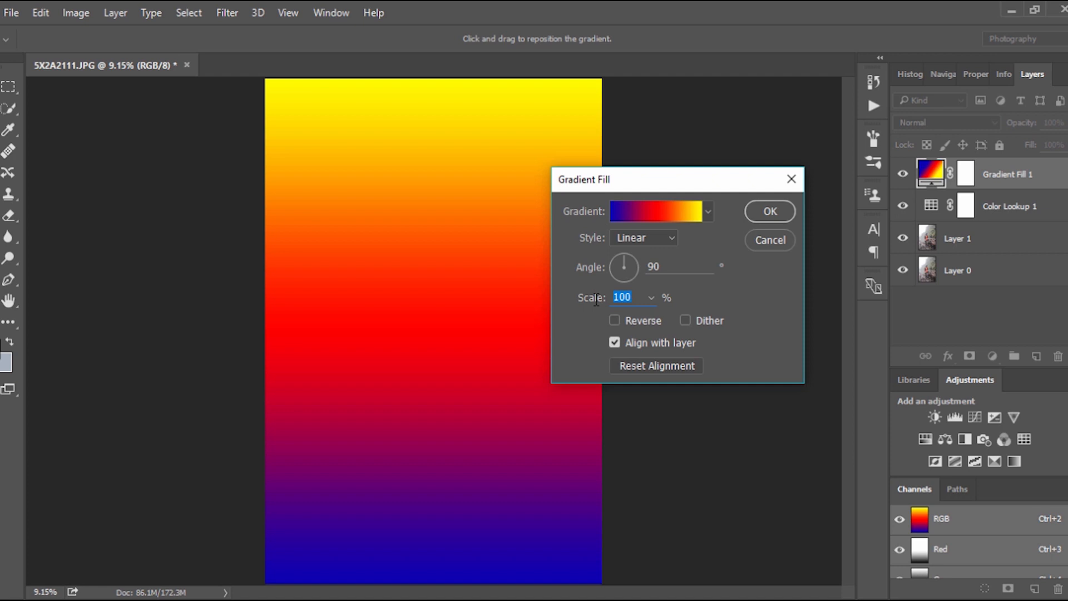
type("235")
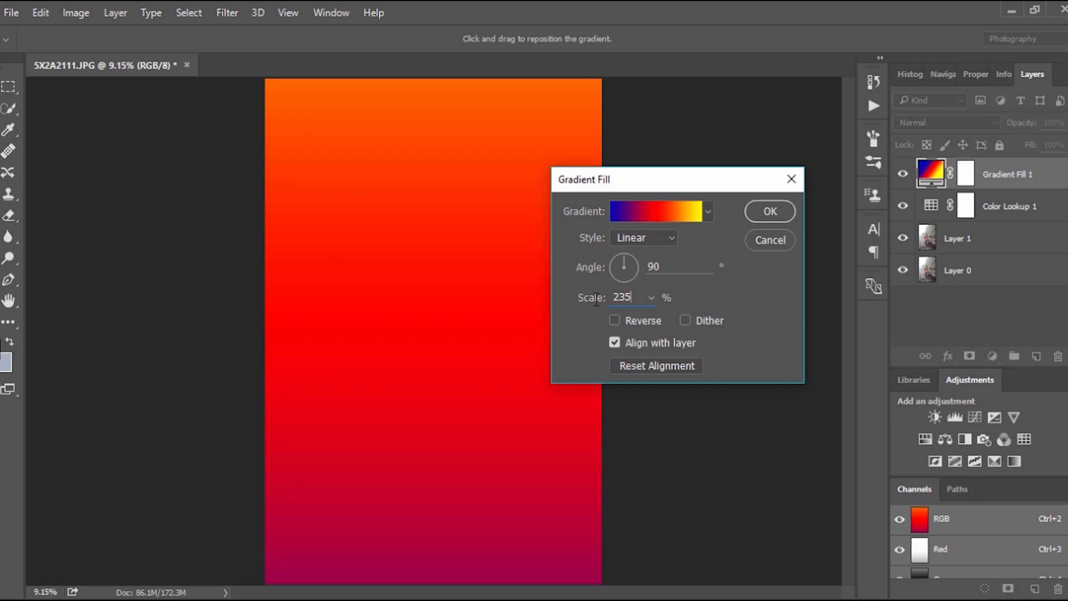
type("250")
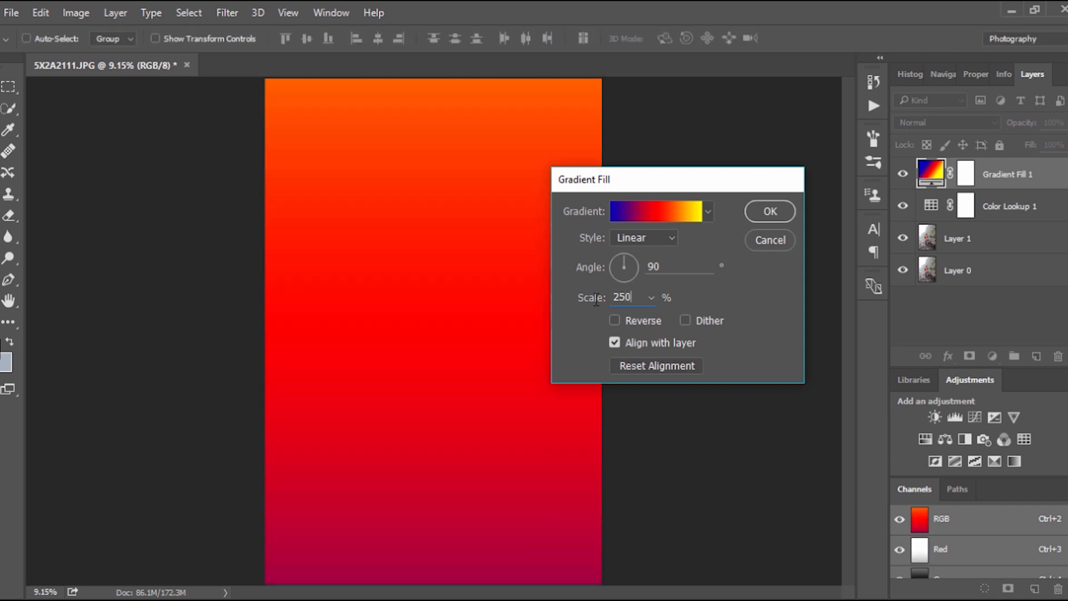
left_click(768, 211)
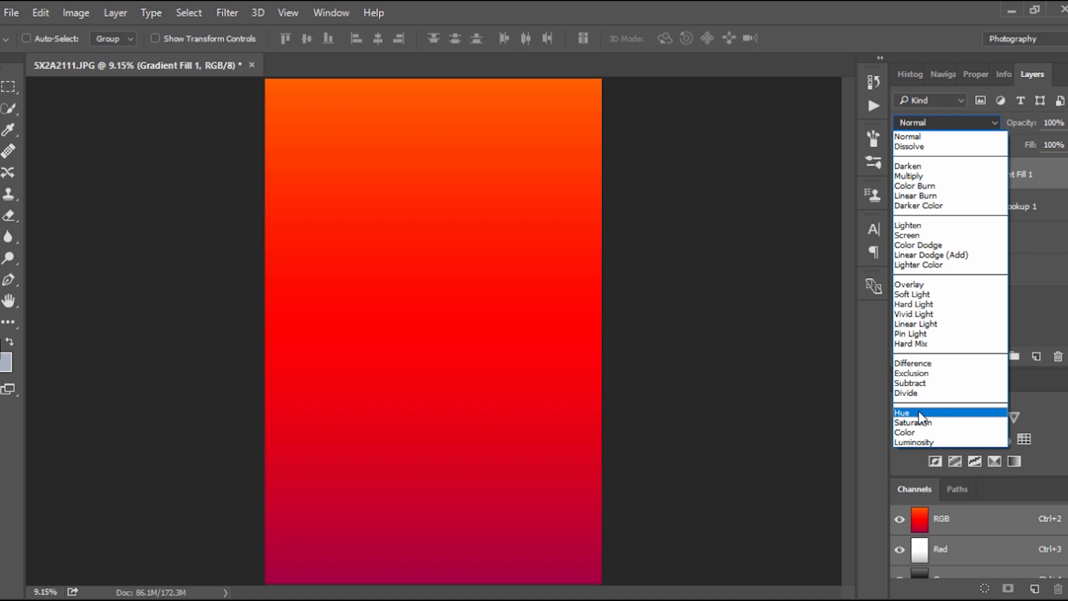
Step: Set Gradient Fill 1 to Hue, 80% opacity, 79% fill; Color Lookup 1 to 81% opacity
left_click(902, 412)
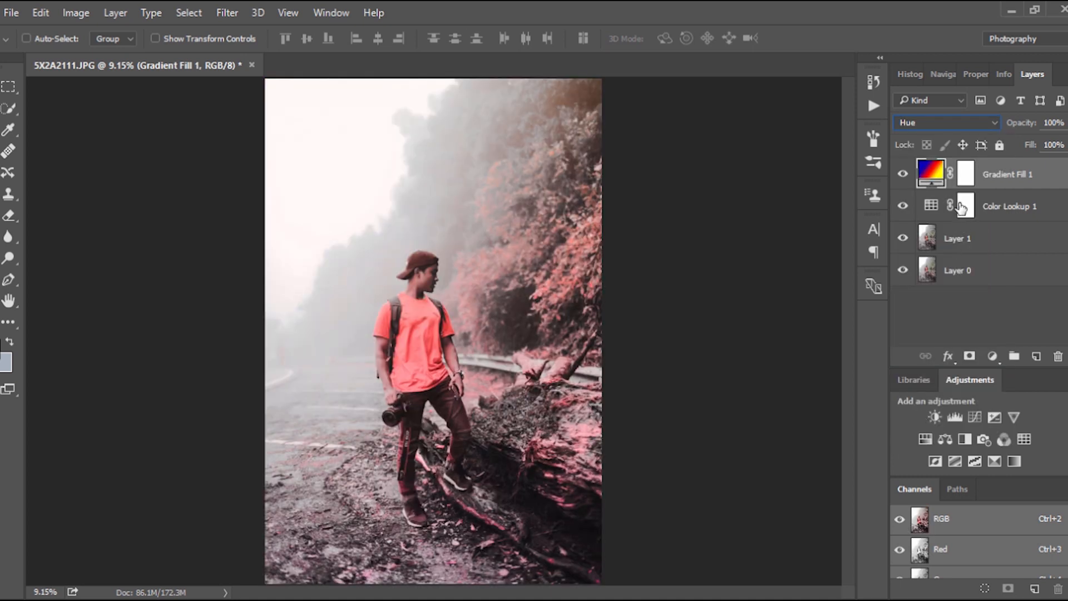
mouse_move(965, 170)
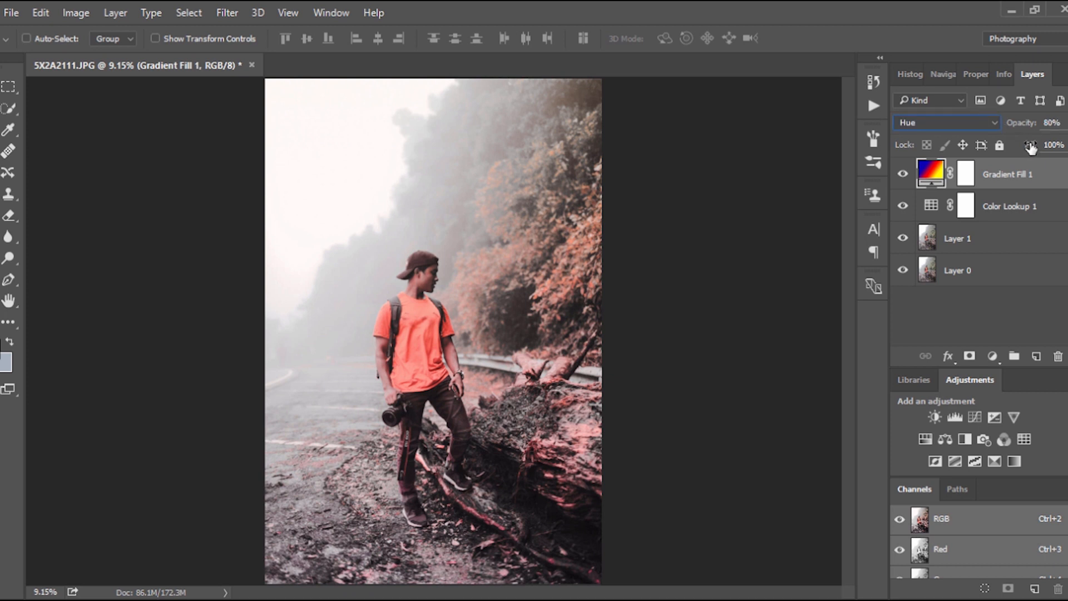
left_click_drag(1031, 145, 1022, 145)
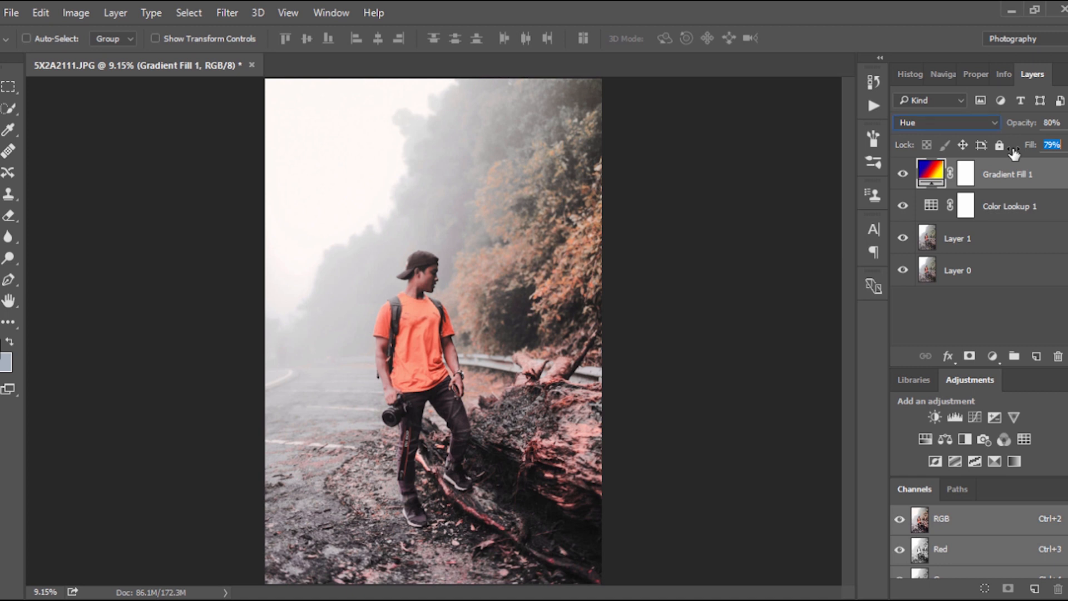
left_click(1010, 205)
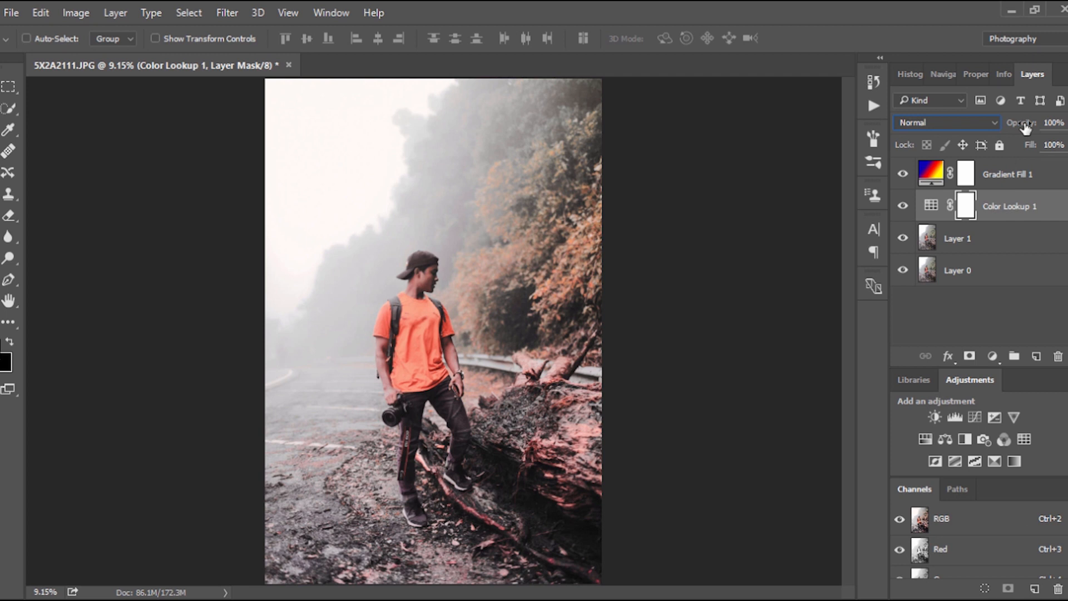
mouse_move(1020, 131)
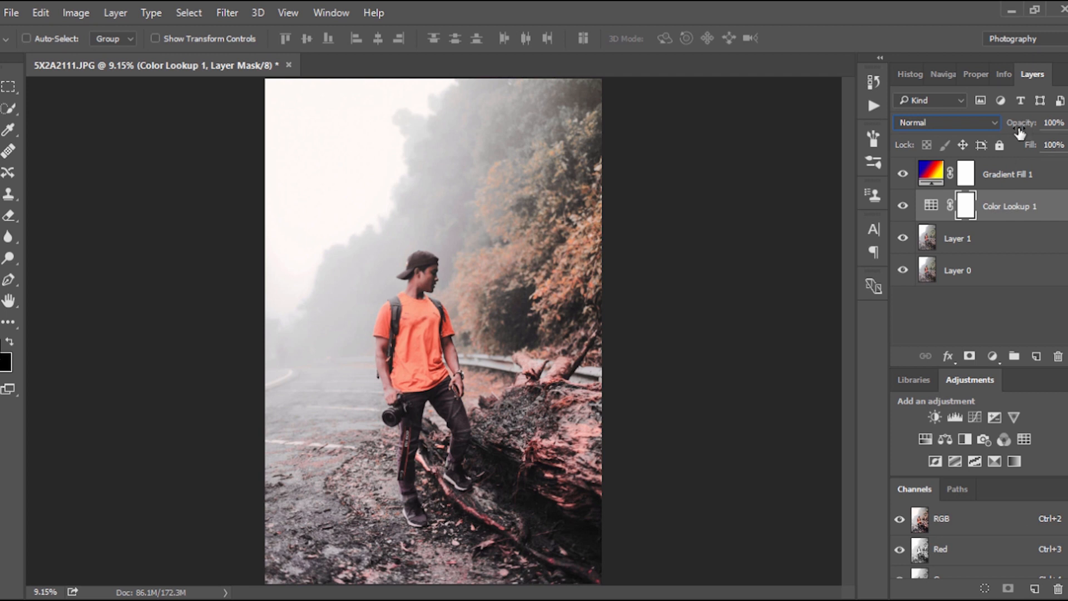
left_click(1052, 122)
type("81")
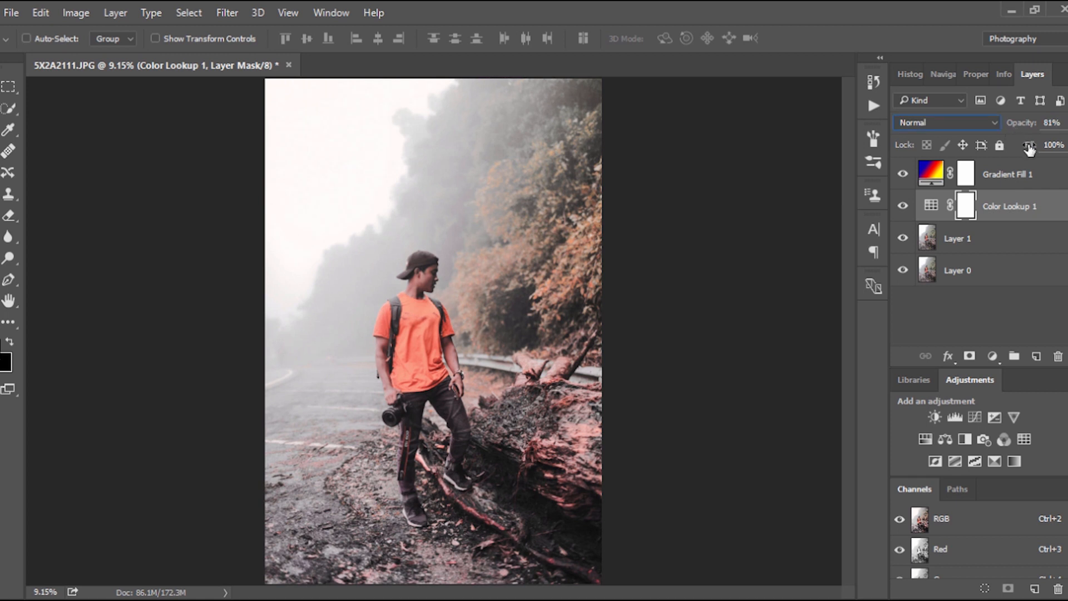
left_click(1051, 145)
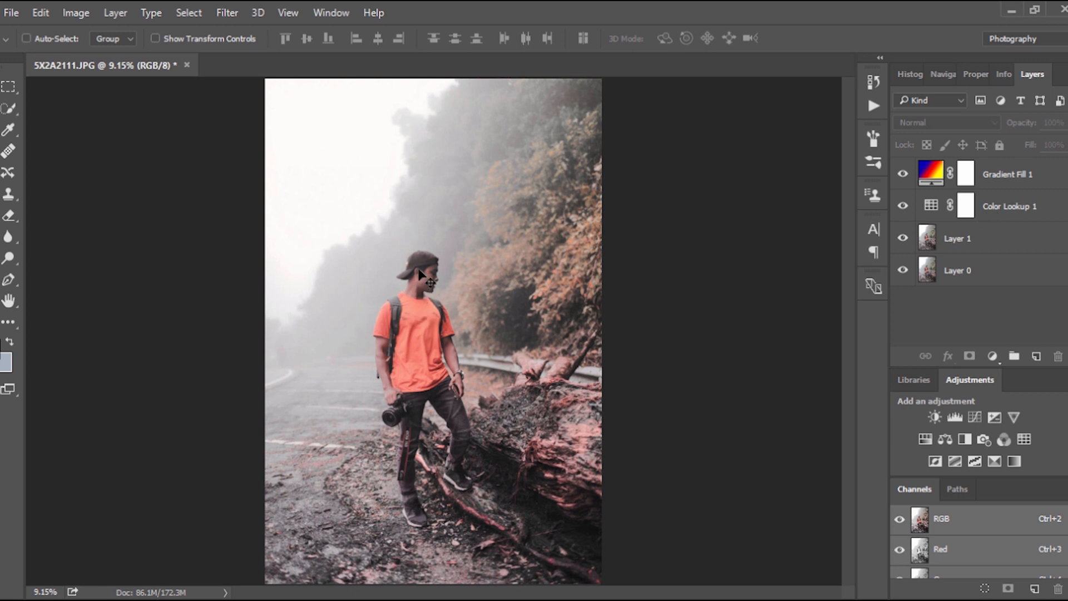
mouse_move(441, 283)
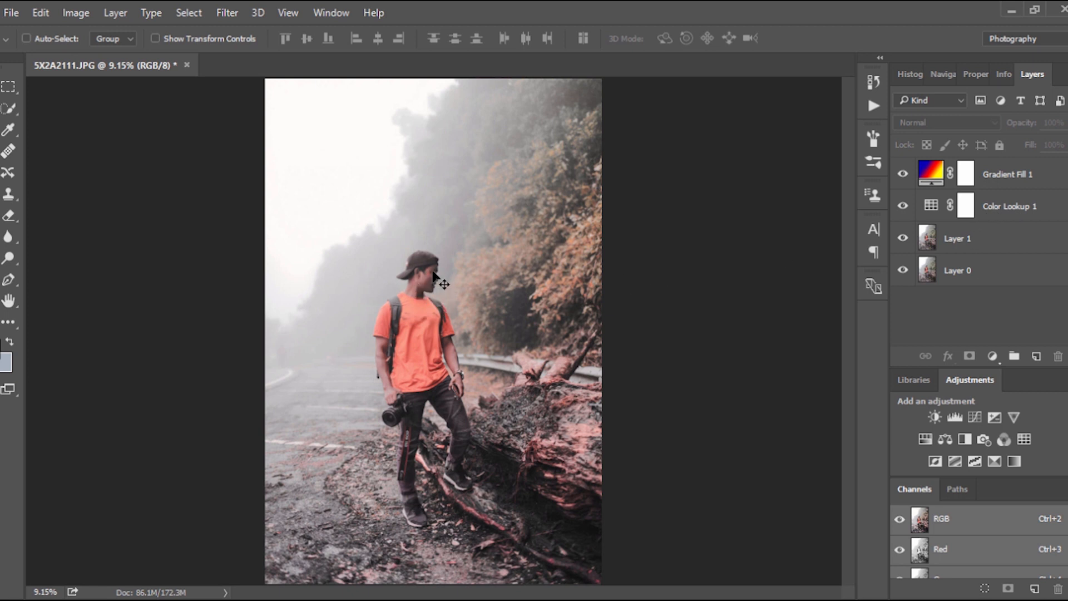
mouse_move(446, 298)
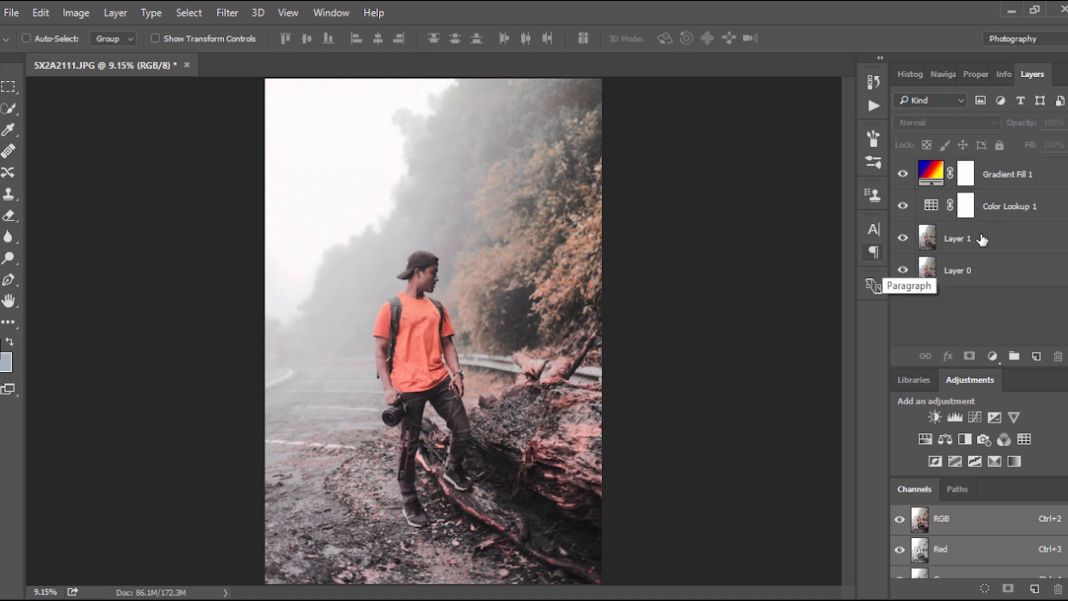
mouse_move(455, 366)
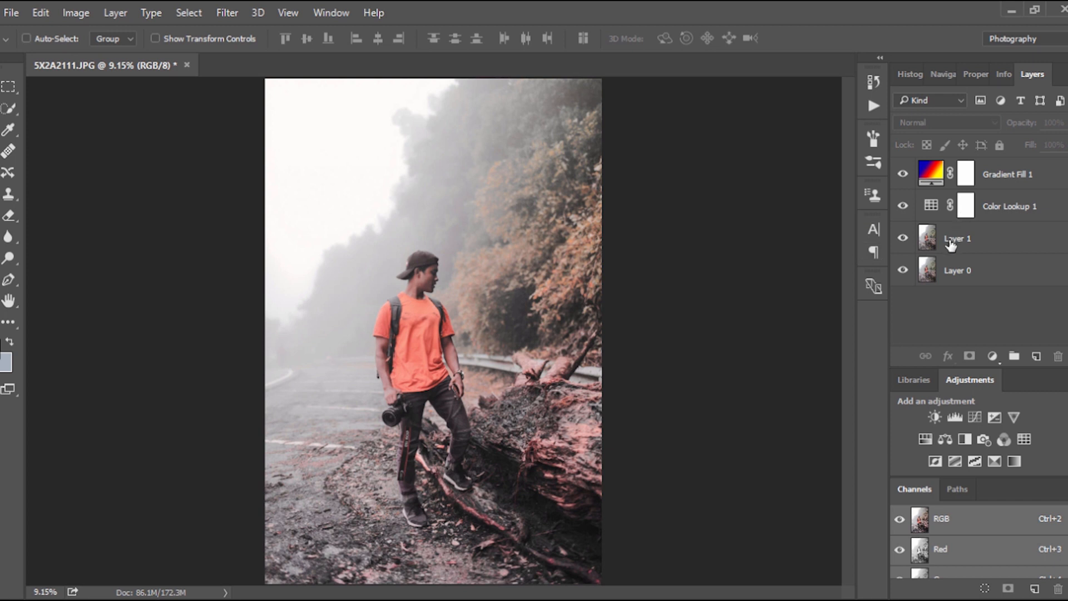
Step: Select Layer 1 as the layer to edit in Camera Raw
left_click(956, 237)
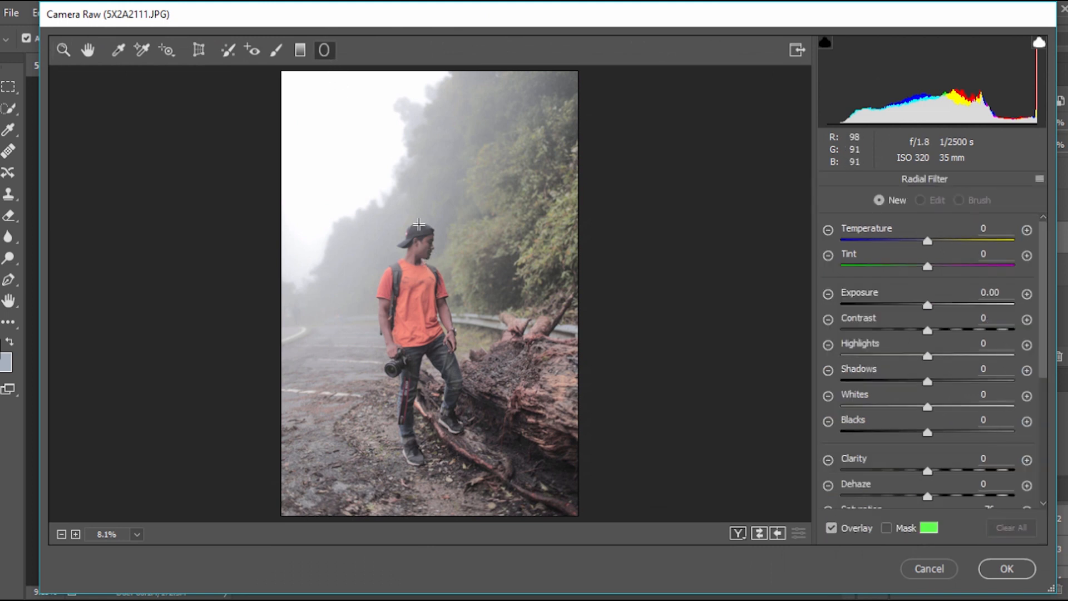
mouse_move(343, 110)
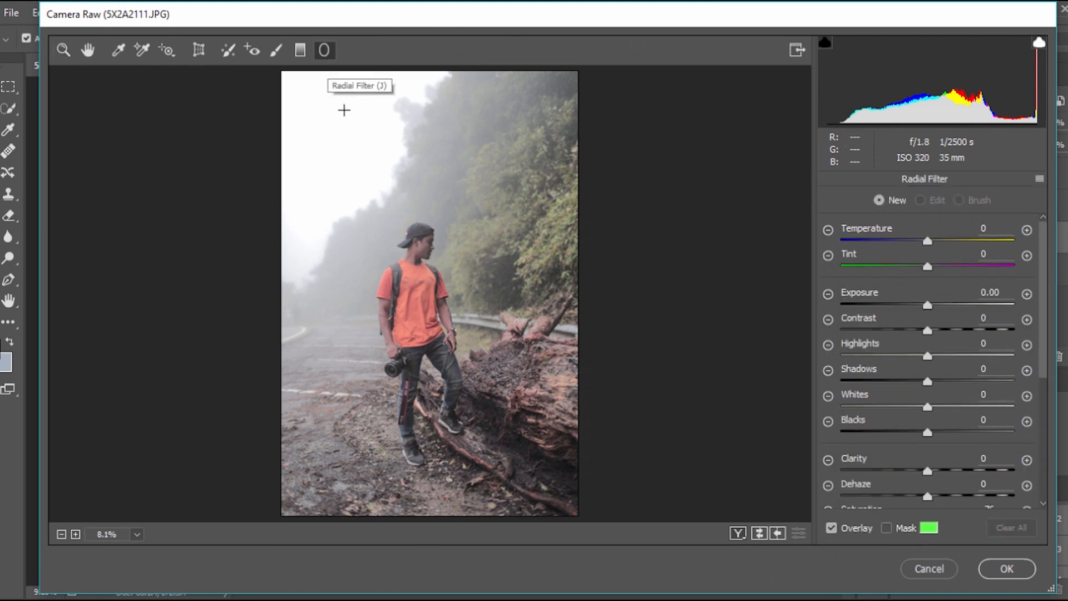
Step: Add a radial filter over the head with exposure +0.35, feather 100, effect inside
left_click(425, 247)
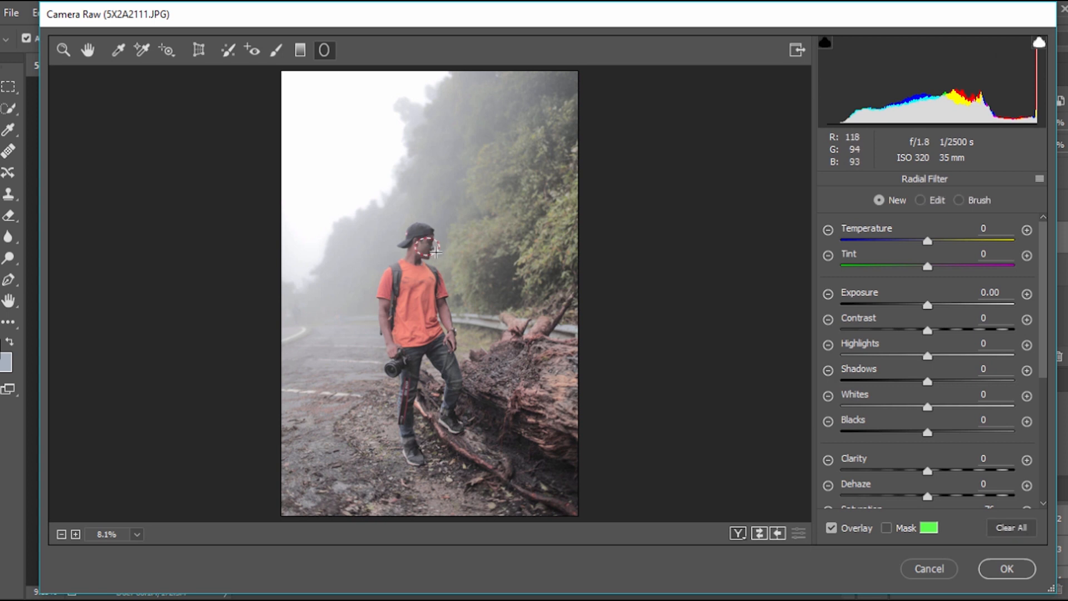
left_click_drag(423, 242, 448, 269)
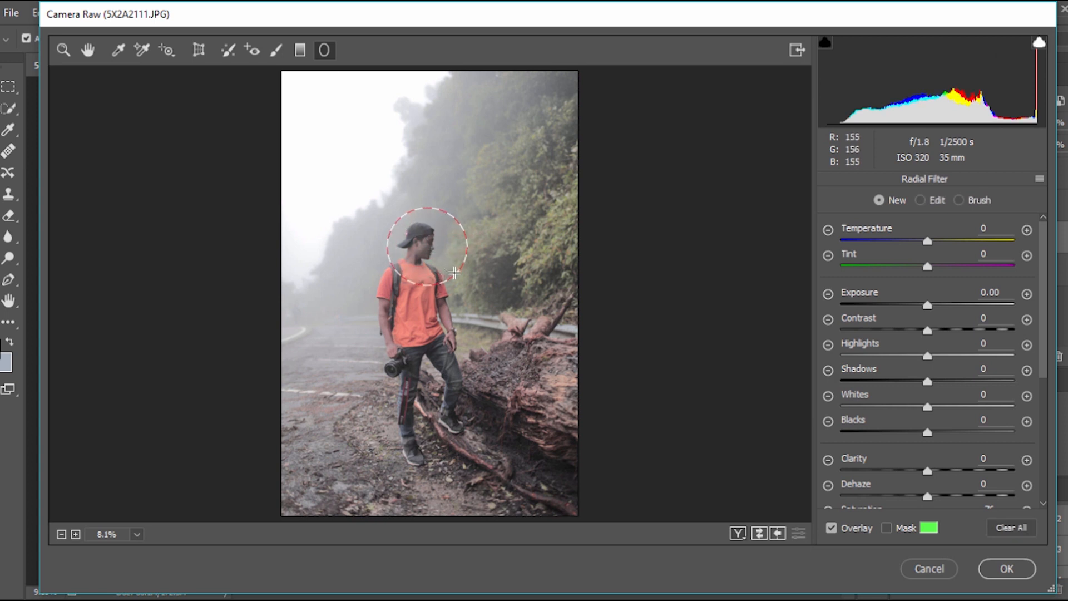
left_click(427, 246)
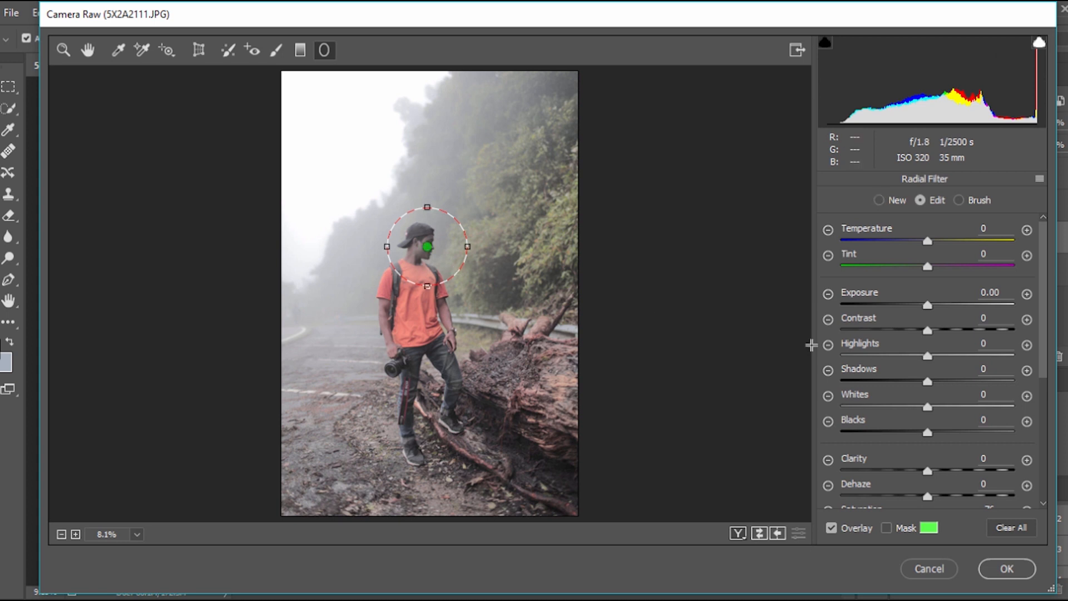
scroll("down", 3)
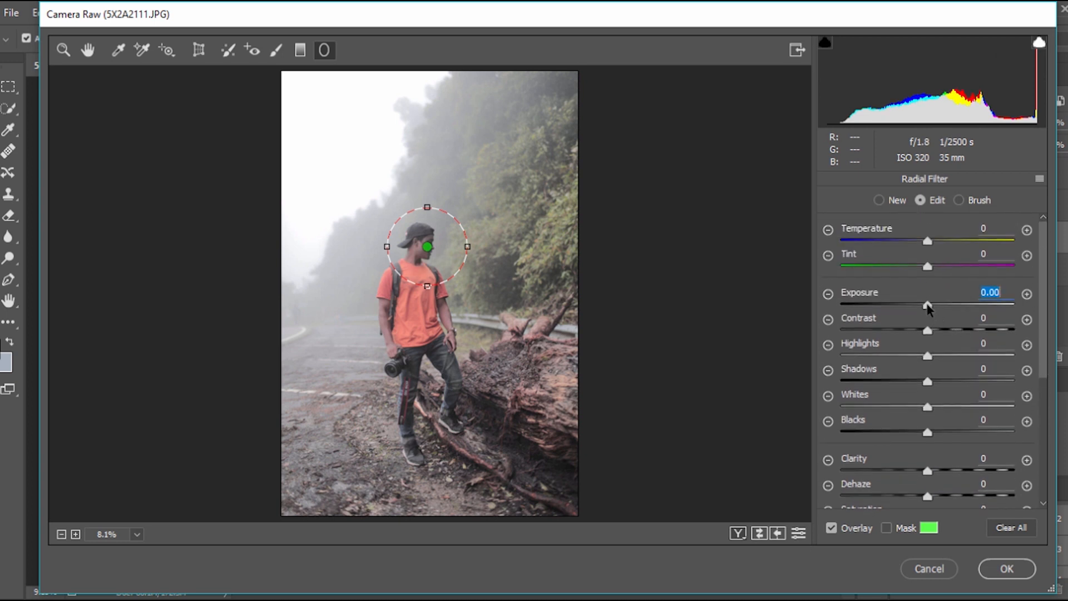
left_click_drag(926, 305, 934, 305)
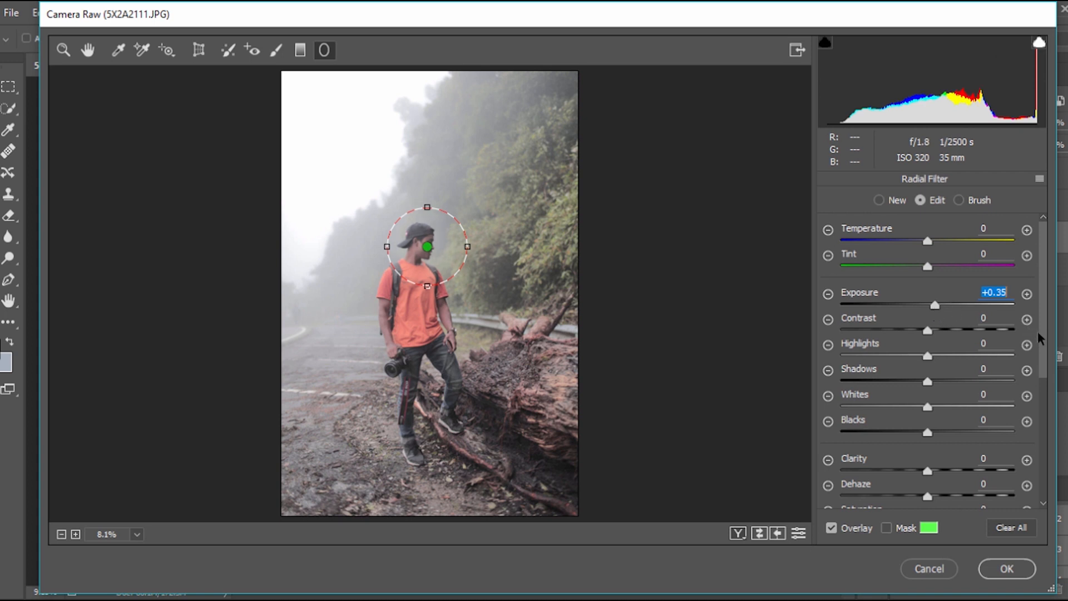
scroll("down", 3)
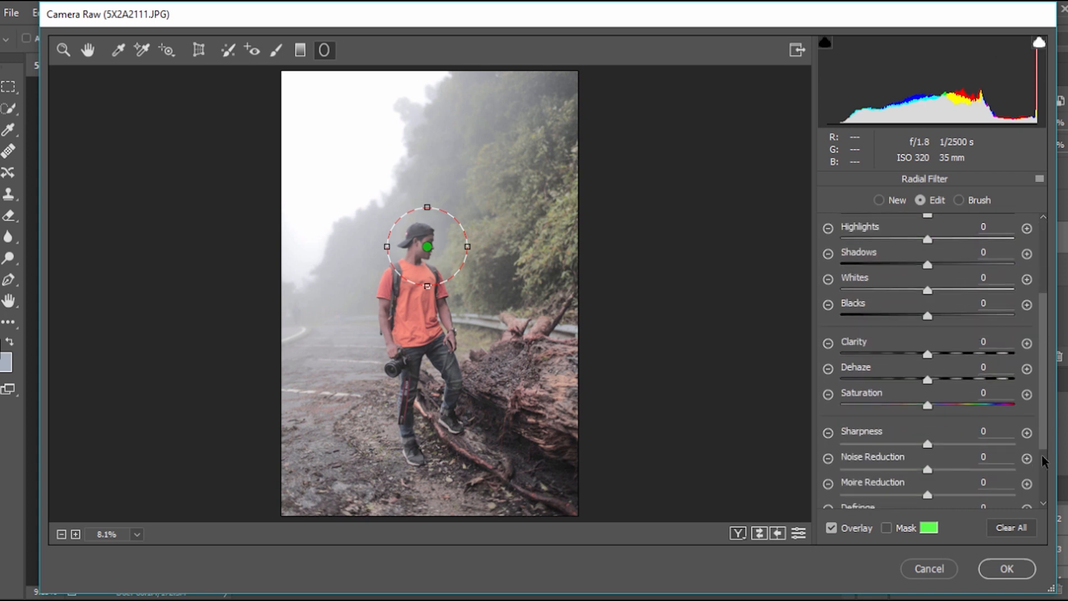
scroll("down", 3)
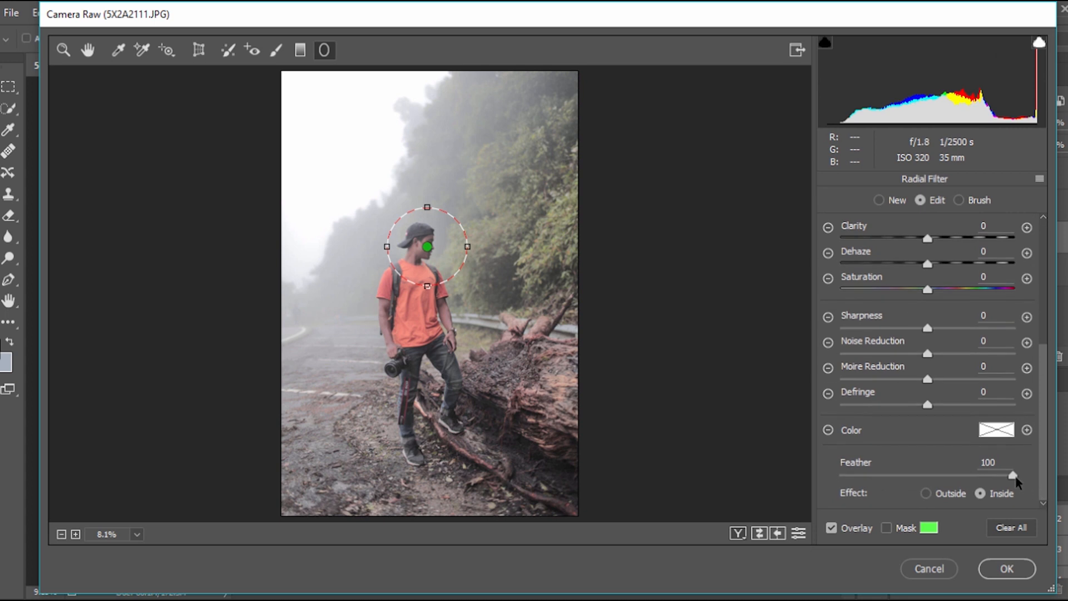
mouse_move(1005, 491)
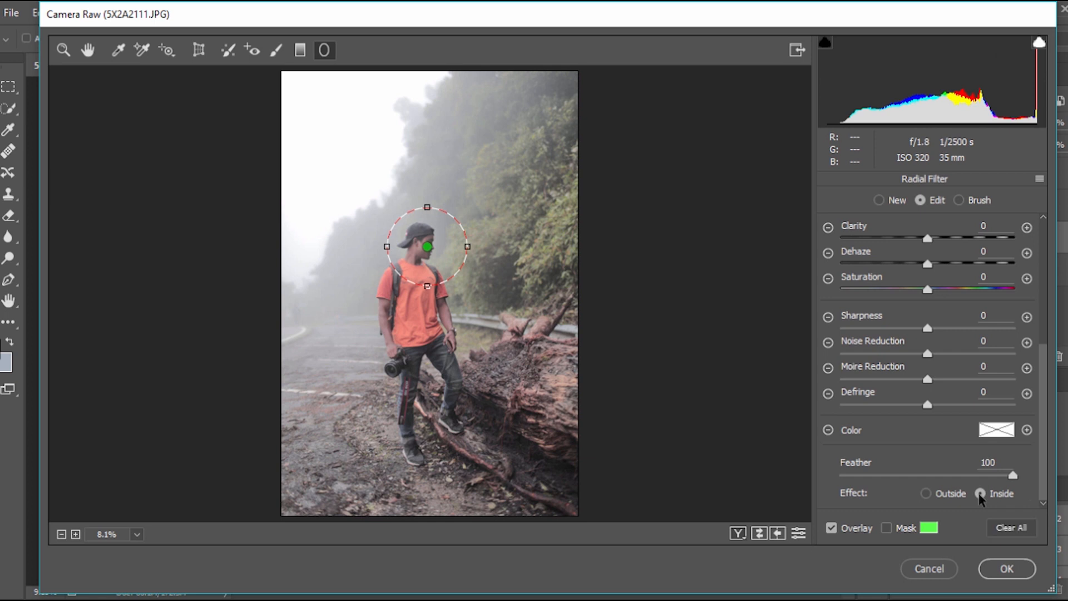
mouse_move(623, 284)
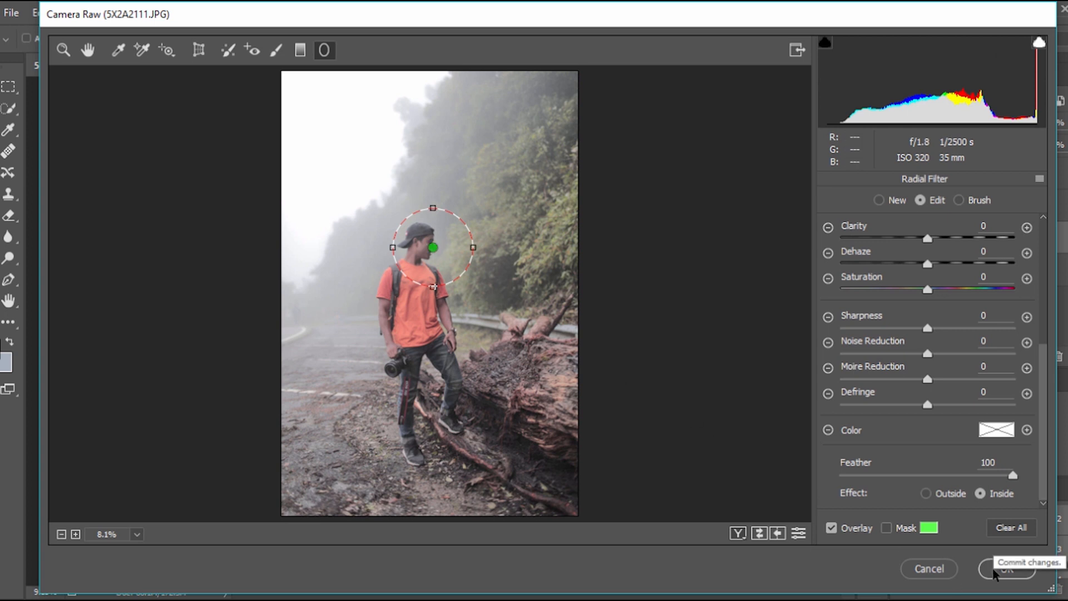
left_click(1007, 568)
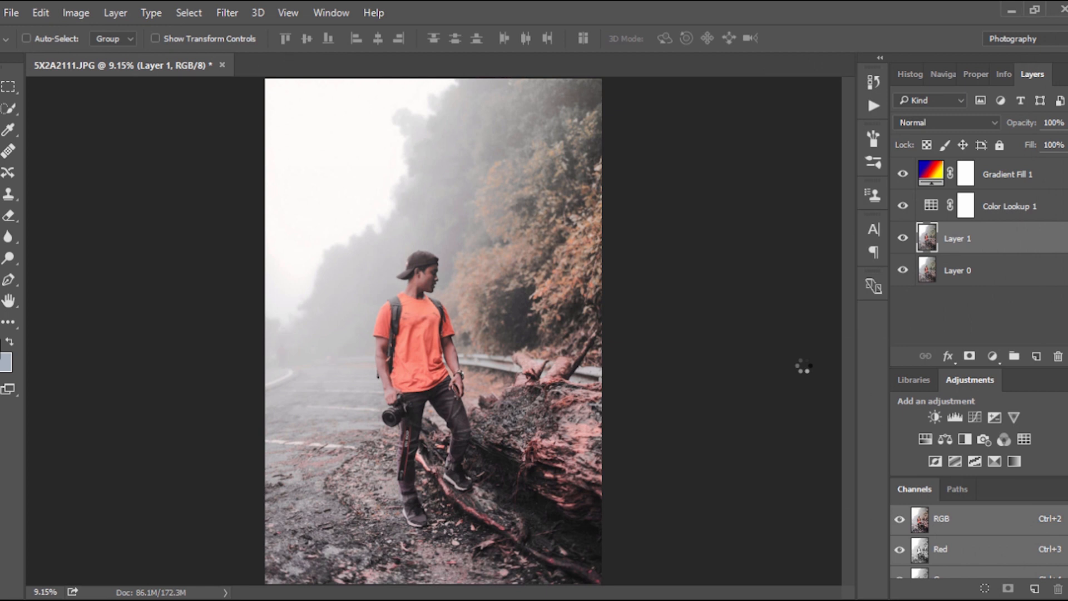
left_click(27, 37)
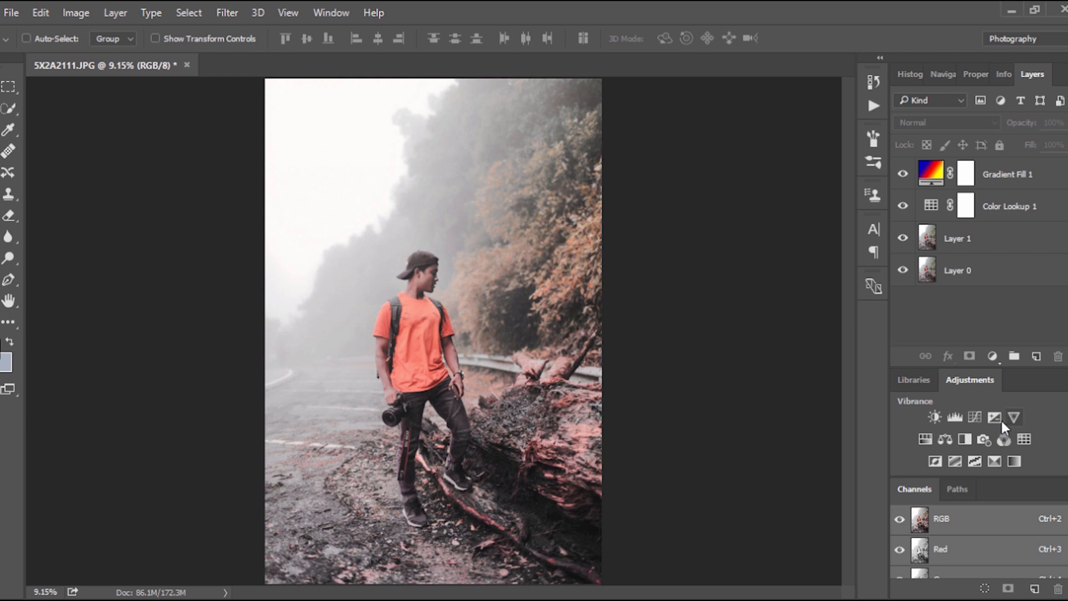
Step: Add a Curves adjustment, raising the black point and lowering the white point
left_click(973, 417)
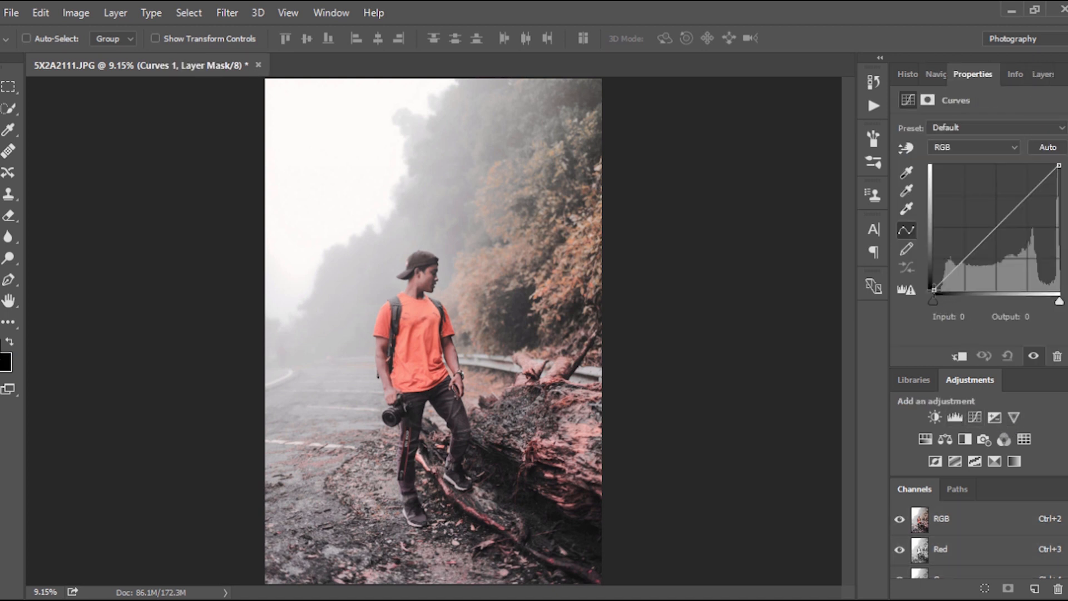
left_click_drag(932, 300, 932, 285)
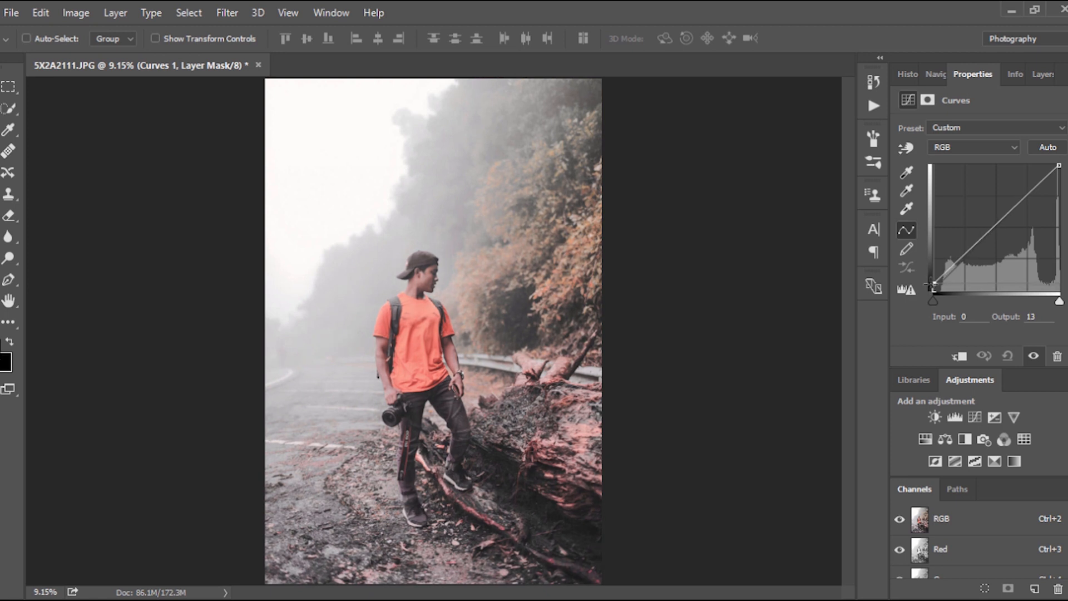
left_click_drag(932, 299, 932, 286)
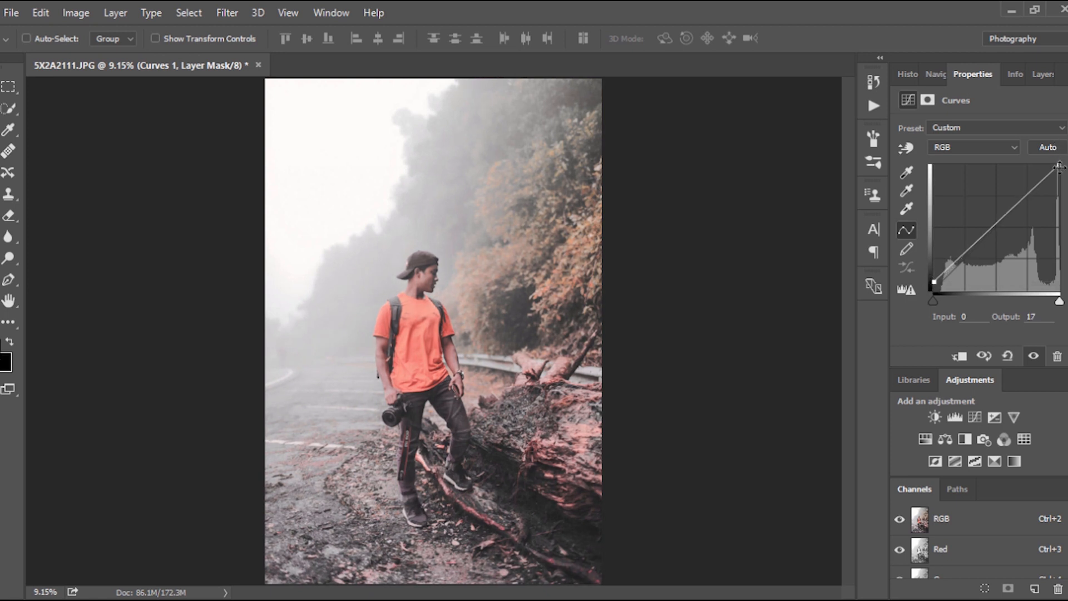
left_click_drag(1059, 166, 1059, 168)
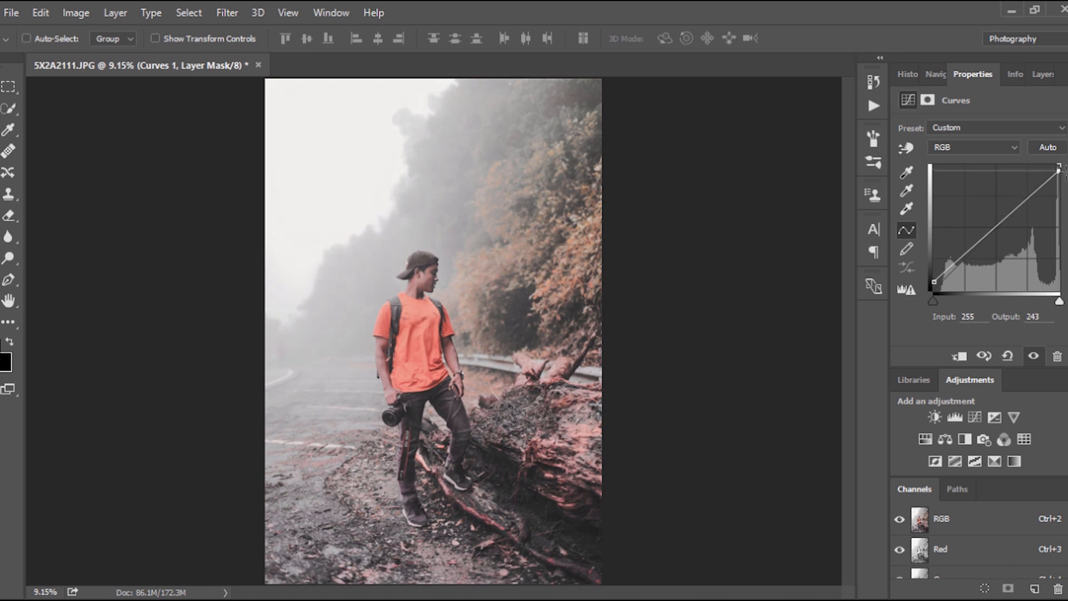
left_click_drag(1059, 168, 1059, 175)
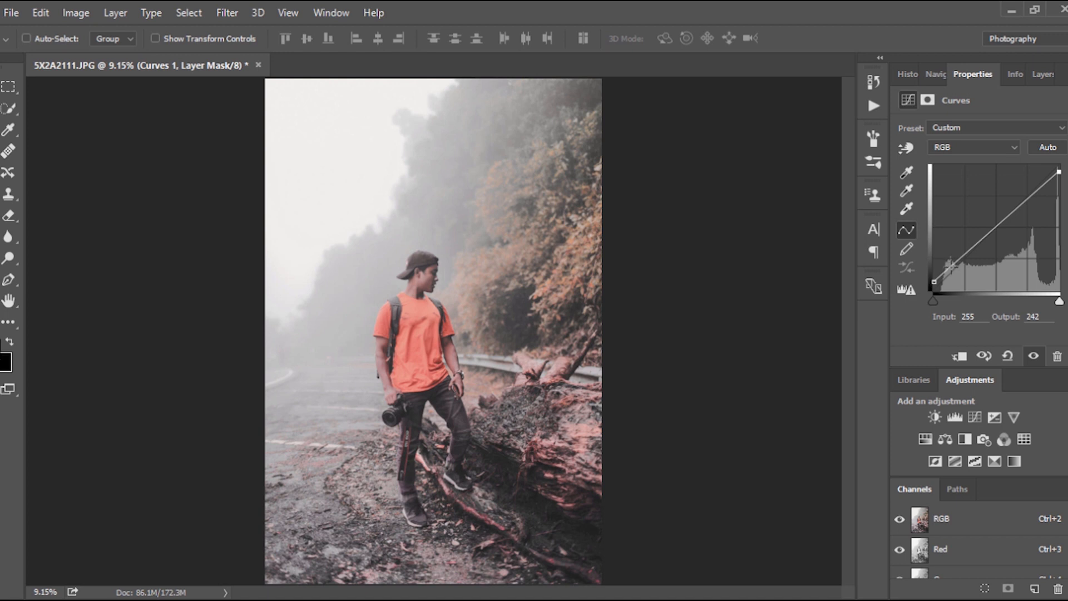
Step: Add shadow and highlight points to shape a gentle S-curve
left_click_drag(952, 264, 946, 276)
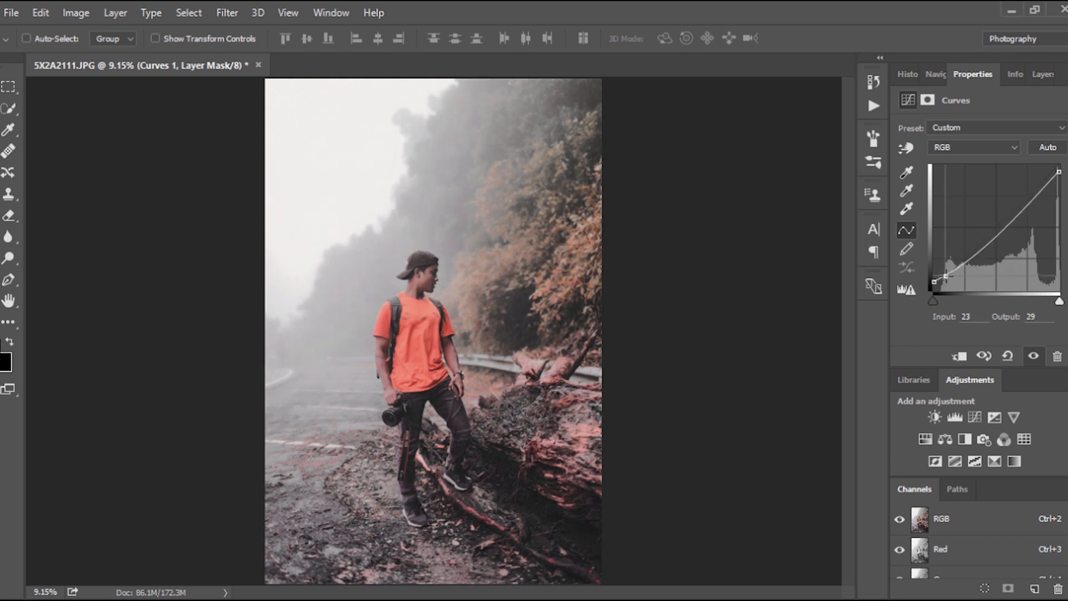
left_click_drag(946, 275, 949, 276)
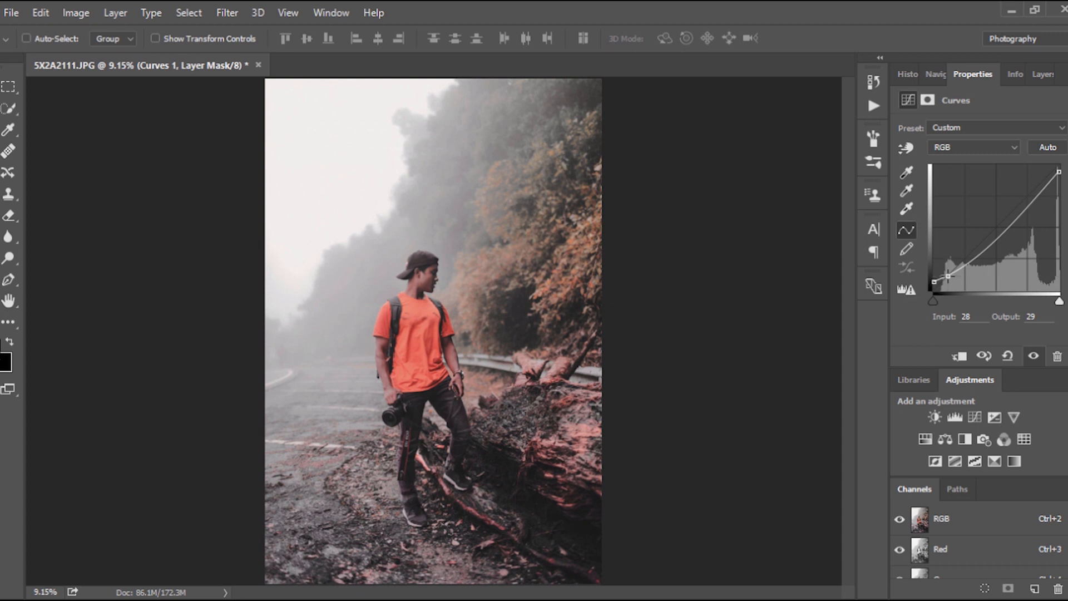
left_click_drag(950, 277, 1028, 199)
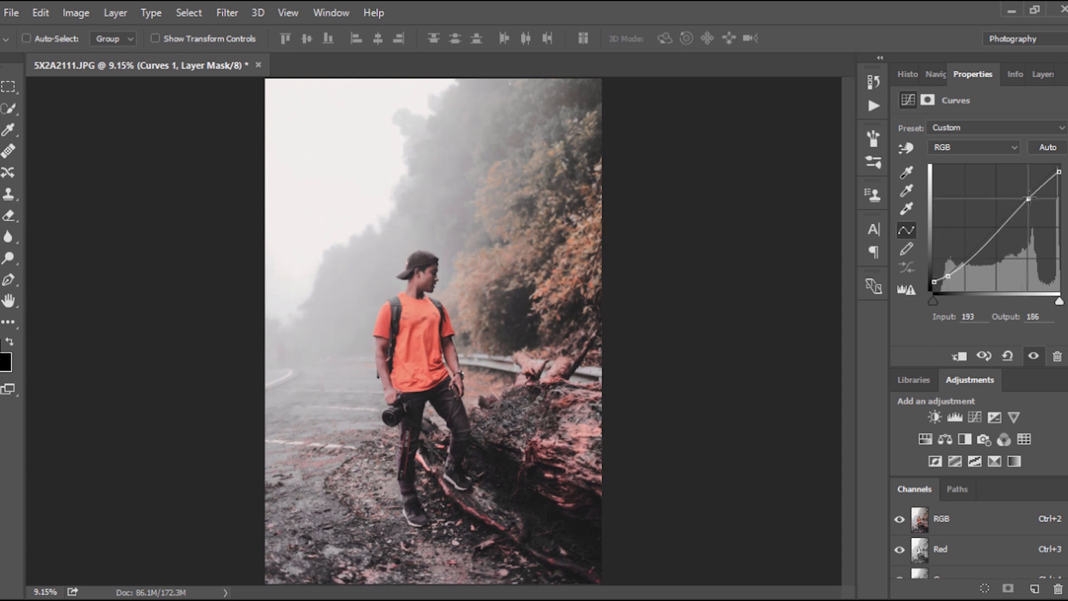
left_click_drag(1027, 199, 1027, 193)
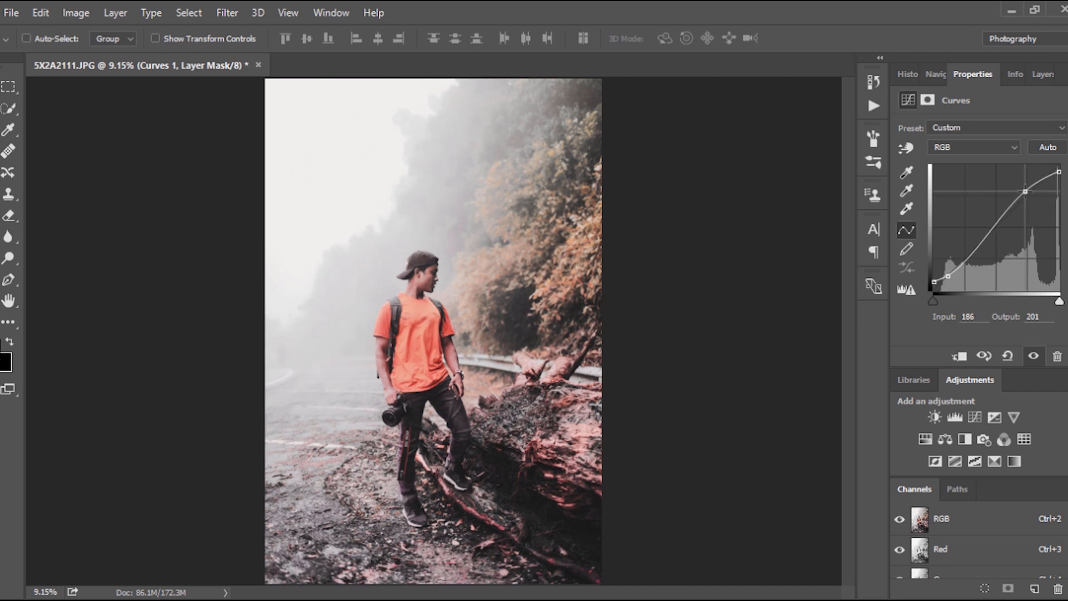
left_click_drag(1026, 191, 1025, 190)
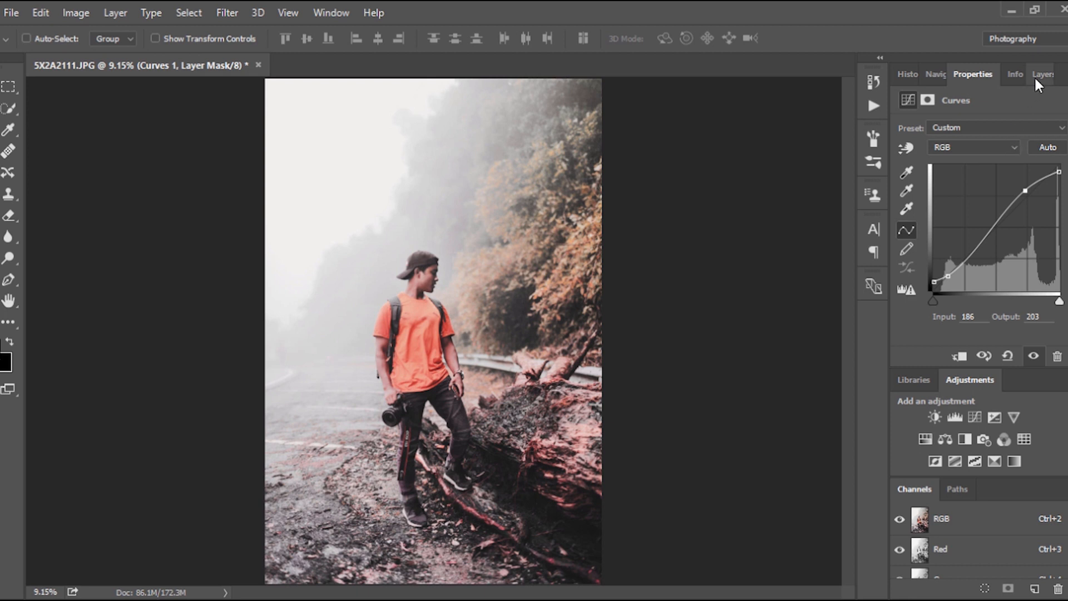
mouse_move(367, 285)
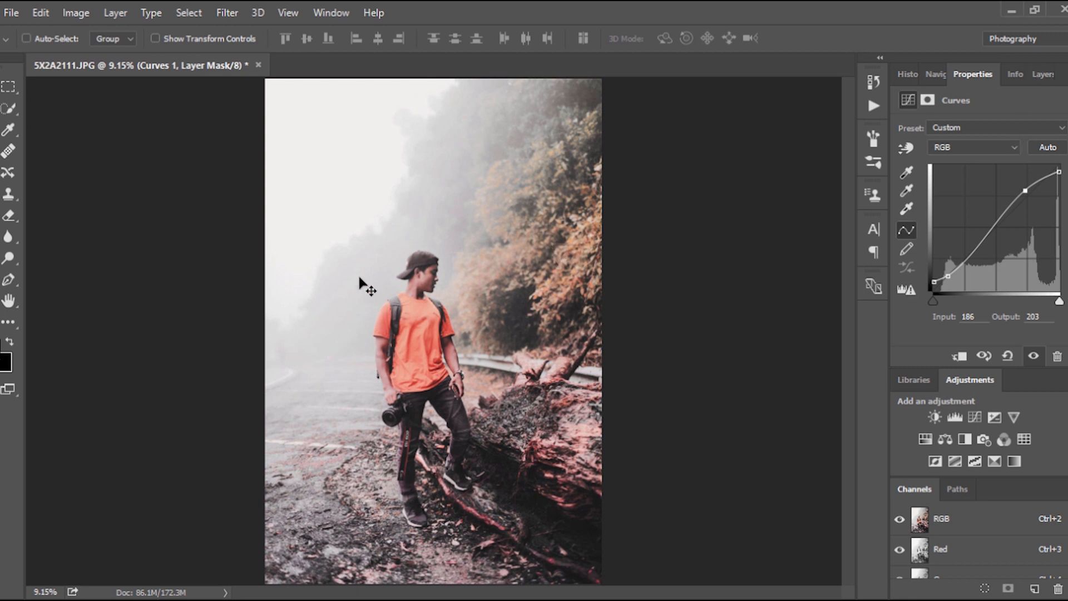
mouse_move(413, 189)
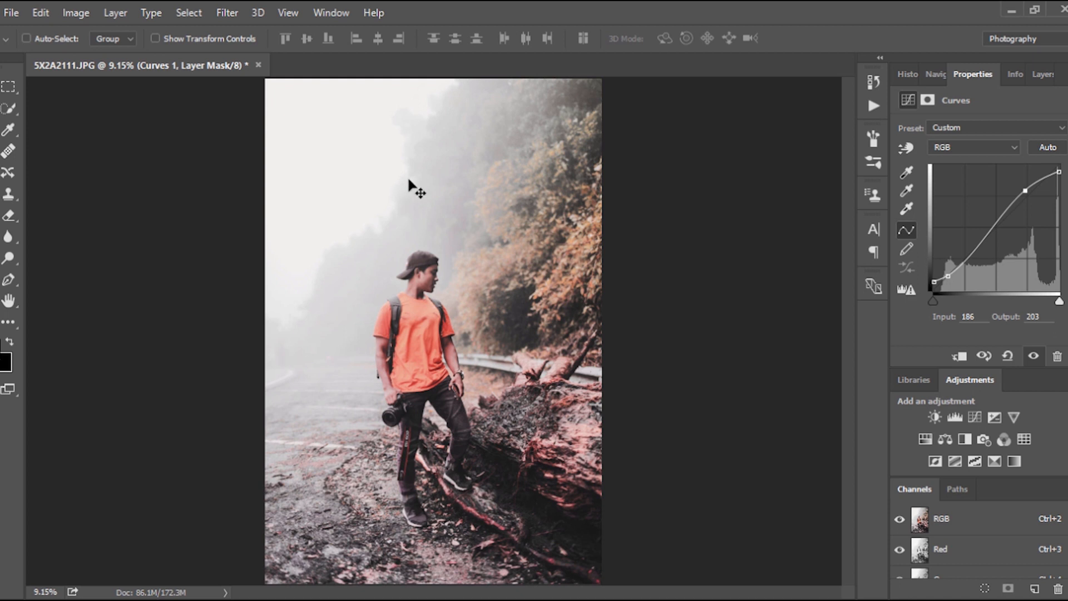
mouse_move(361, 269)
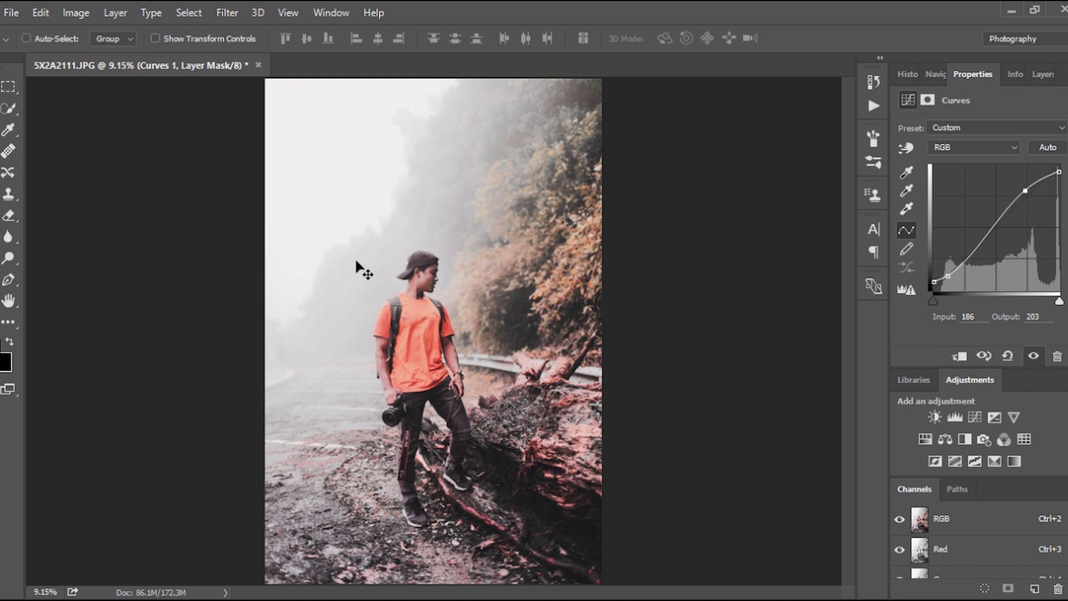
mouse_move(380, 257)
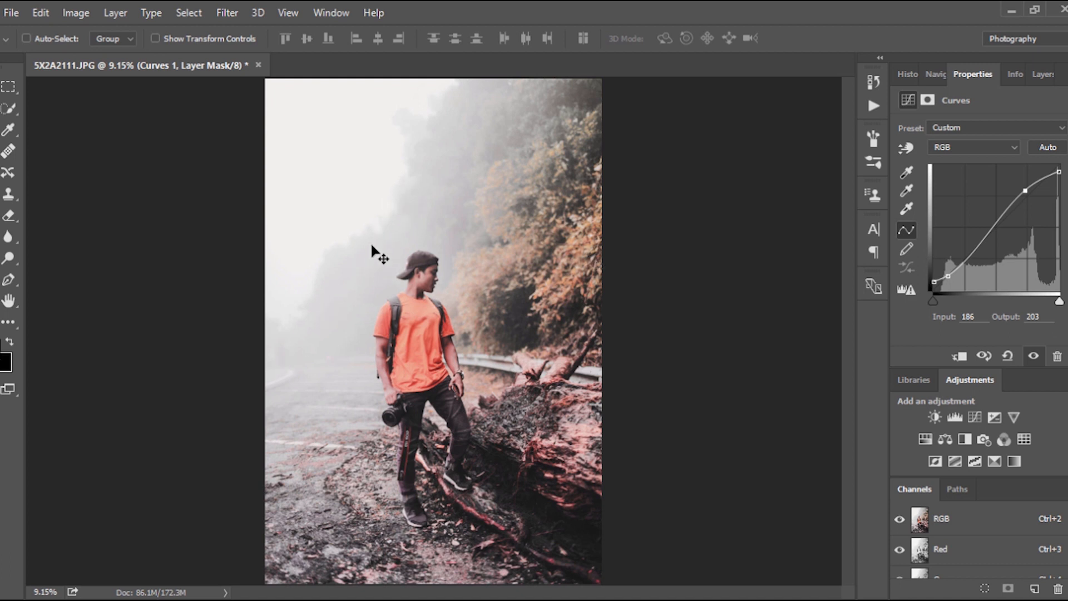
mouse_move(1013, 42)
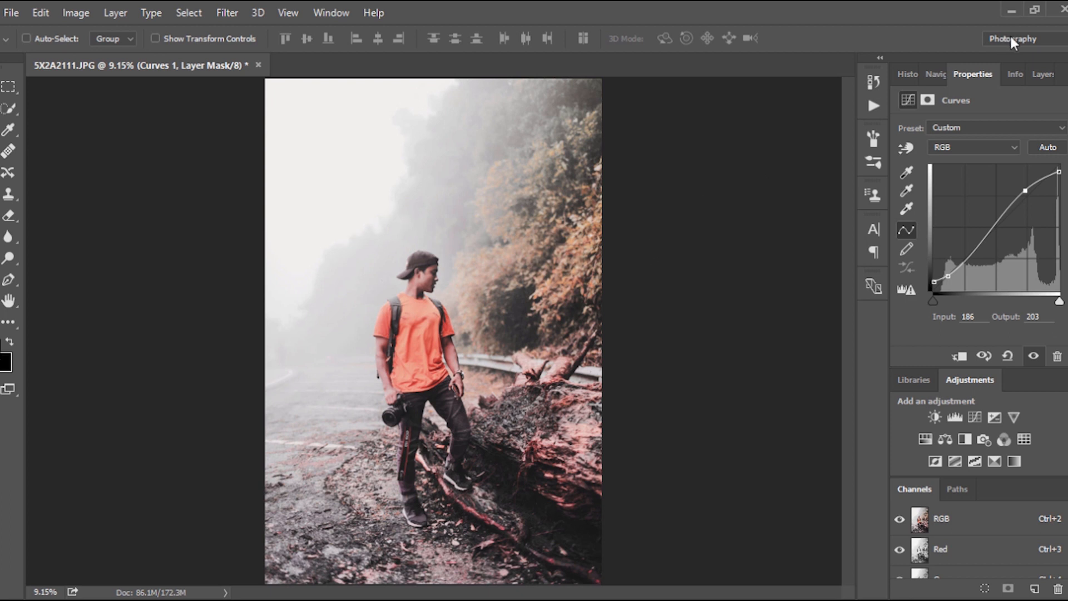
Step: Group the three adjustment layers into Group 1 and toggle its visibility to compare
left_click(1031, 74)
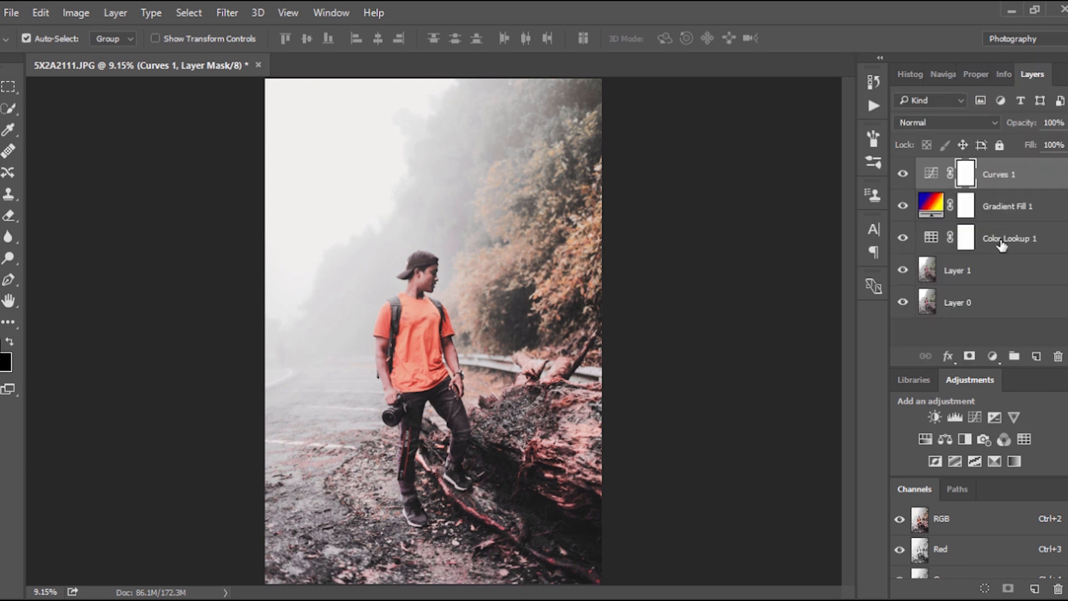
left_click(1010, 237)
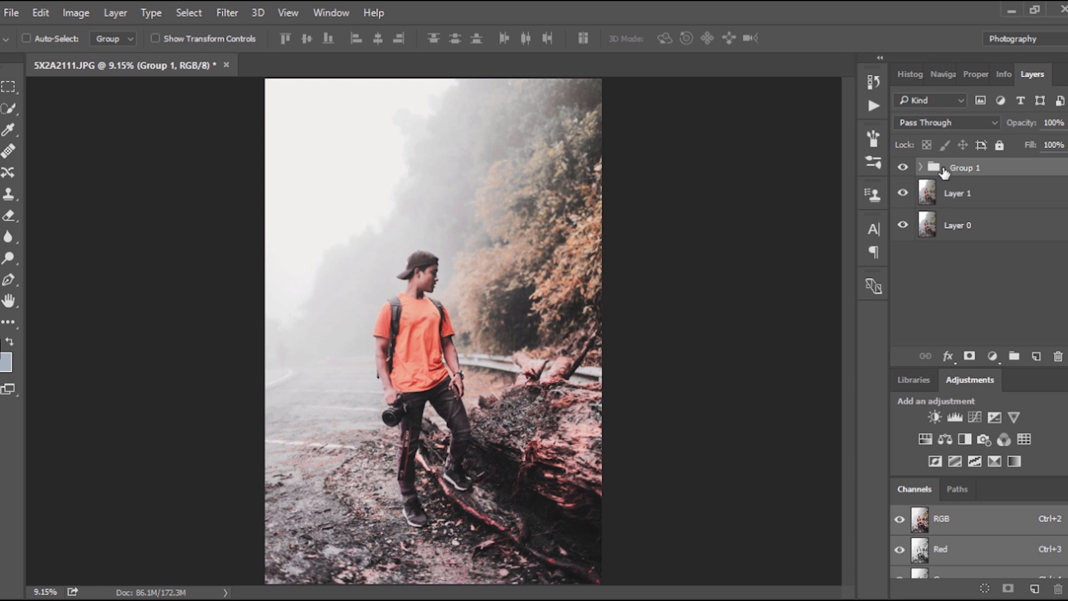
left_click(919, 167)
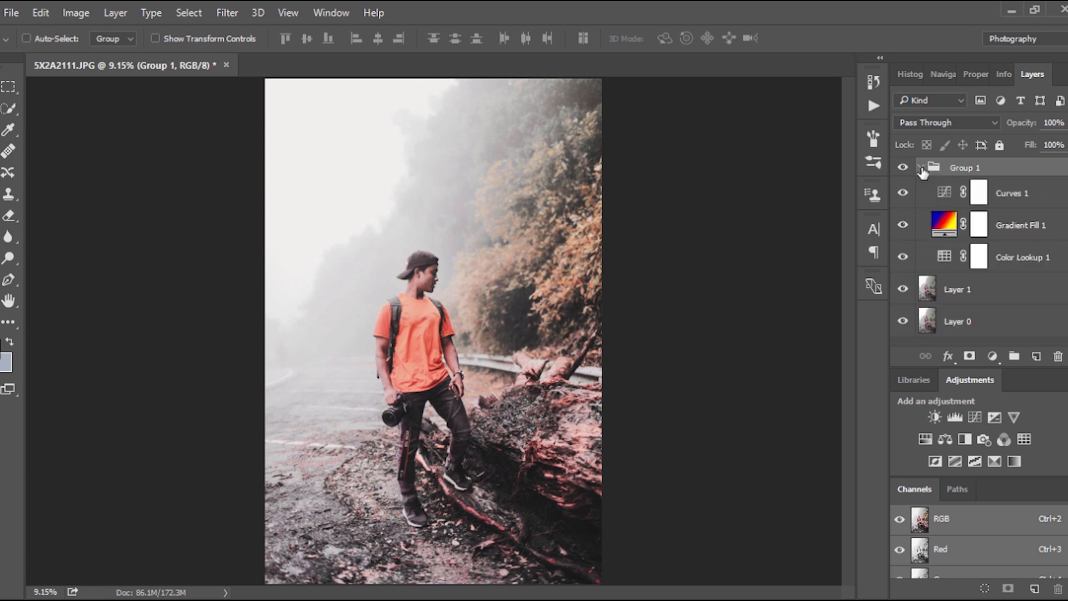
left_click(902, 167)
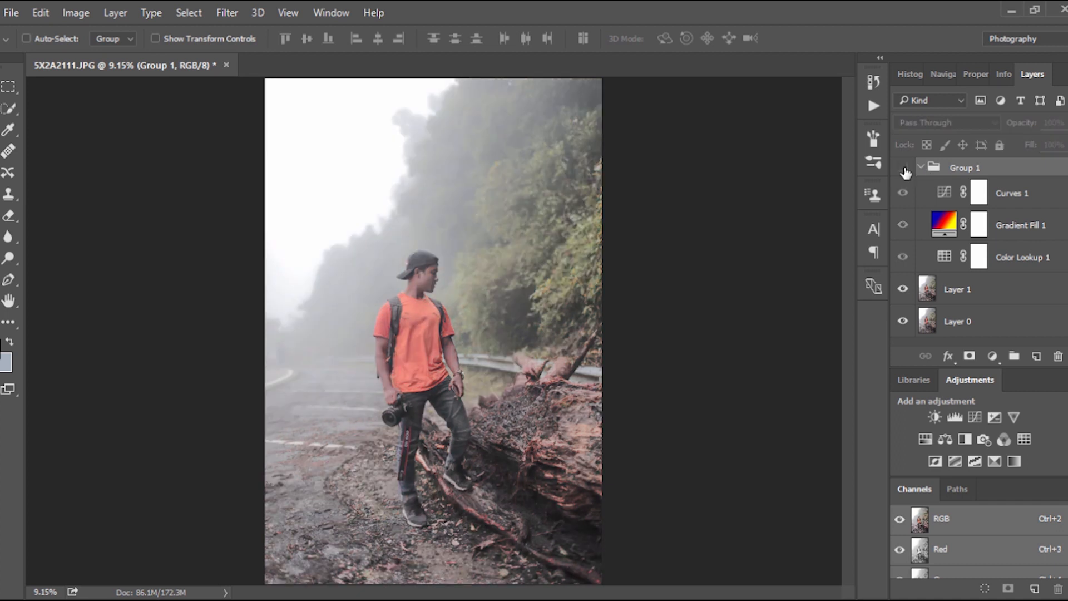
left_click(919, 166)
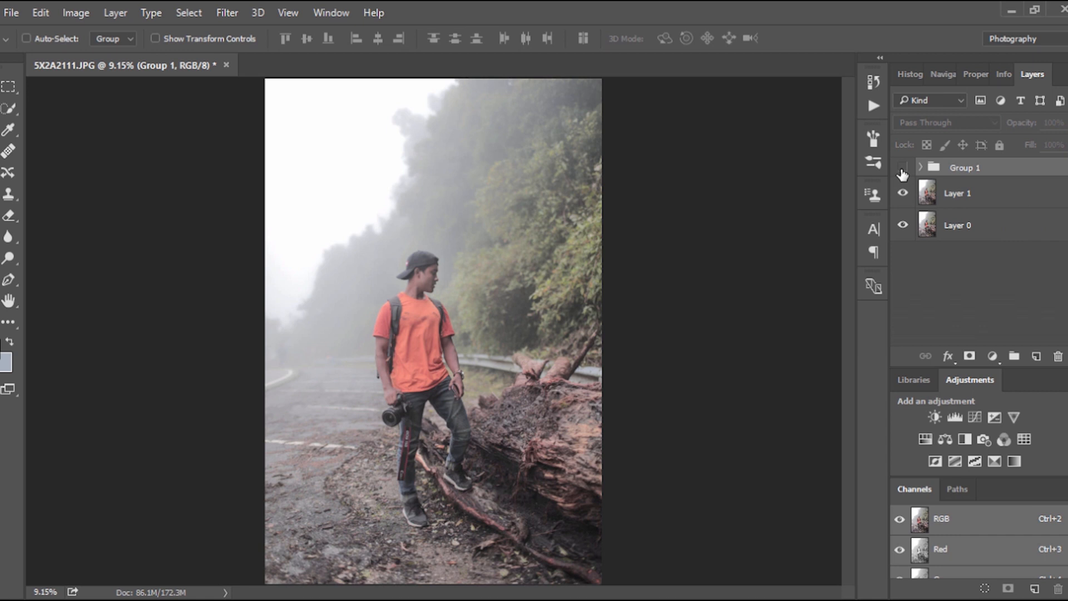
left_click(902, 167)
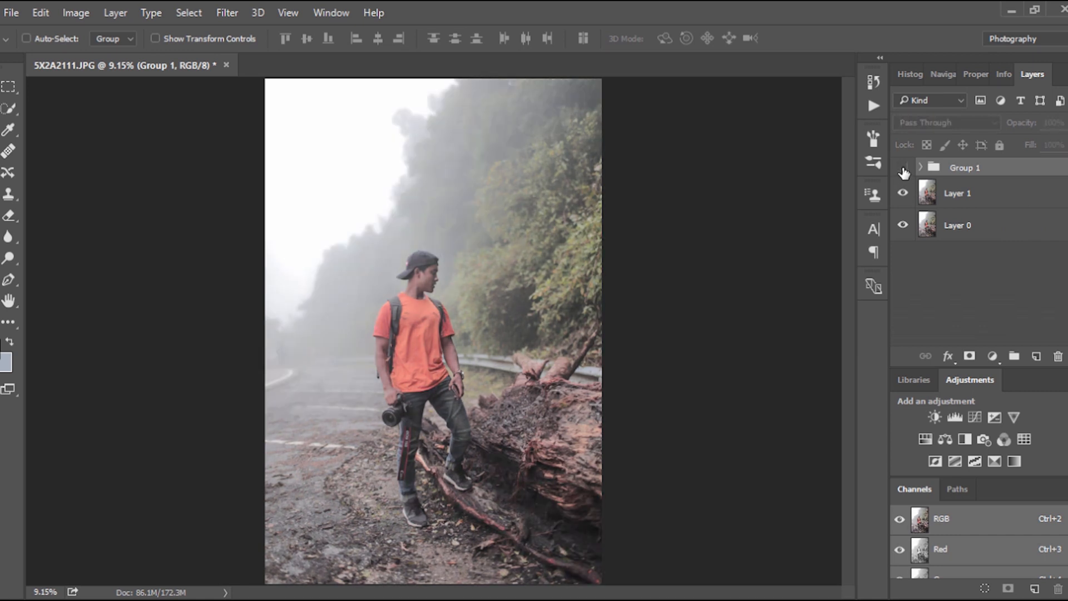
left_click(904, 167)
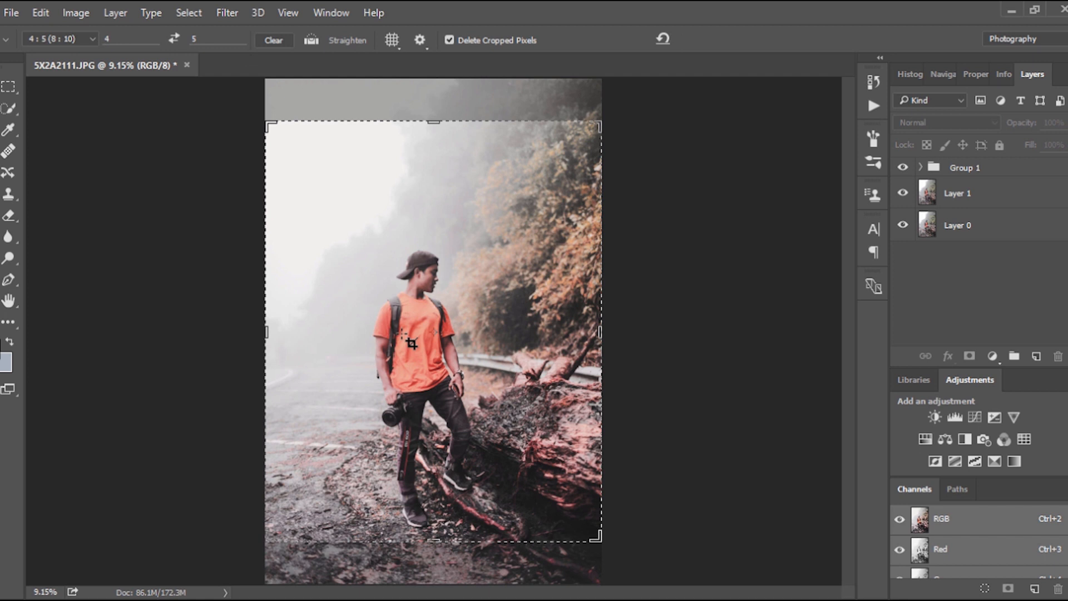
mouse_move(435, 333)
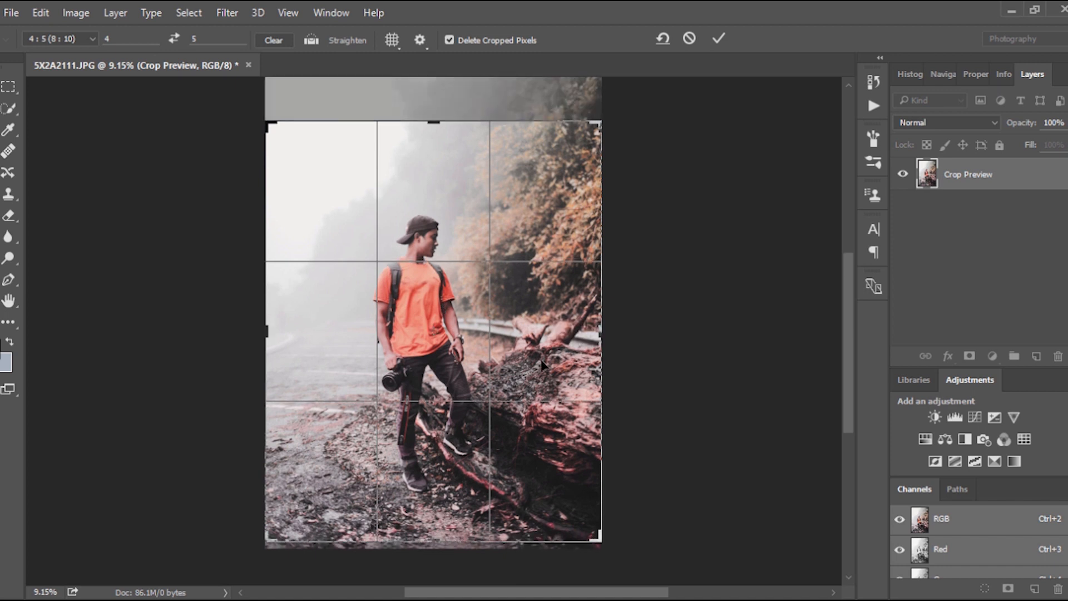
Step: Commit the 4:5 crop of the portrait
left_click(718, 38)
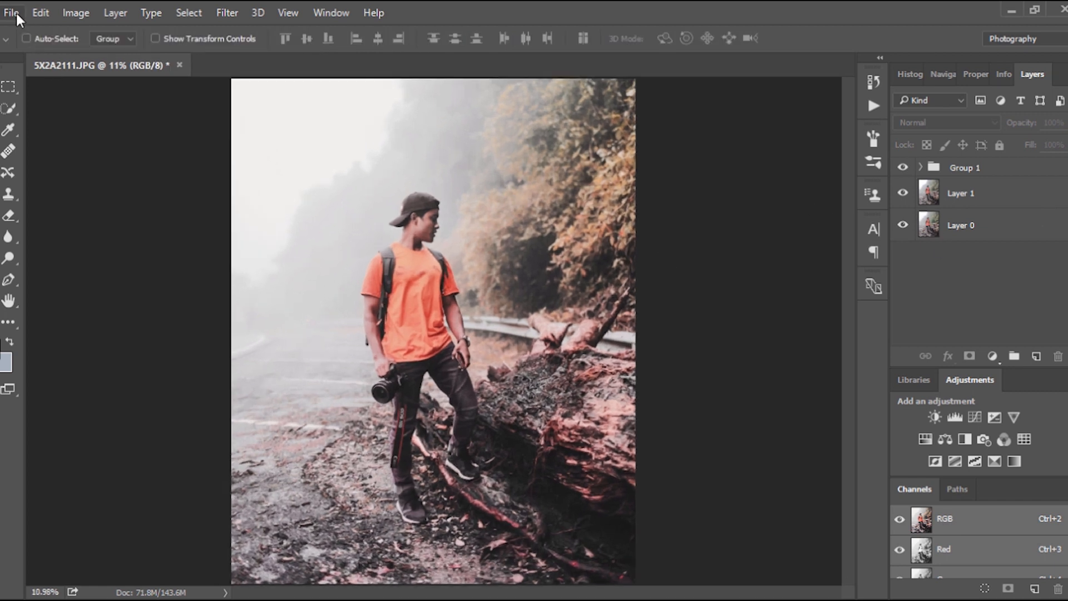
Step: Save the layered document to the Desktop as moodyPreset.psd, accepting the Photoshop format options
left_click(11, 12)
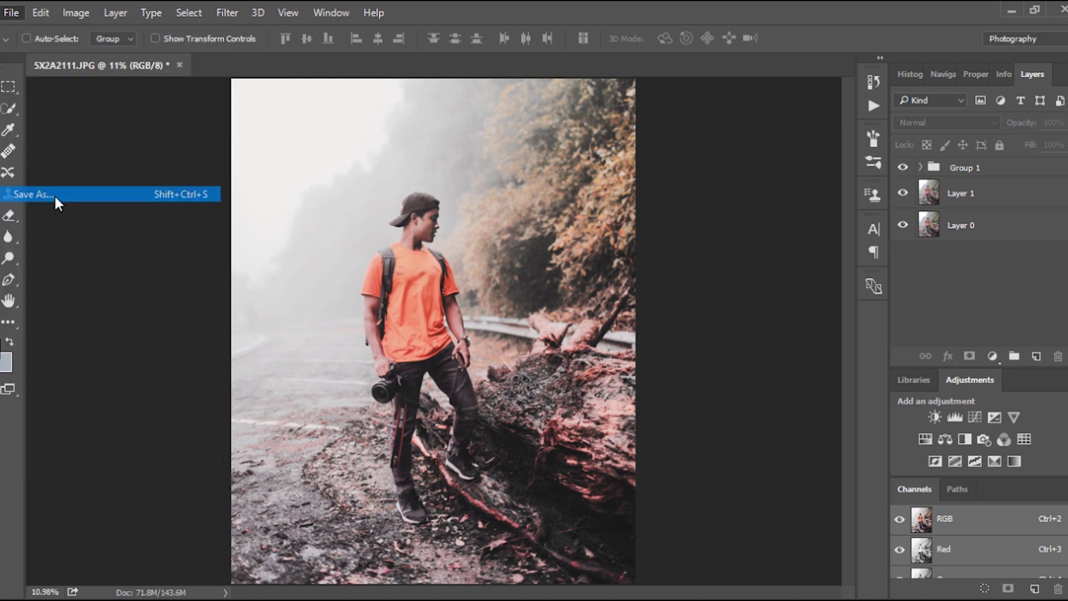
left_click(31, 194)
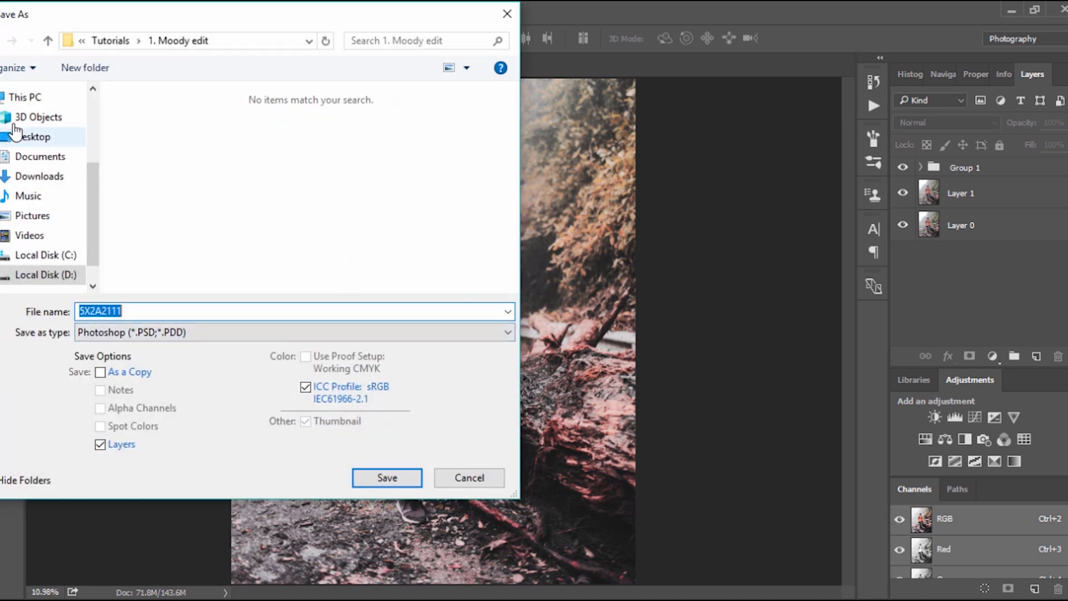
left_click(32, 136)
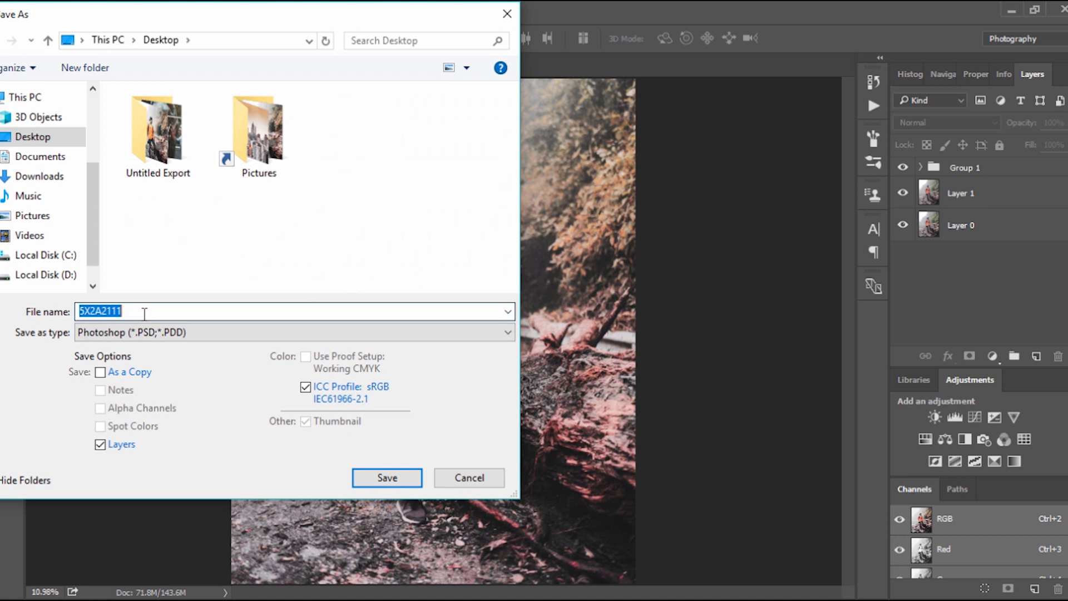
type("m")
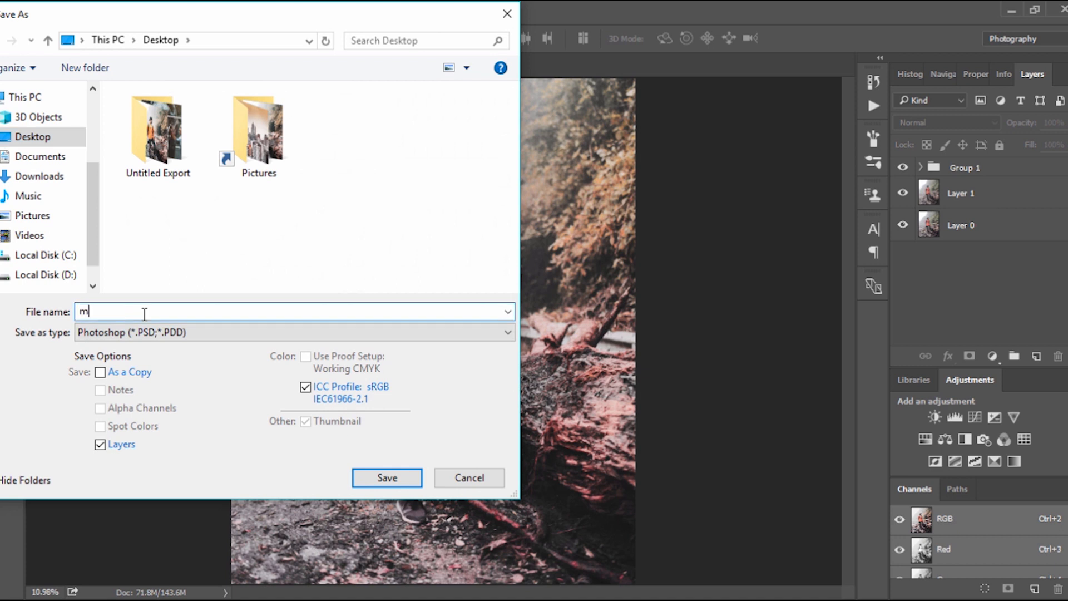
type("oodyP")
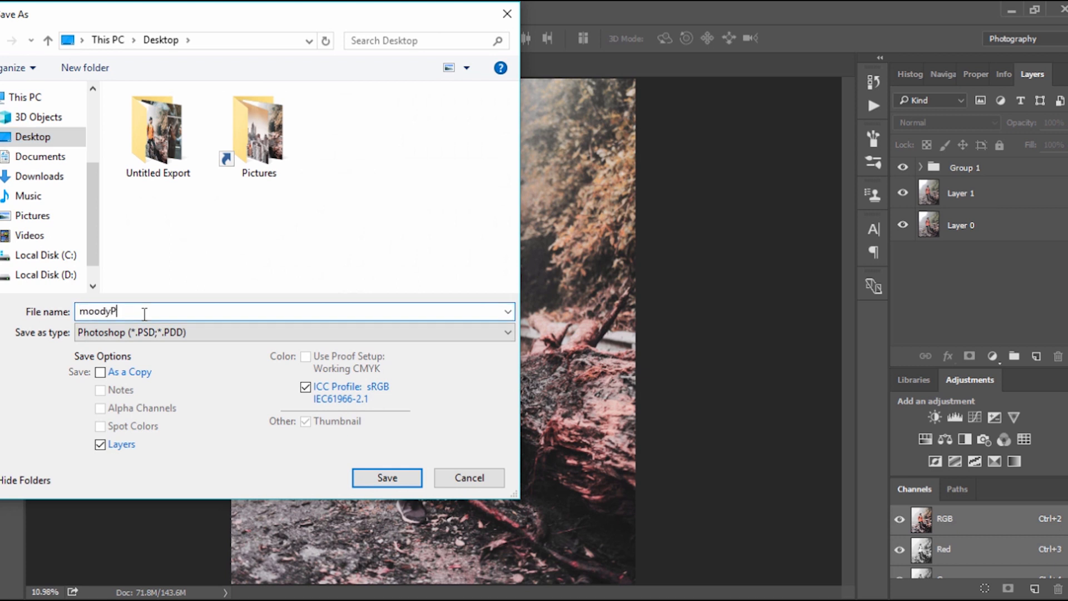
type("reset")
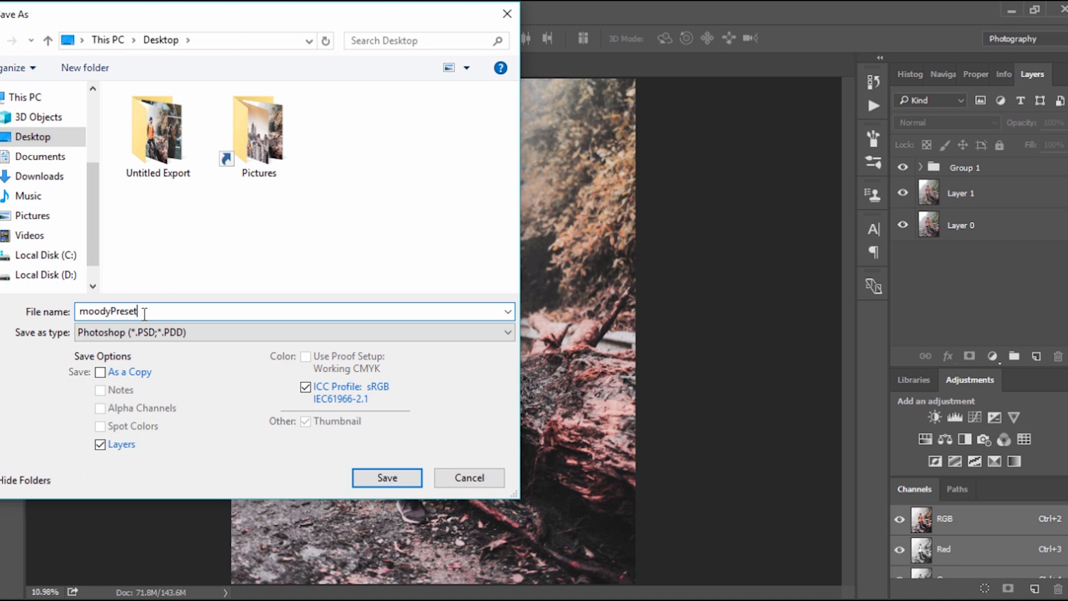
left_click(386, 478)
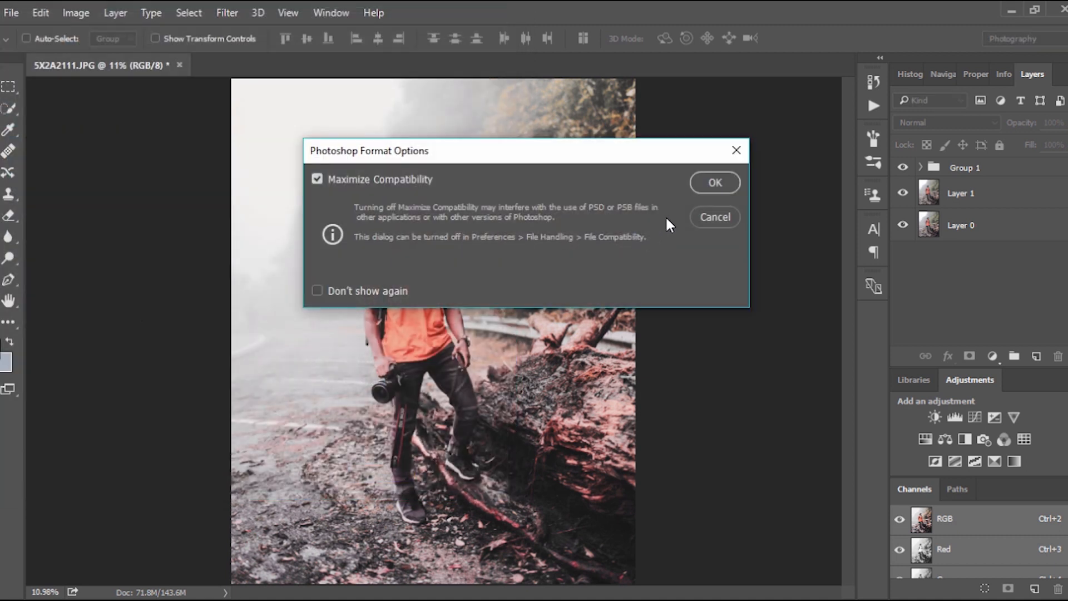
left_click(713, 182)
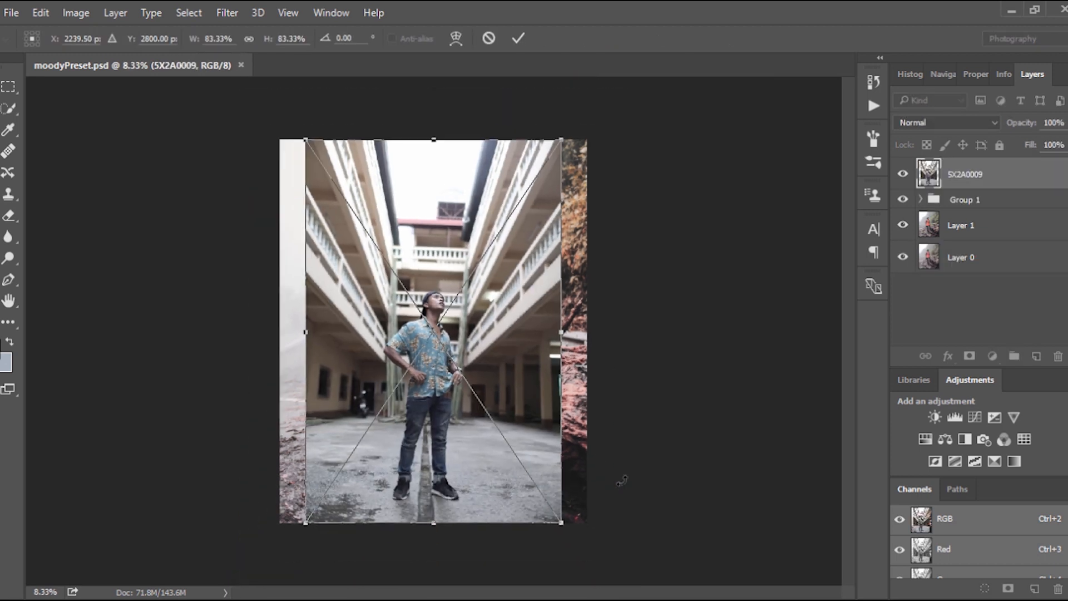
Step: Scale the placed corridor photo 5X2A0009 up to fill the canvas
left_click_drag(560, 521, 600, 575)
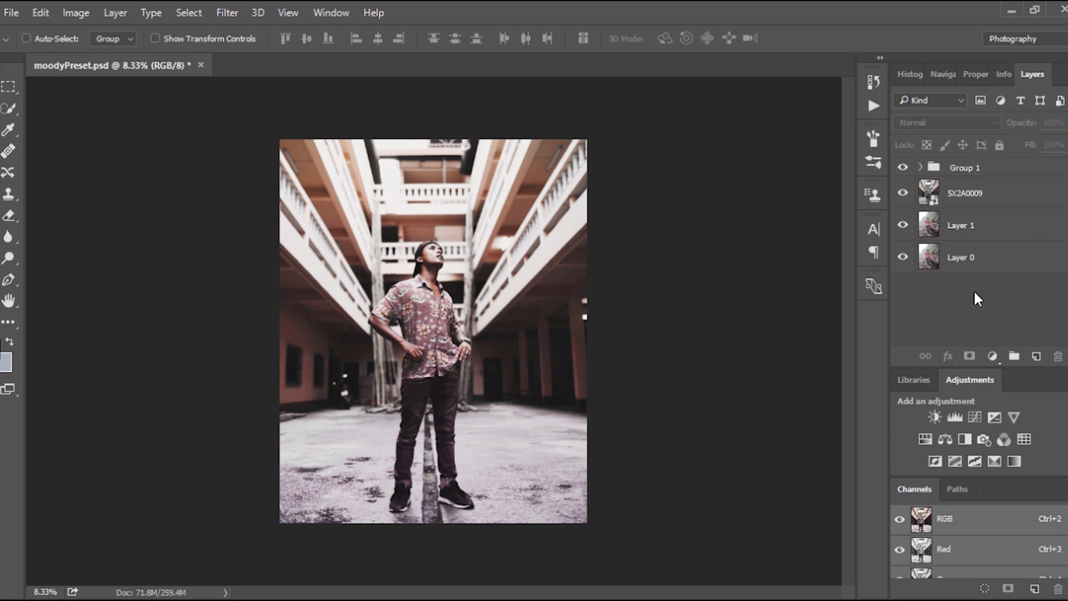
mouse_move(968, 199)
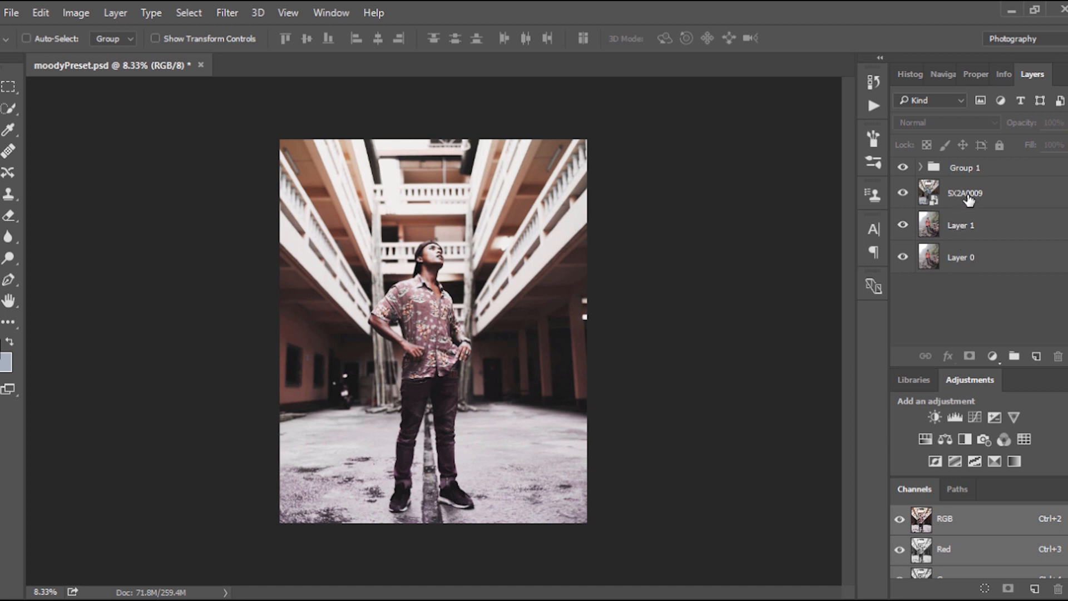
mouse_move(966, 199)
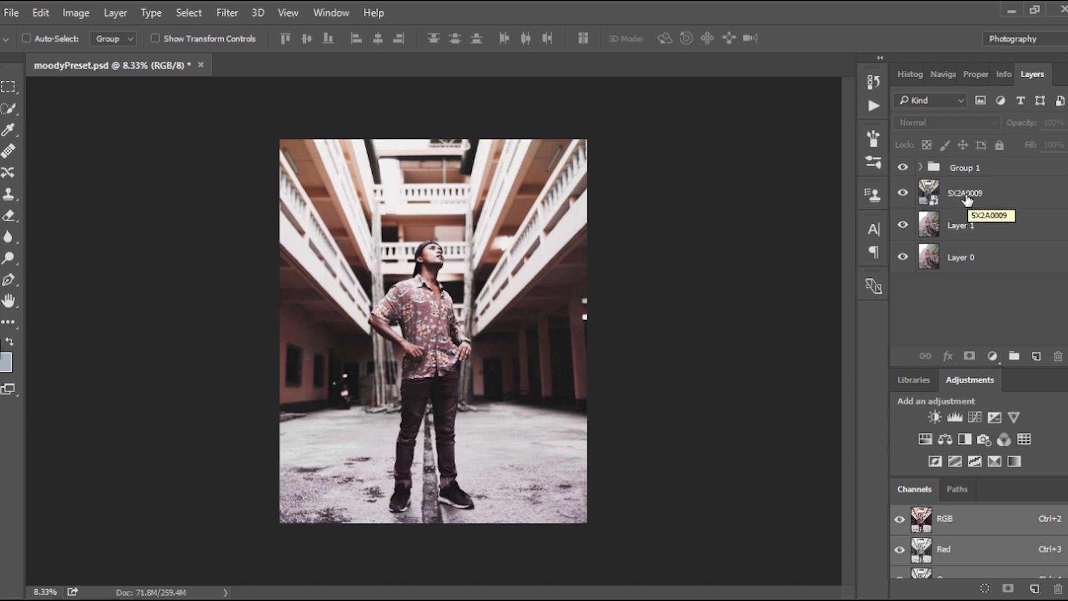
Step: Set Color Lookup 1 opacity and fill to 61%, and Gradient Fill 1 fill to 75%
left_click(919, 167)
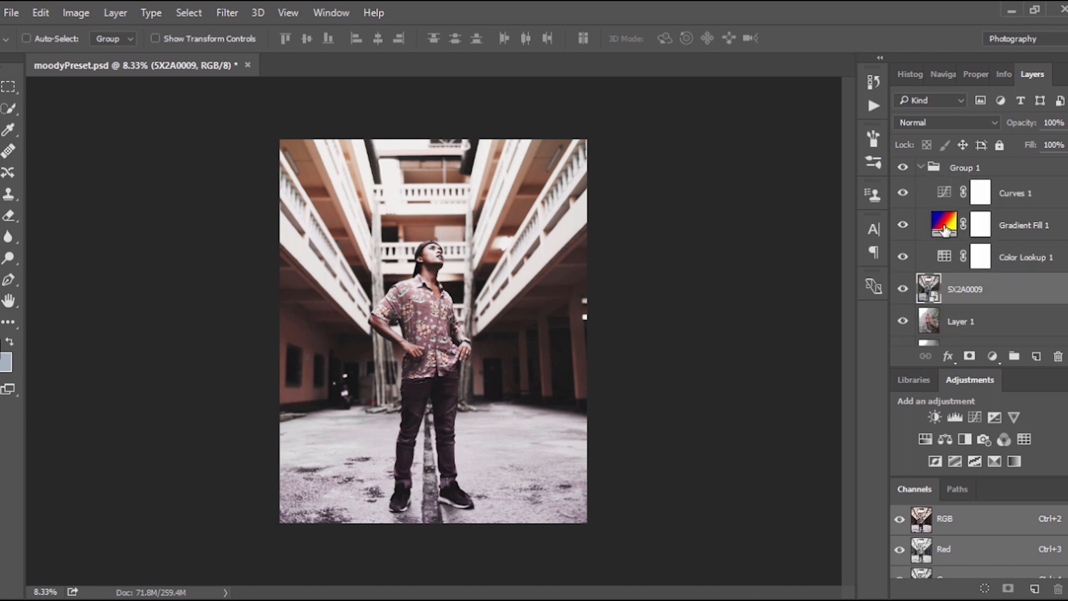
mouse_move(967, 245)
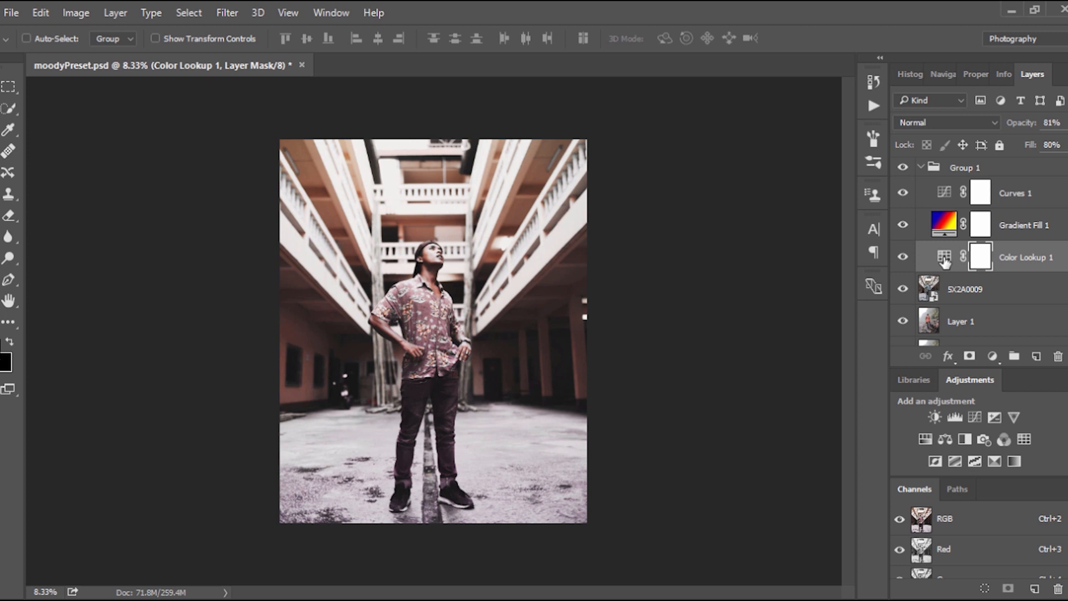
left_click(944, 257)
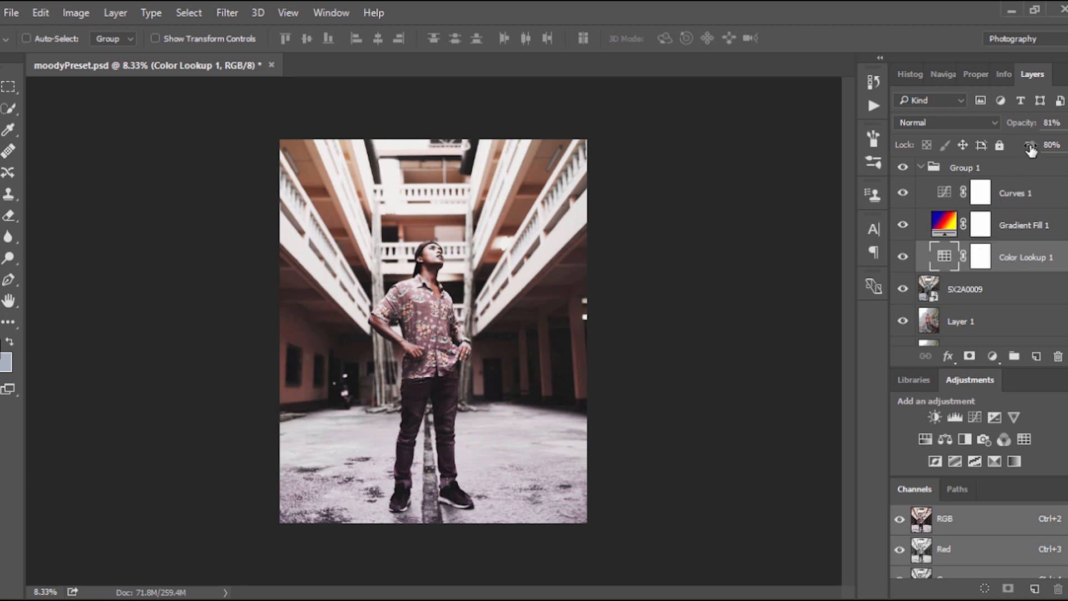
mouse_move(1028, 142)
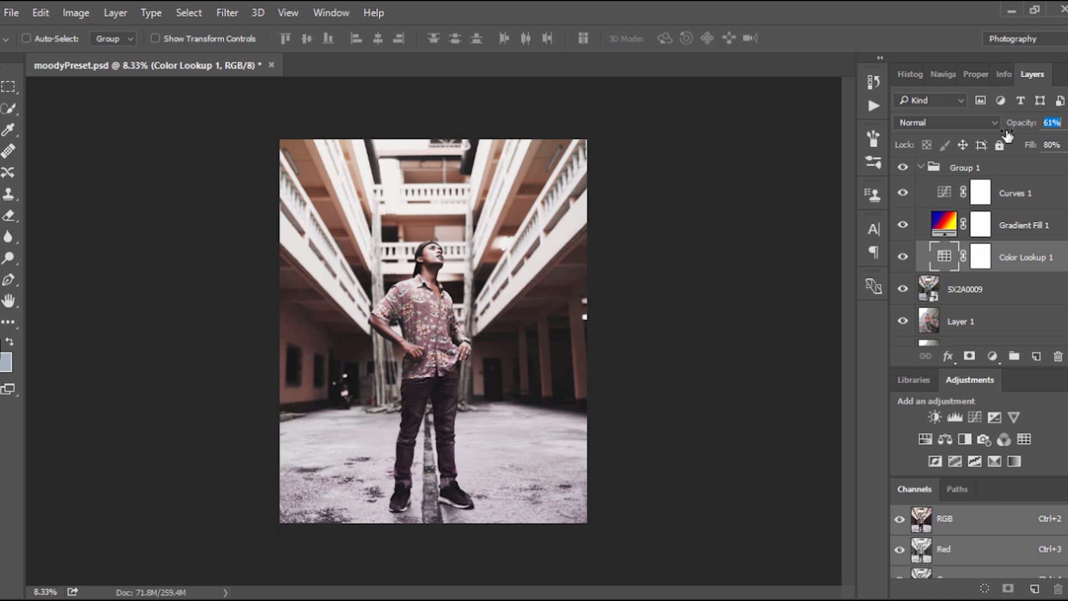
left_click(1051, 145)
type("61")
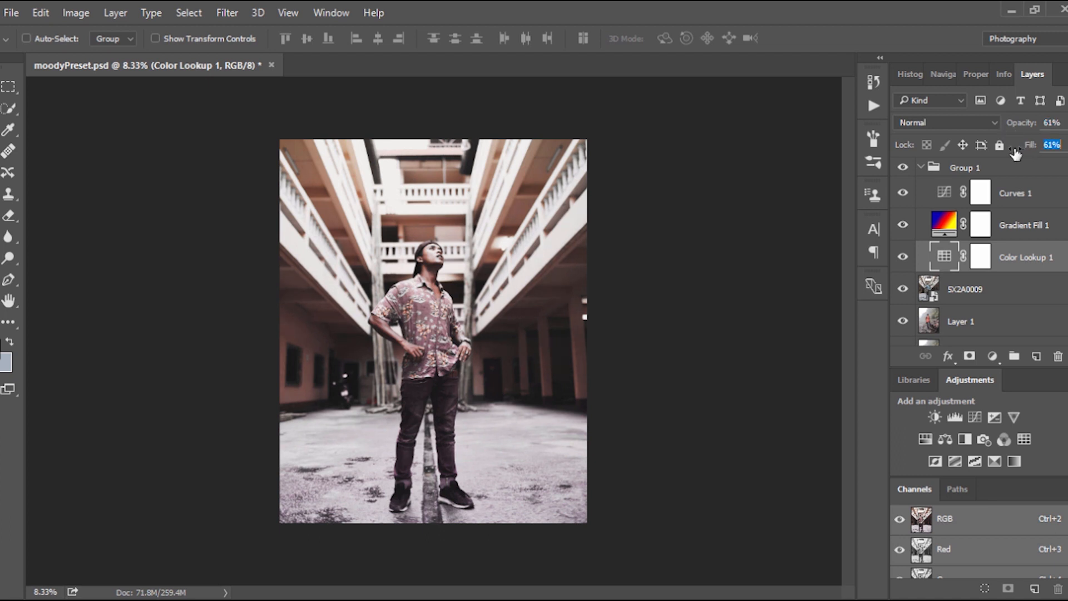
left_click(1022, 224)
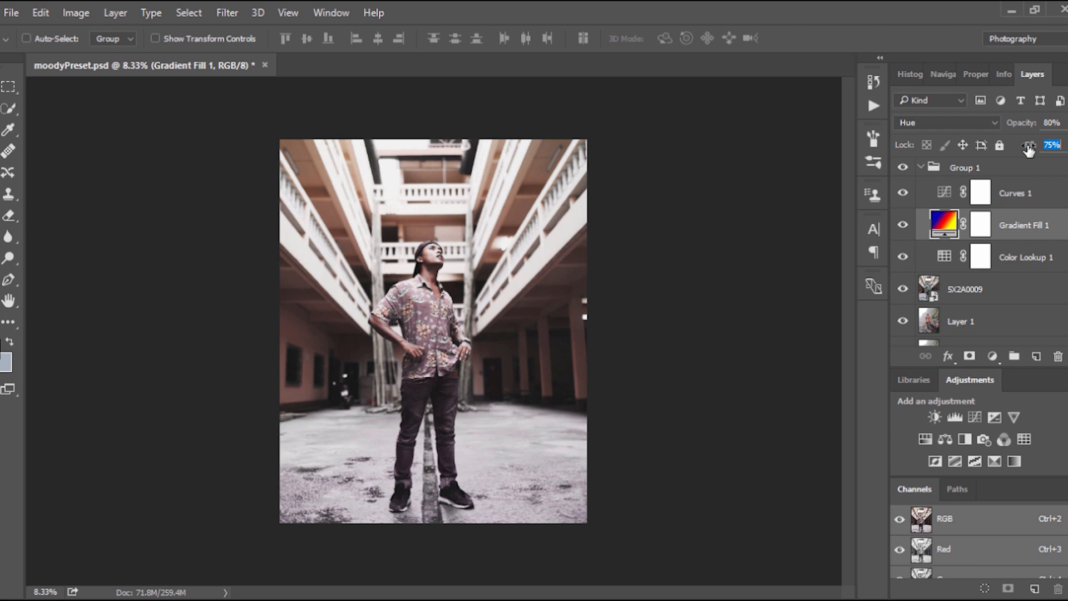
left_click_drag(1028, 145, 1025, 145)
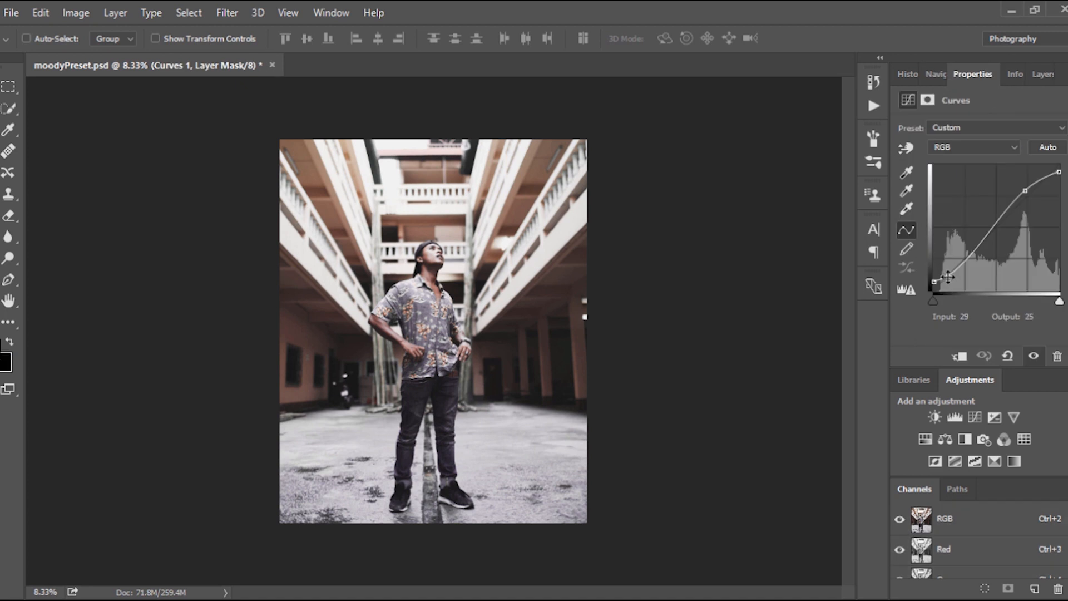
Step: Drag the Curves 1 RGB shadow anchor up and to the right
left_click_drag(949, 276, 945, 278)
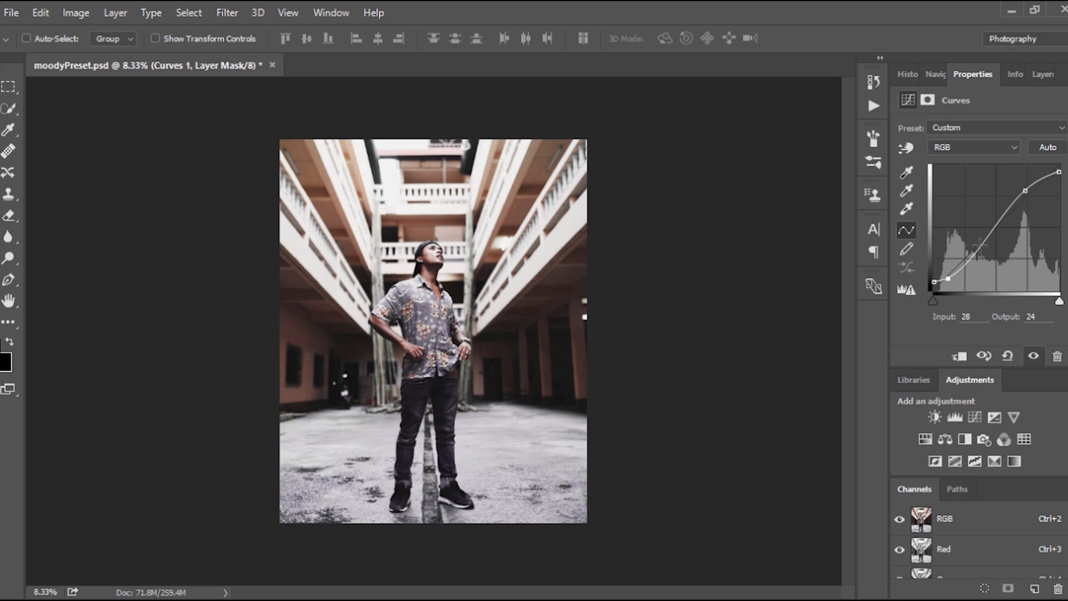
left_click_drag(946, 280, 986, 244)
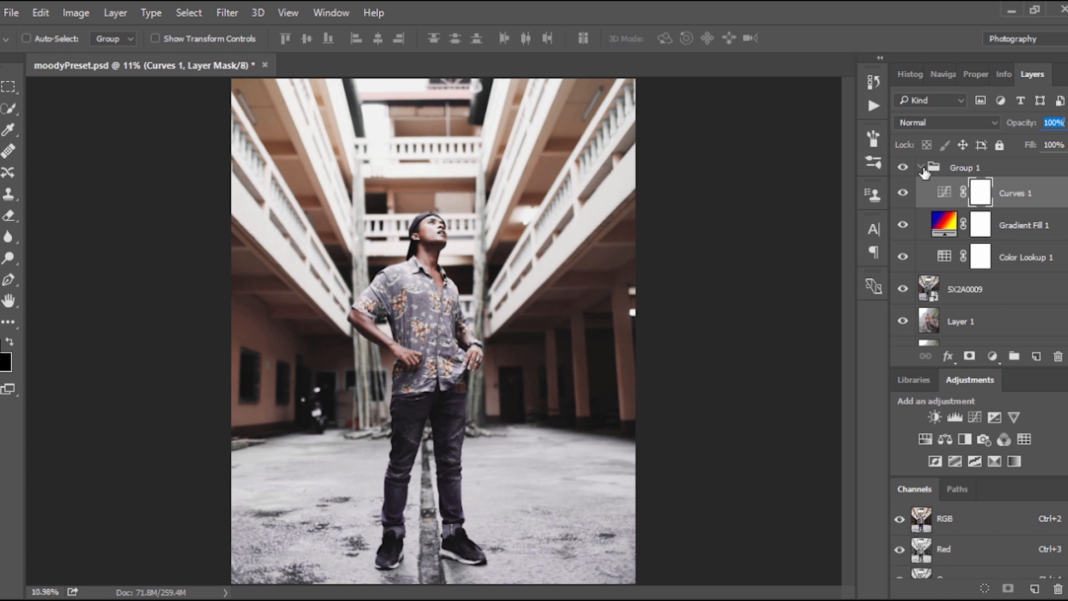
left_click(920, 168)
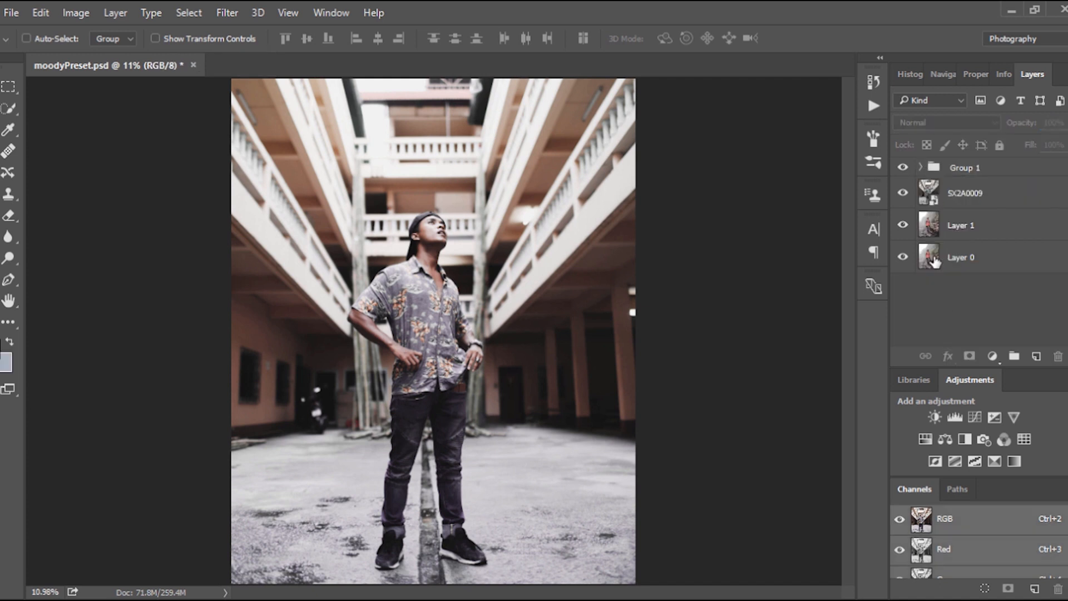
left_click(902, 193)
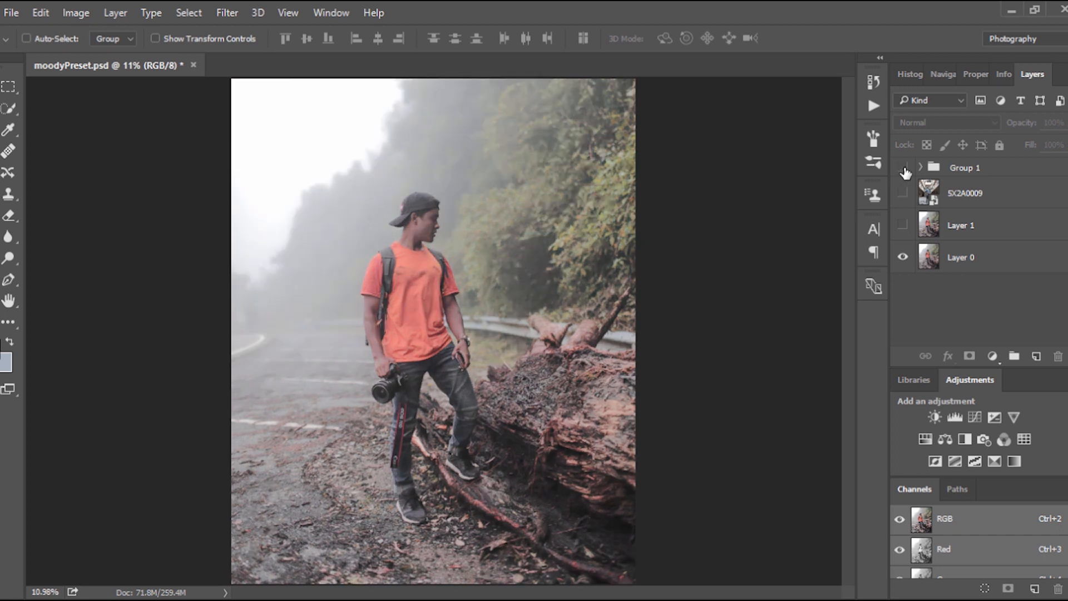
mouse_move(903, 173)
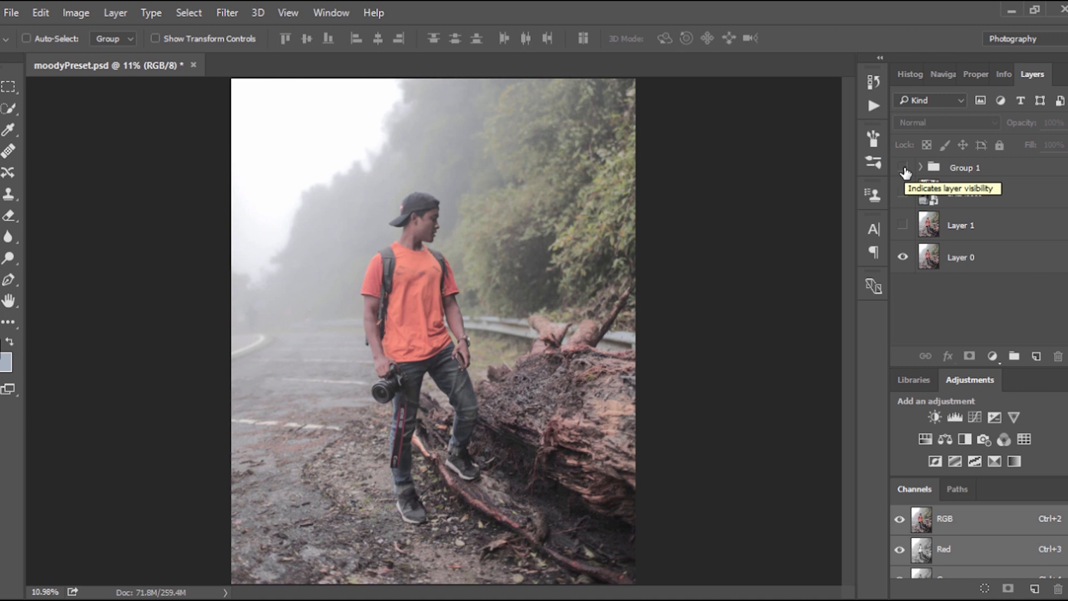
left_click(903, 170)
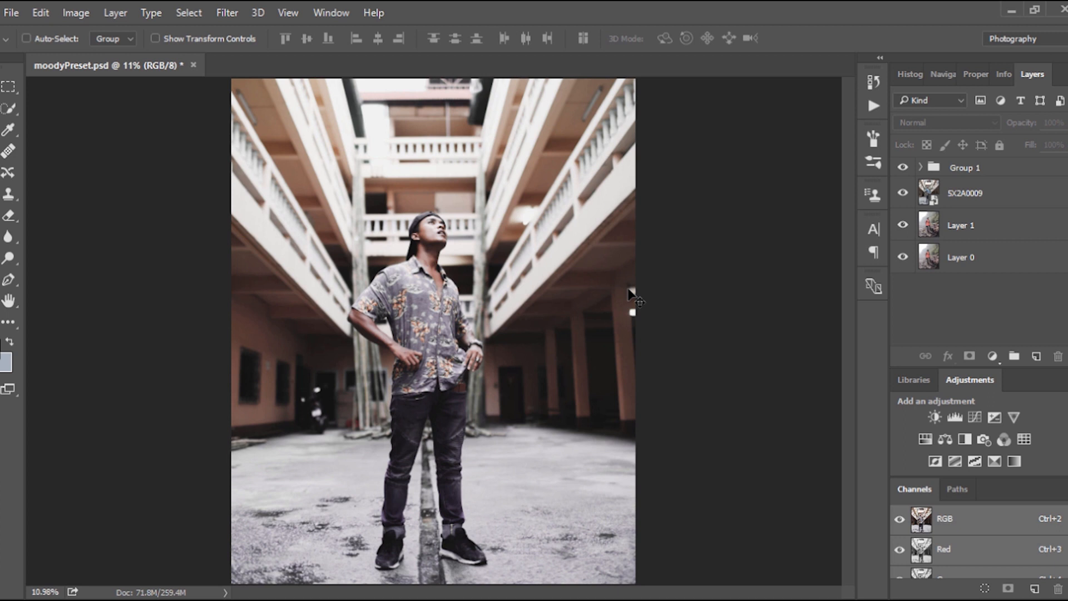
mouse_move(418, 425)
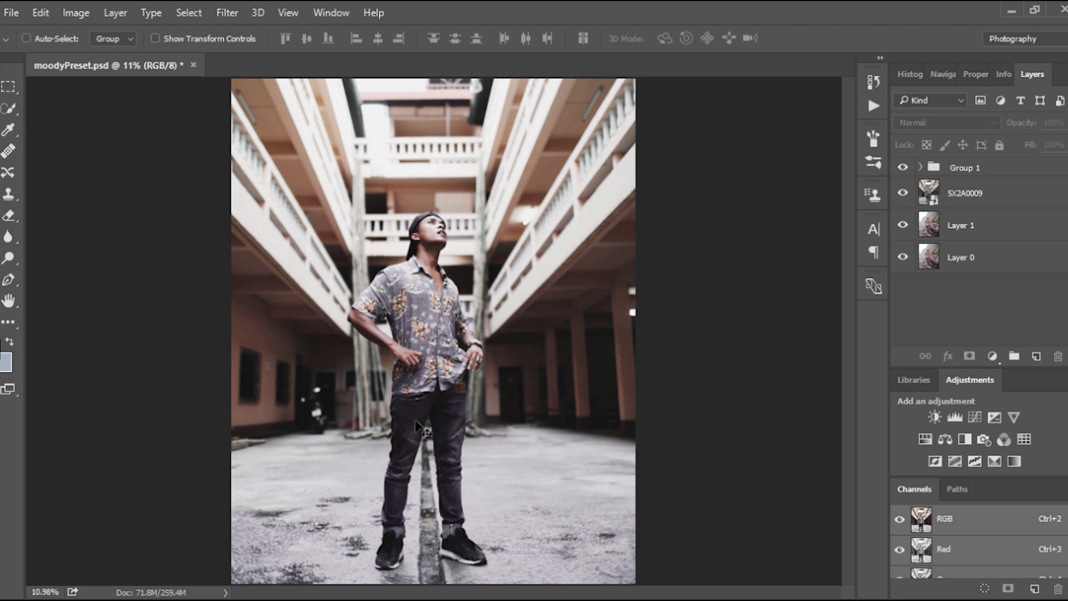